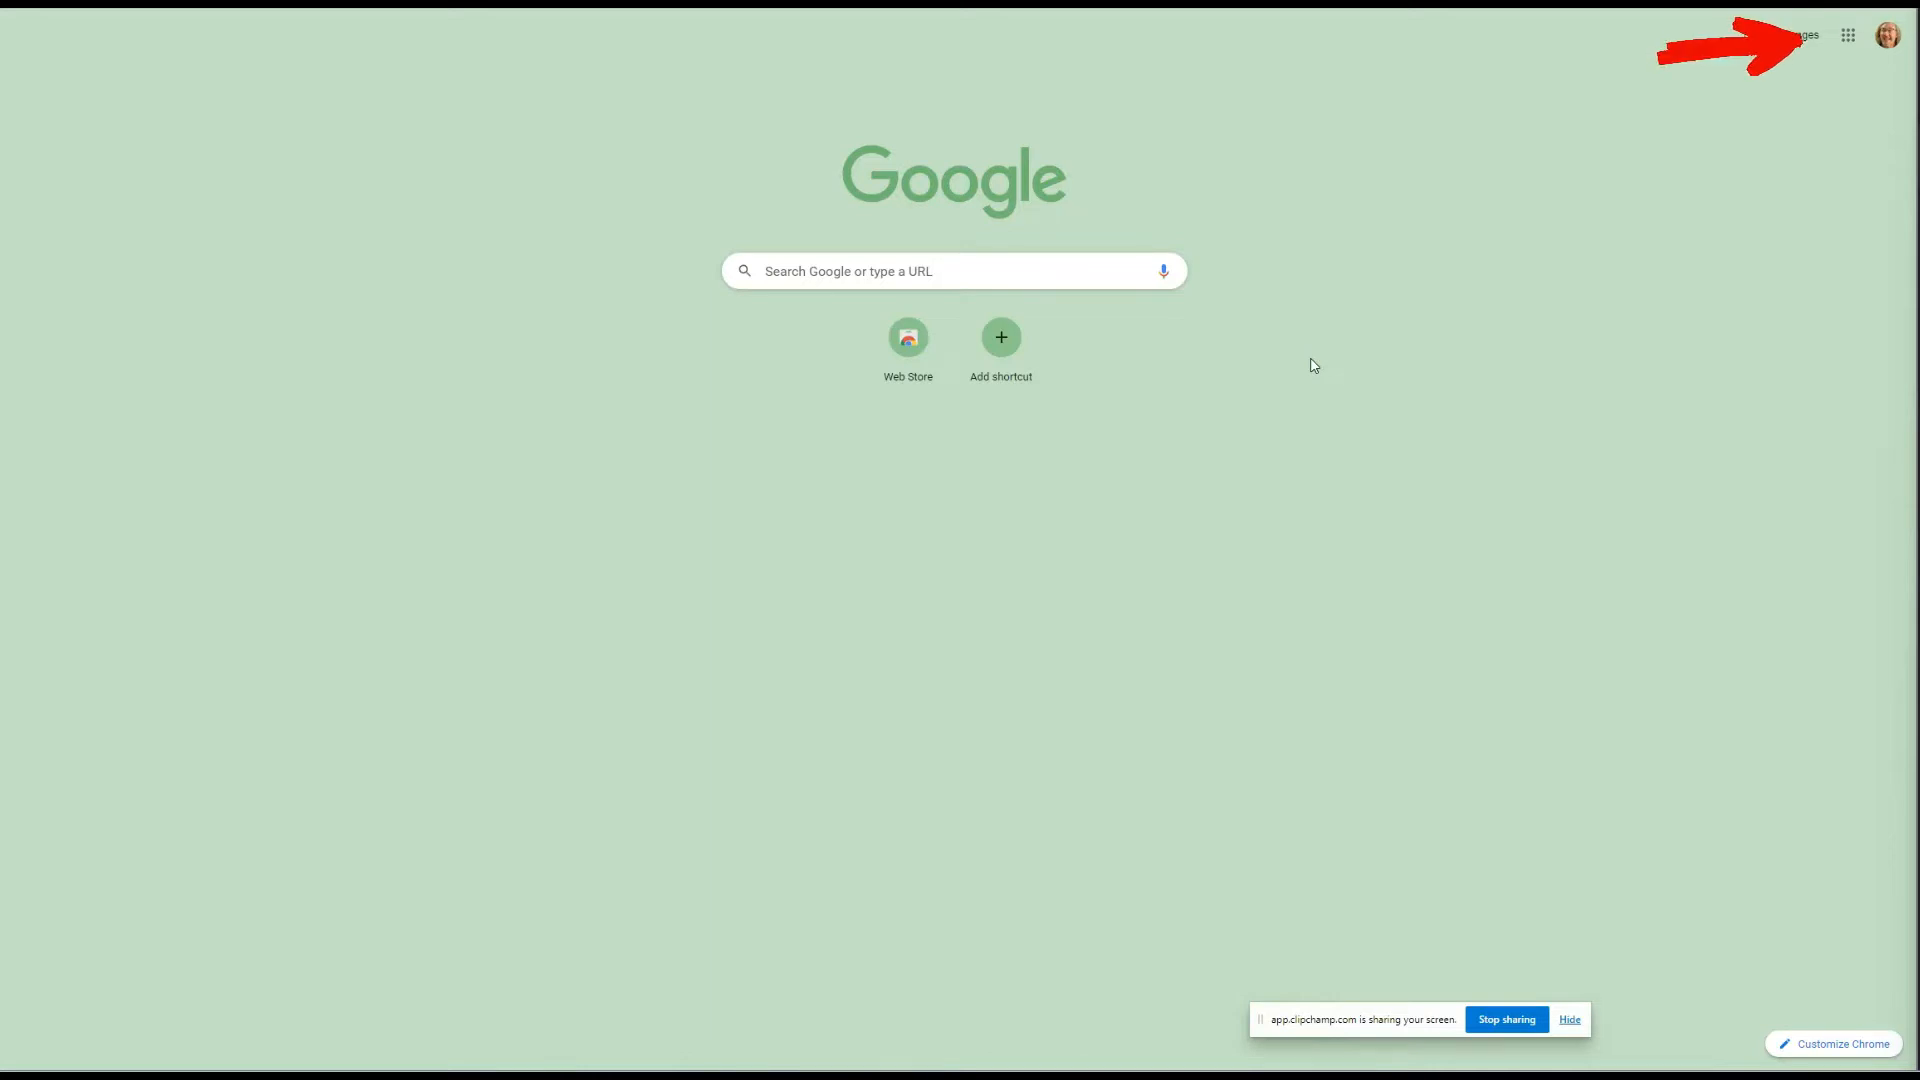
{"action": "mouse_move", "coordinate": [1878, 168]}
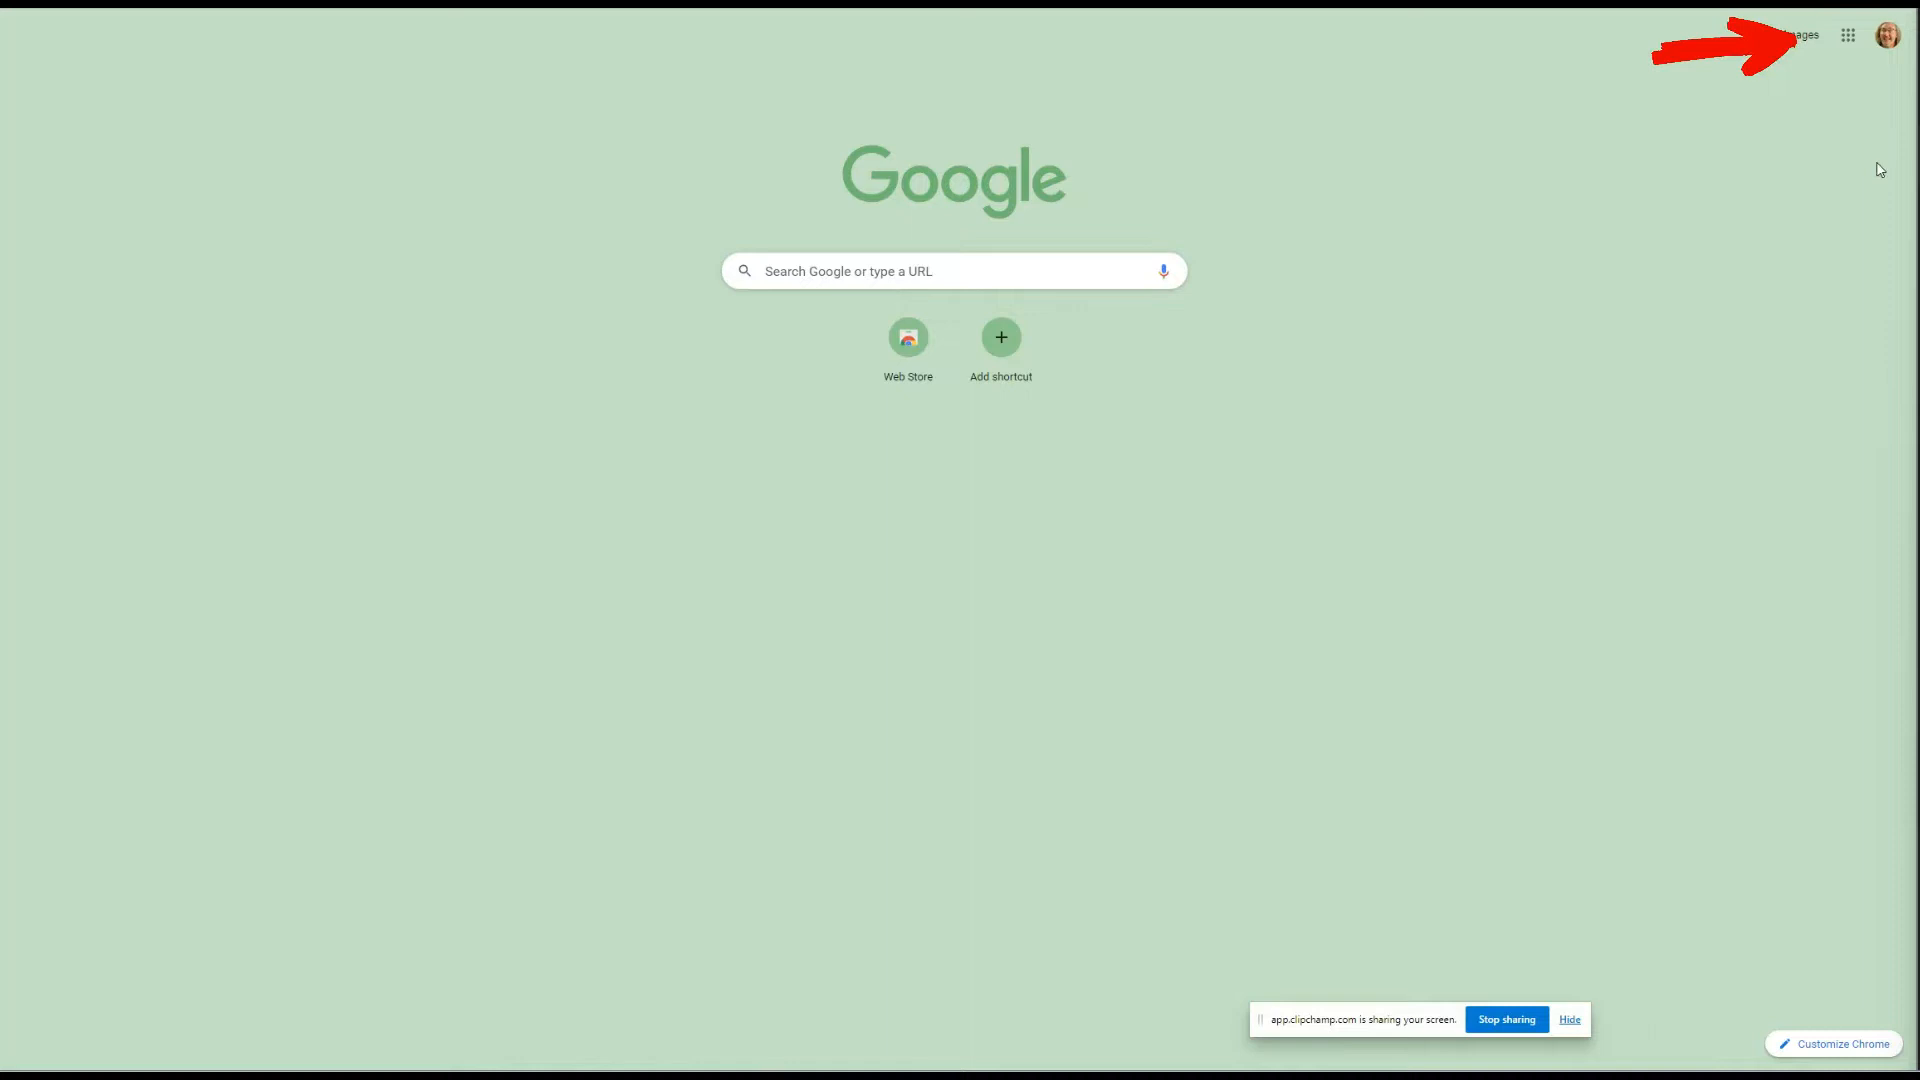
{"action": "mouse_move", "coordinate": [1848, 34]}
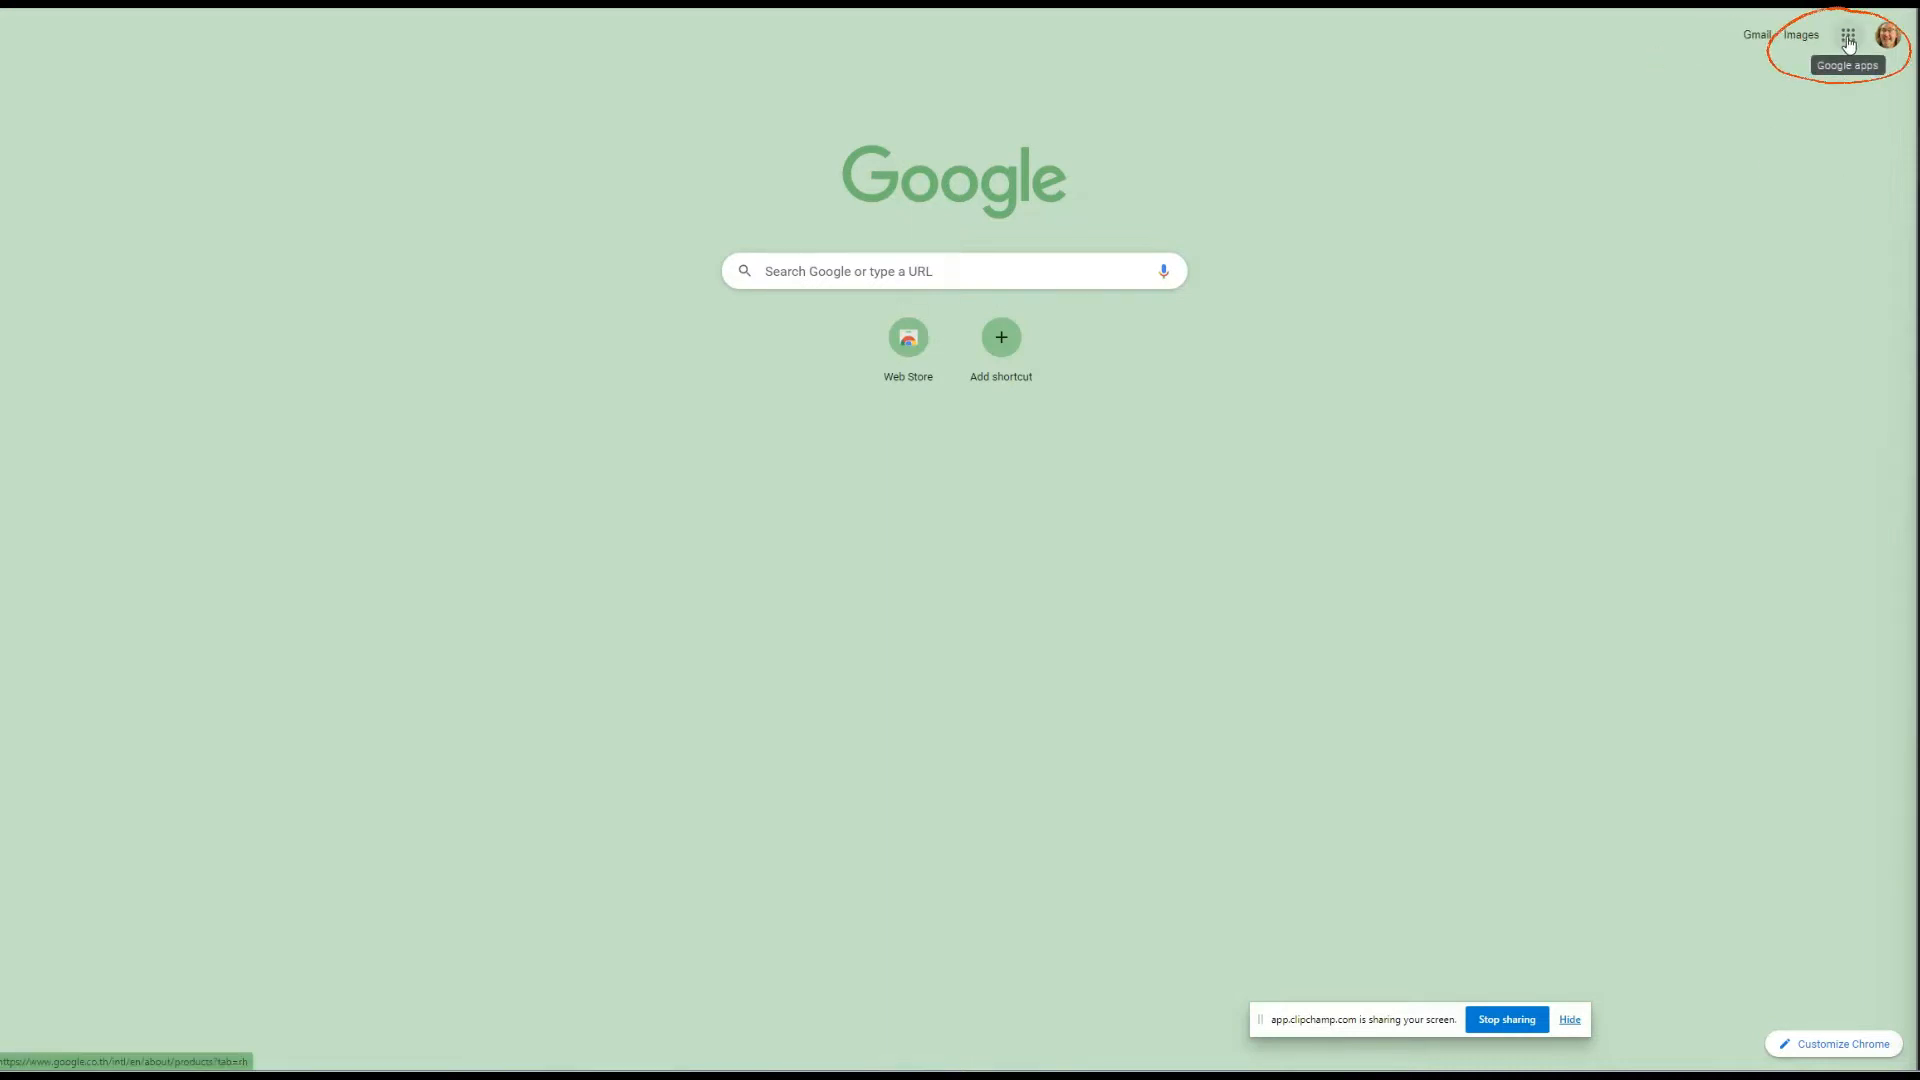
- Bring up the Google apps launcher from Chrome's new tab page
{"action": "left_click", "coordinate": [1847, 34]}
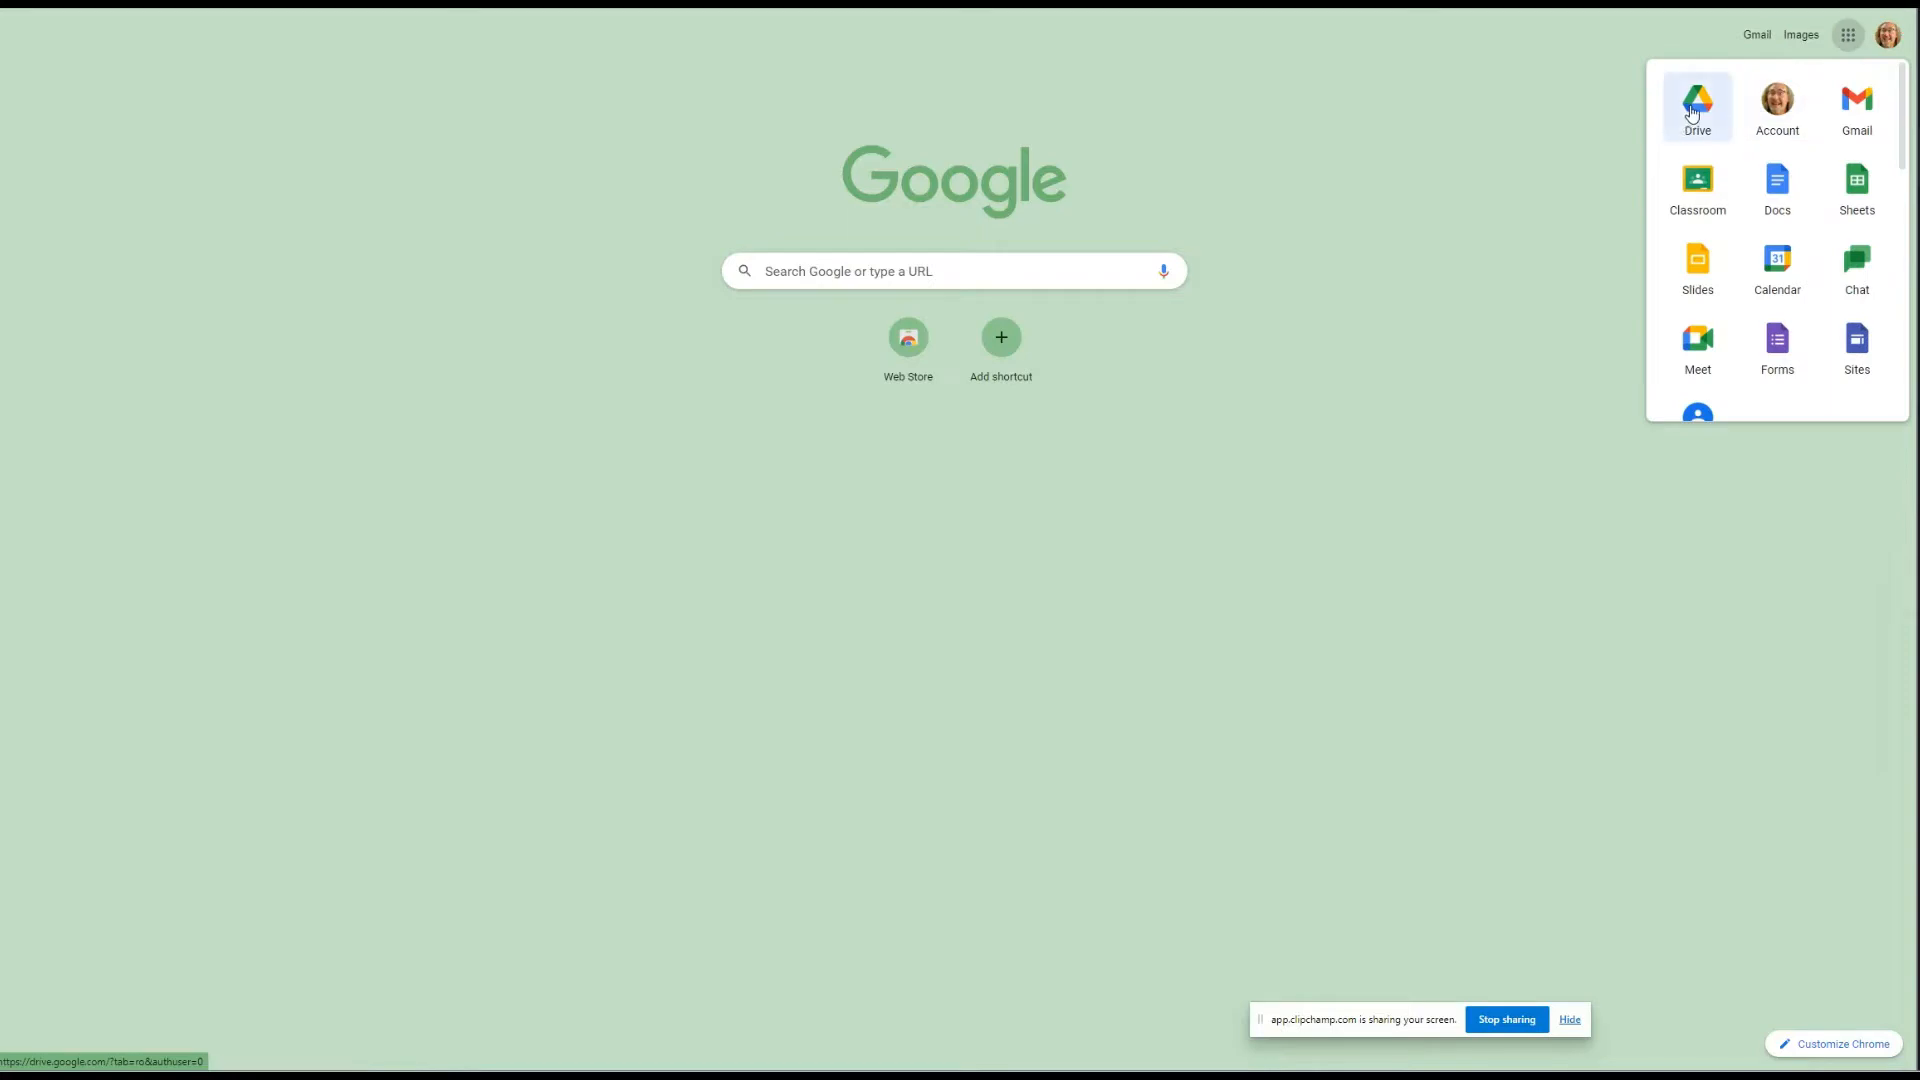
- Go to My Drive in Google Drive and preview the New menu without choosing anything
{"action": "left_click", "coordinate": [1696, 103]}
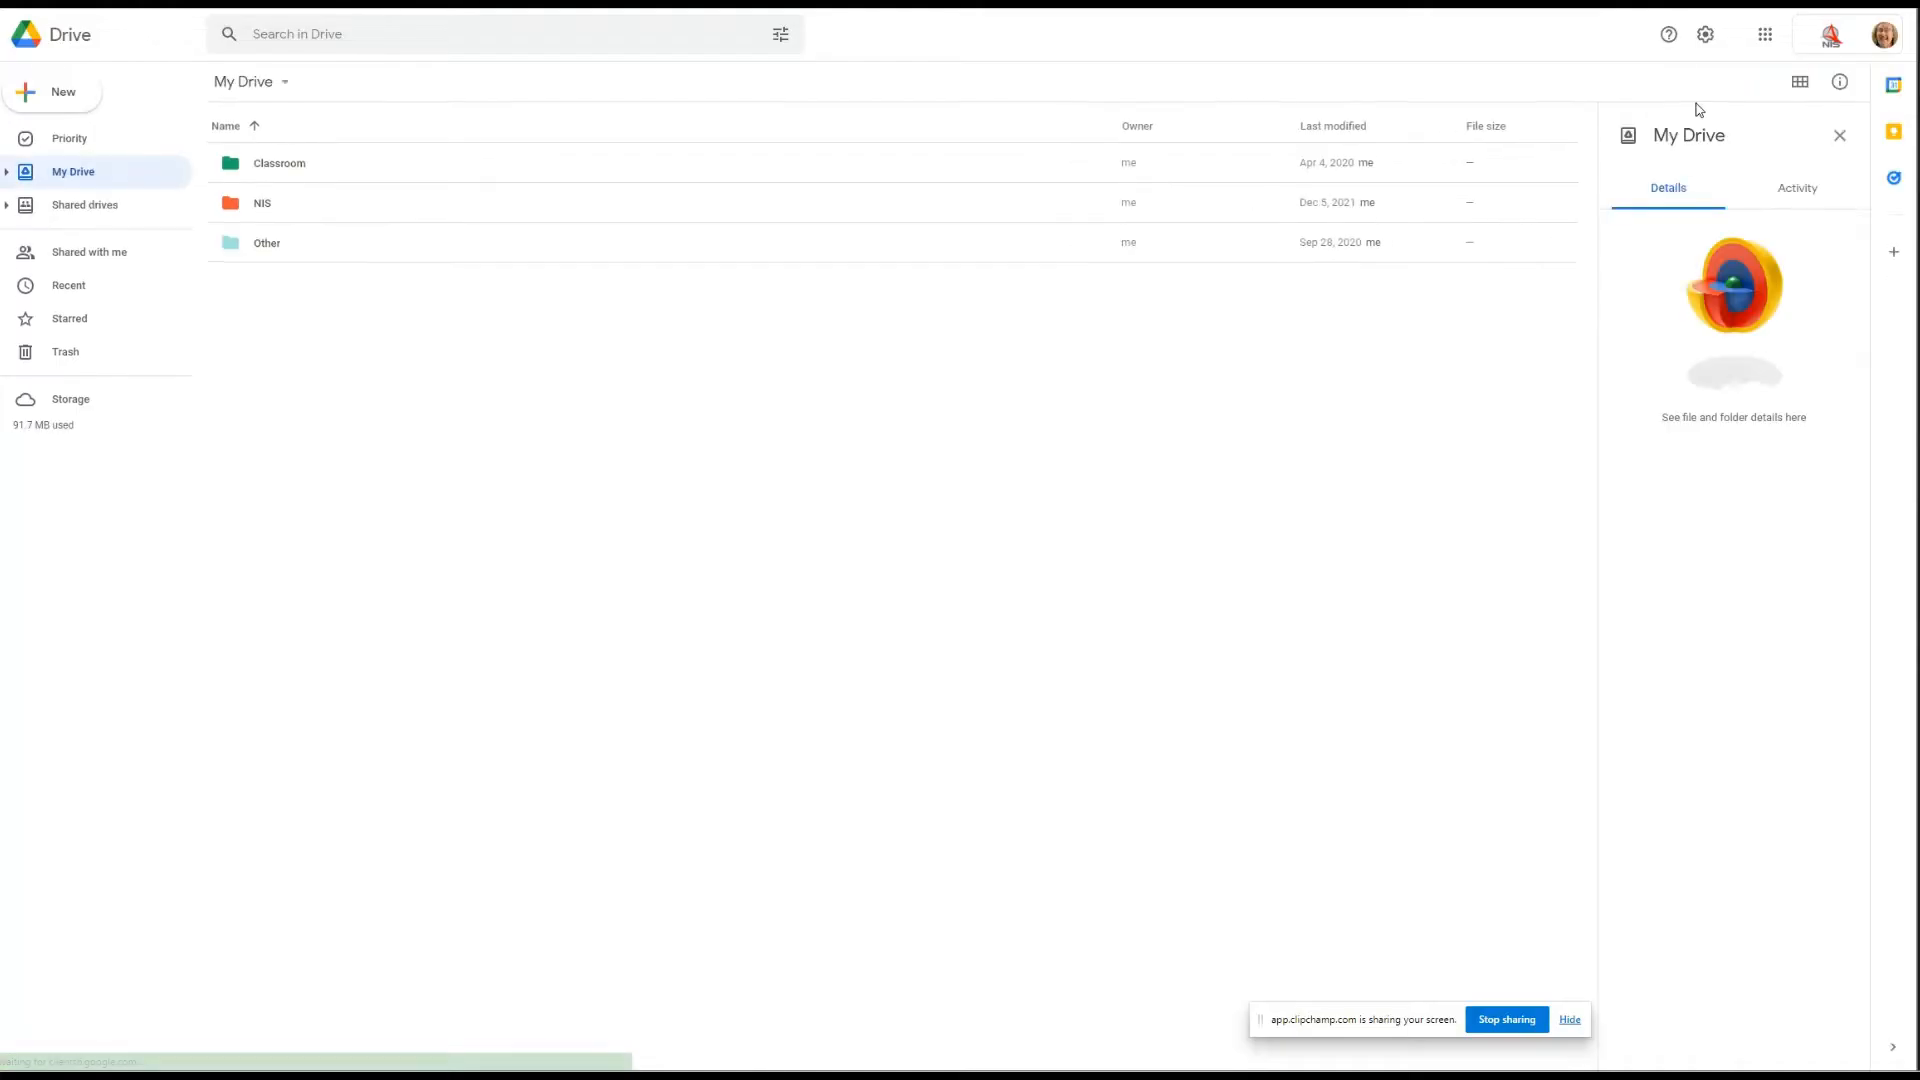
{"action": "mouse_move", "coordinate": [395, 364]}
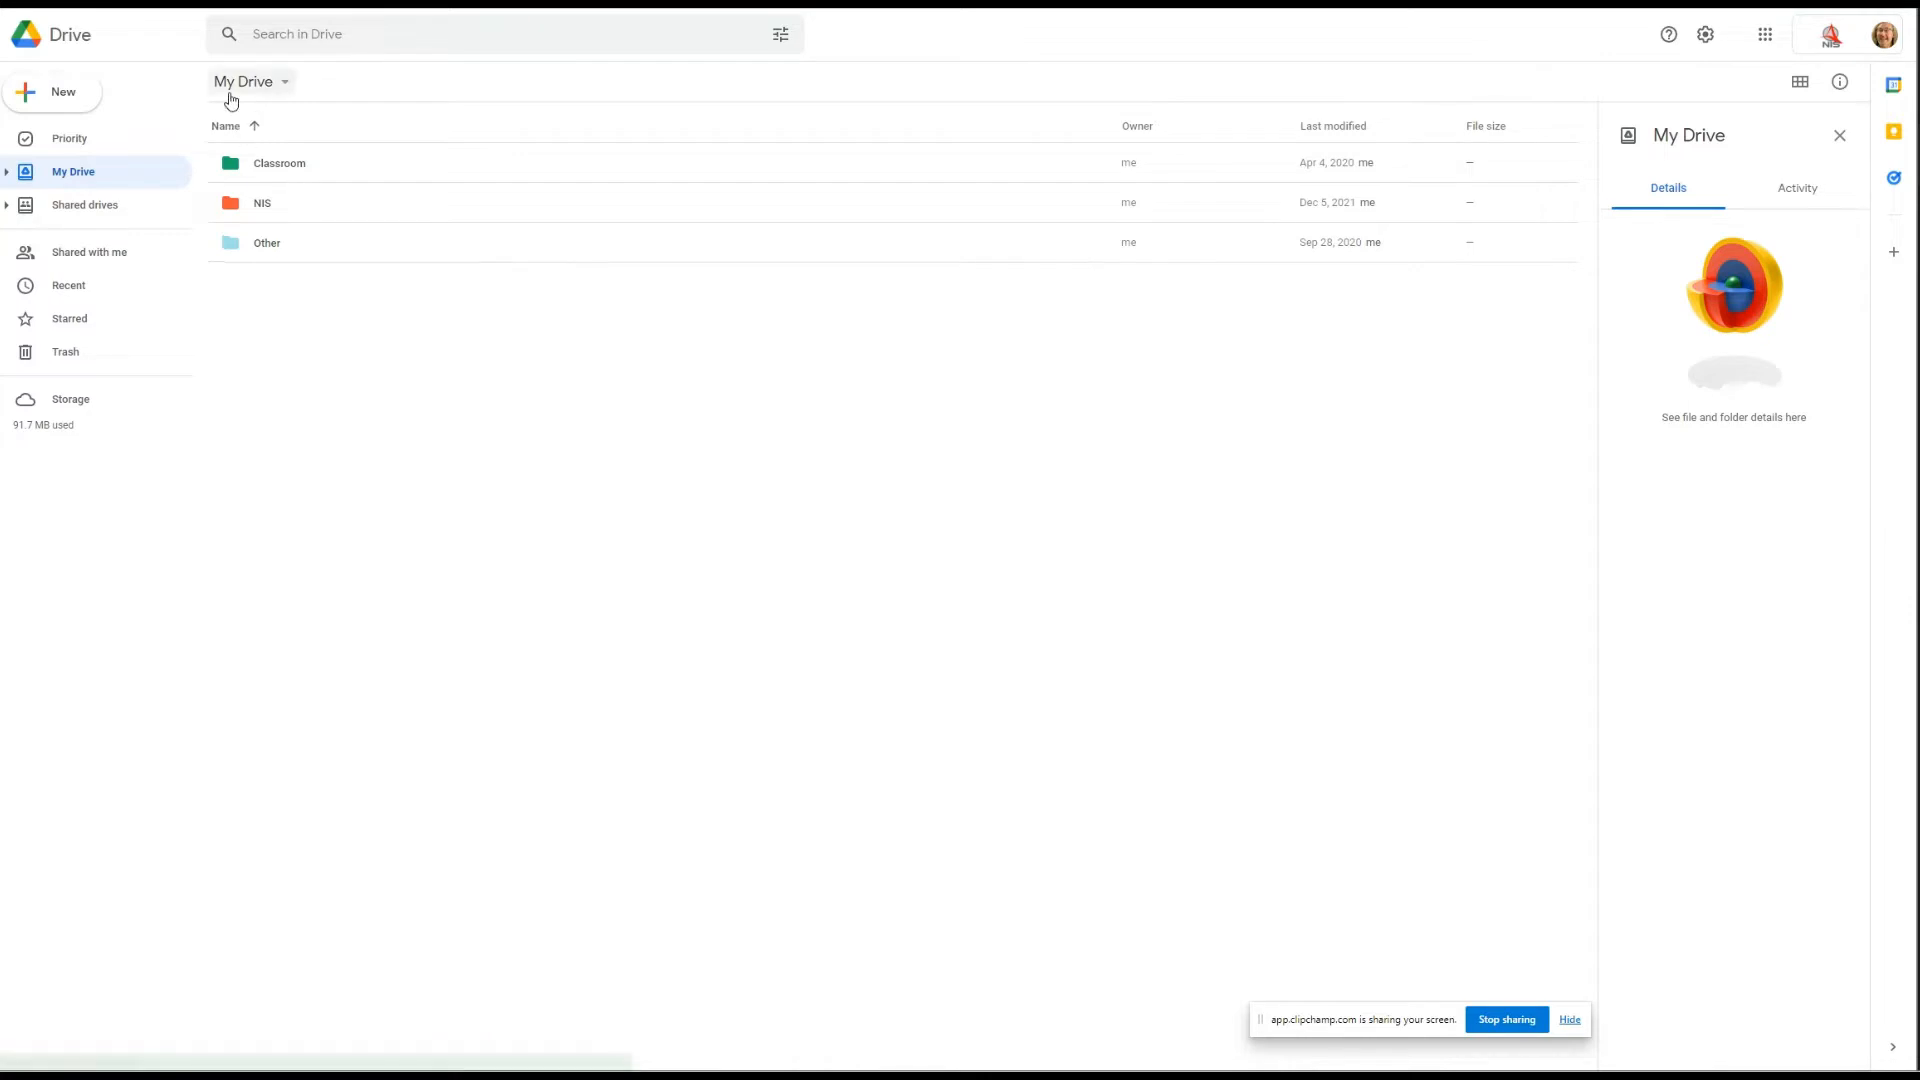
{"action": "mouse_move", "coordinate": [274, 96]}
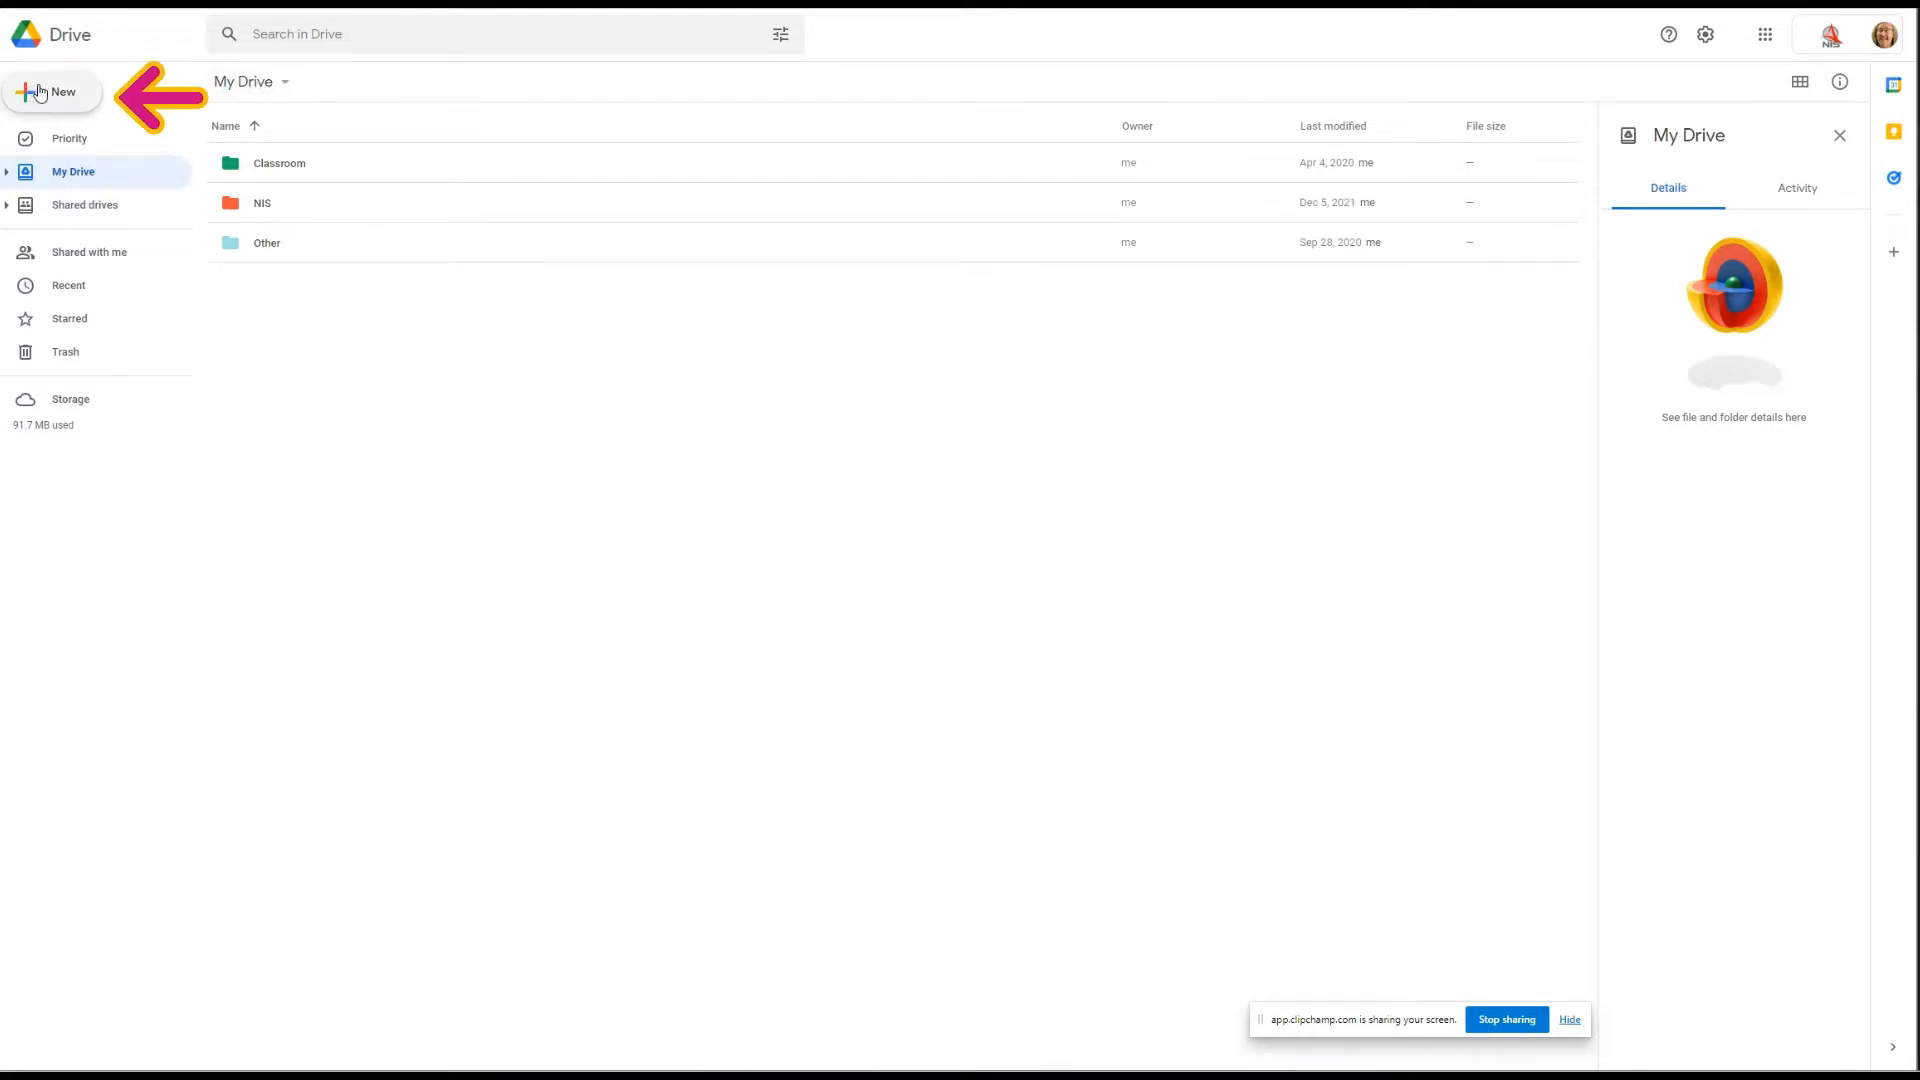
{"action": "left_click", "coordinate": [52, 89]}
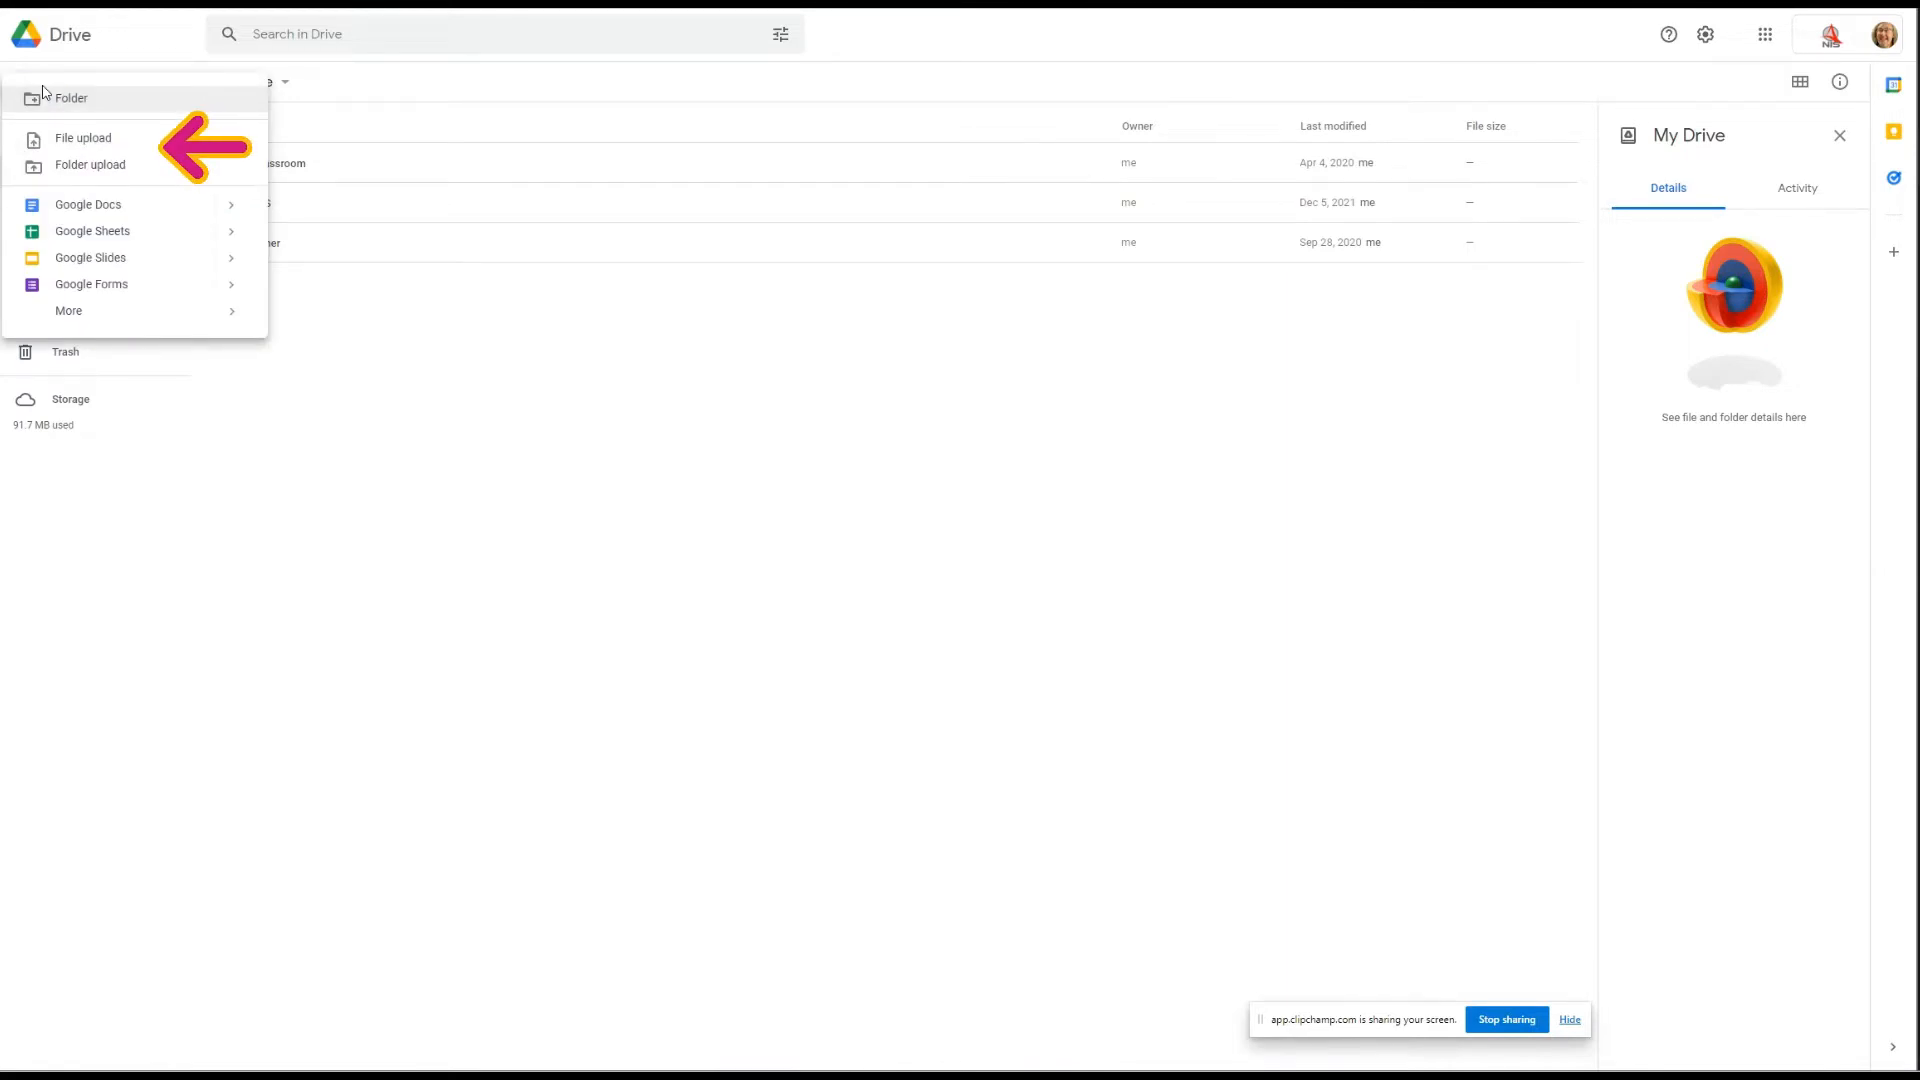
{"action": "left_click", "coordinate": [68, 310]}
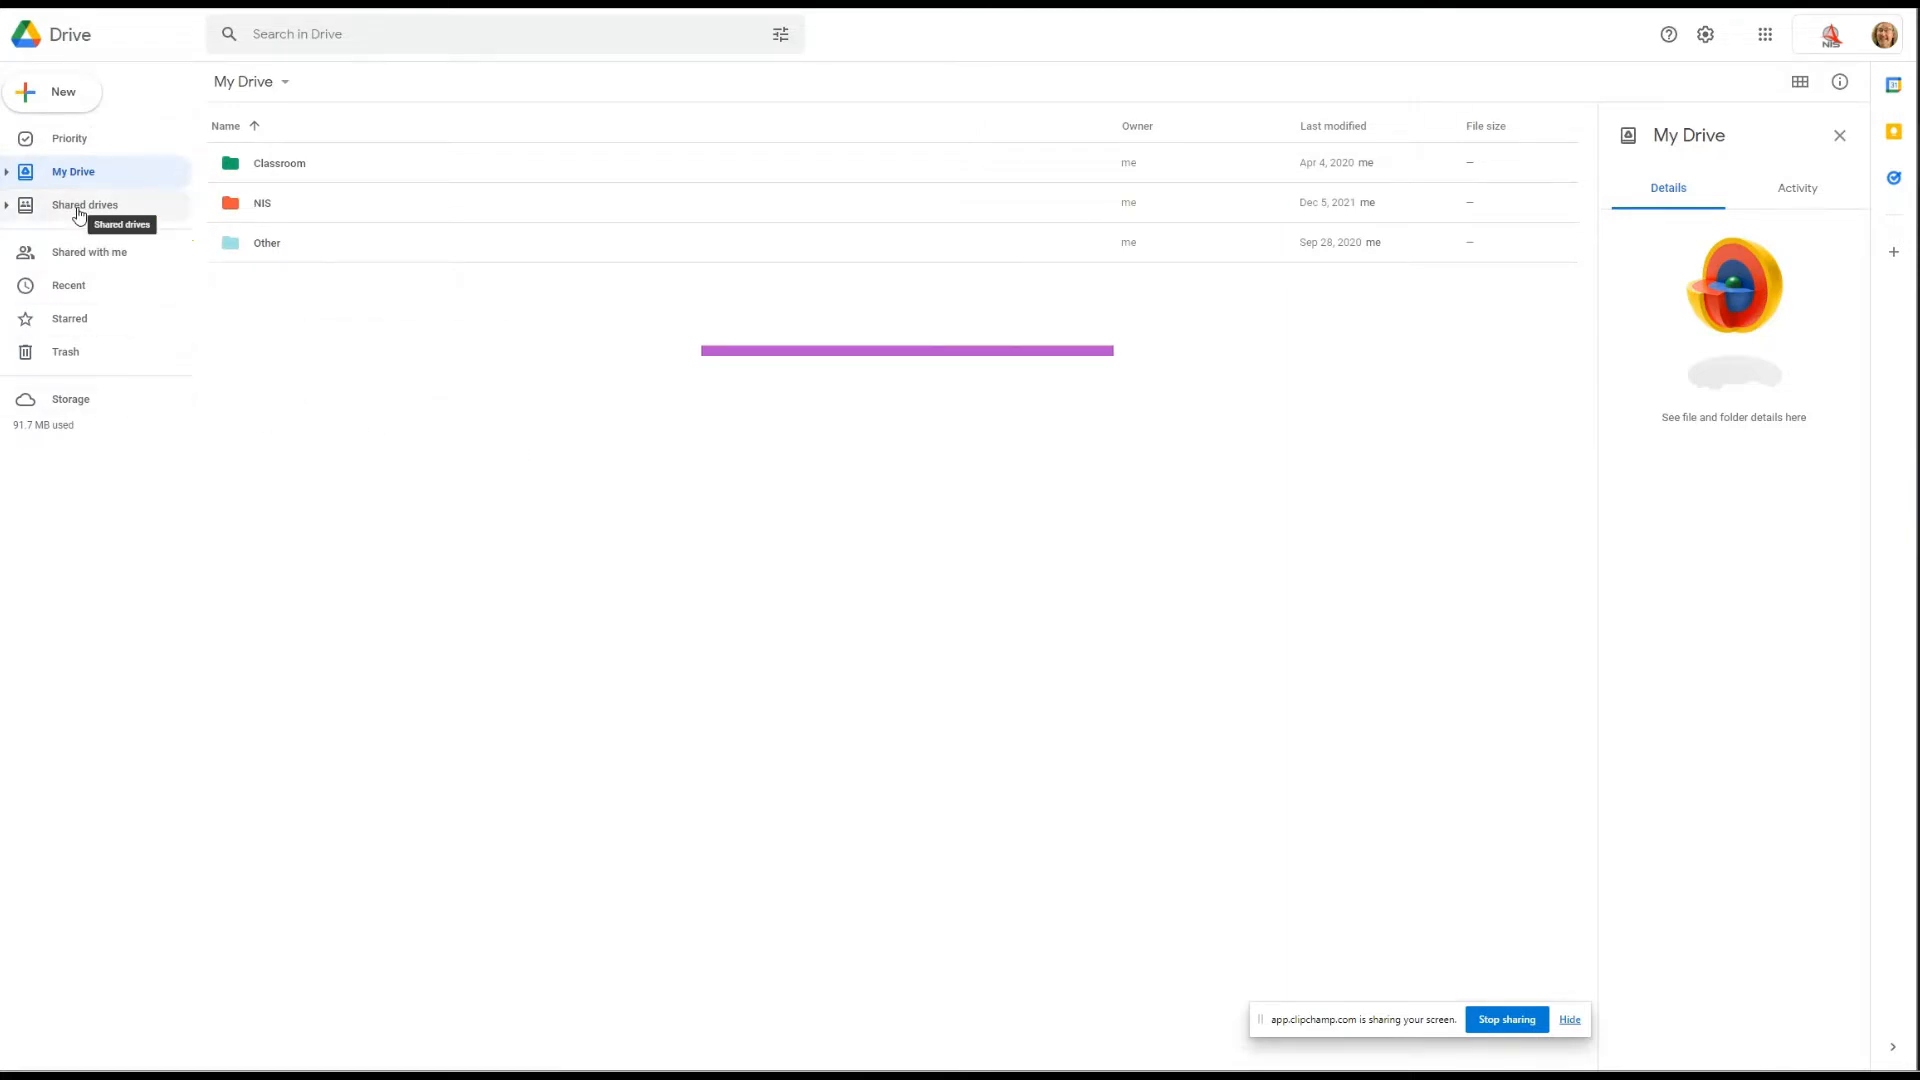
{"action": "left_click", "coordinate": [84, 204]}
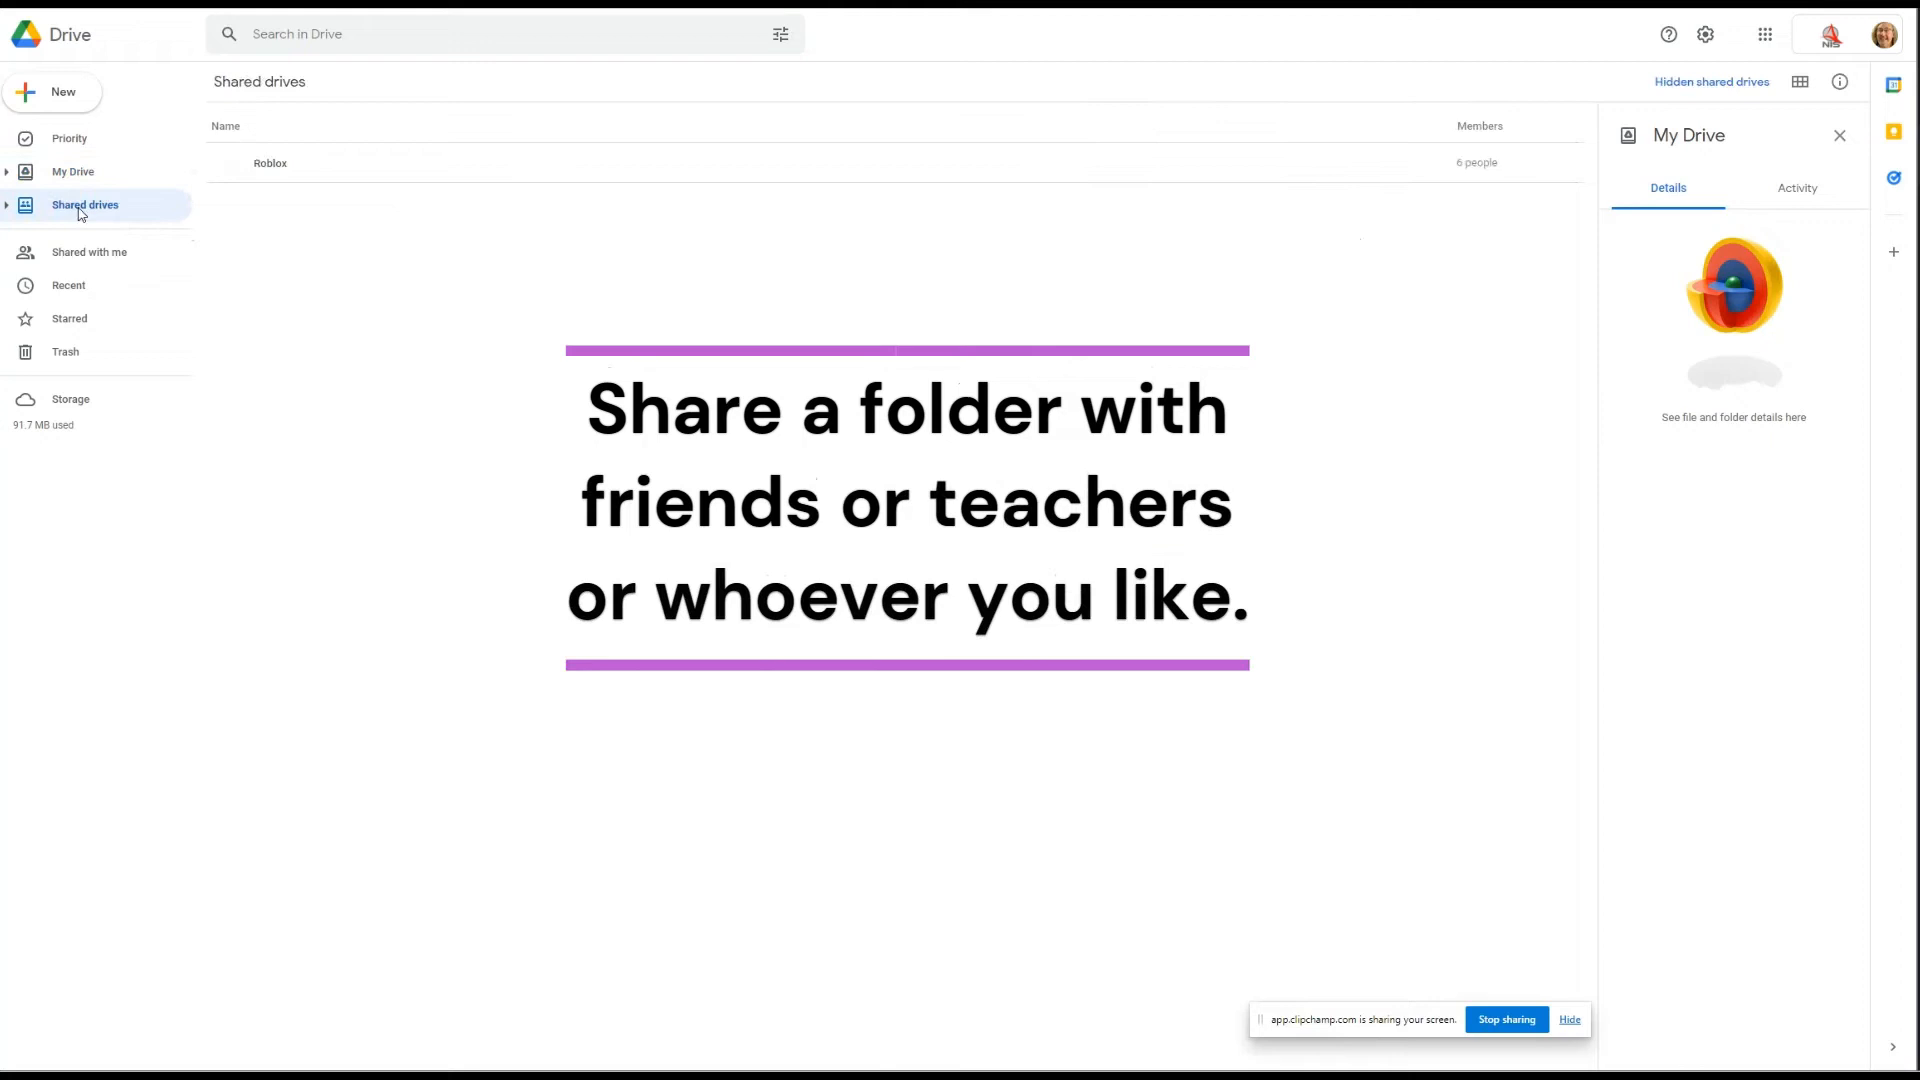
{"action": "left_click", "coordinate": [1838, 134]}
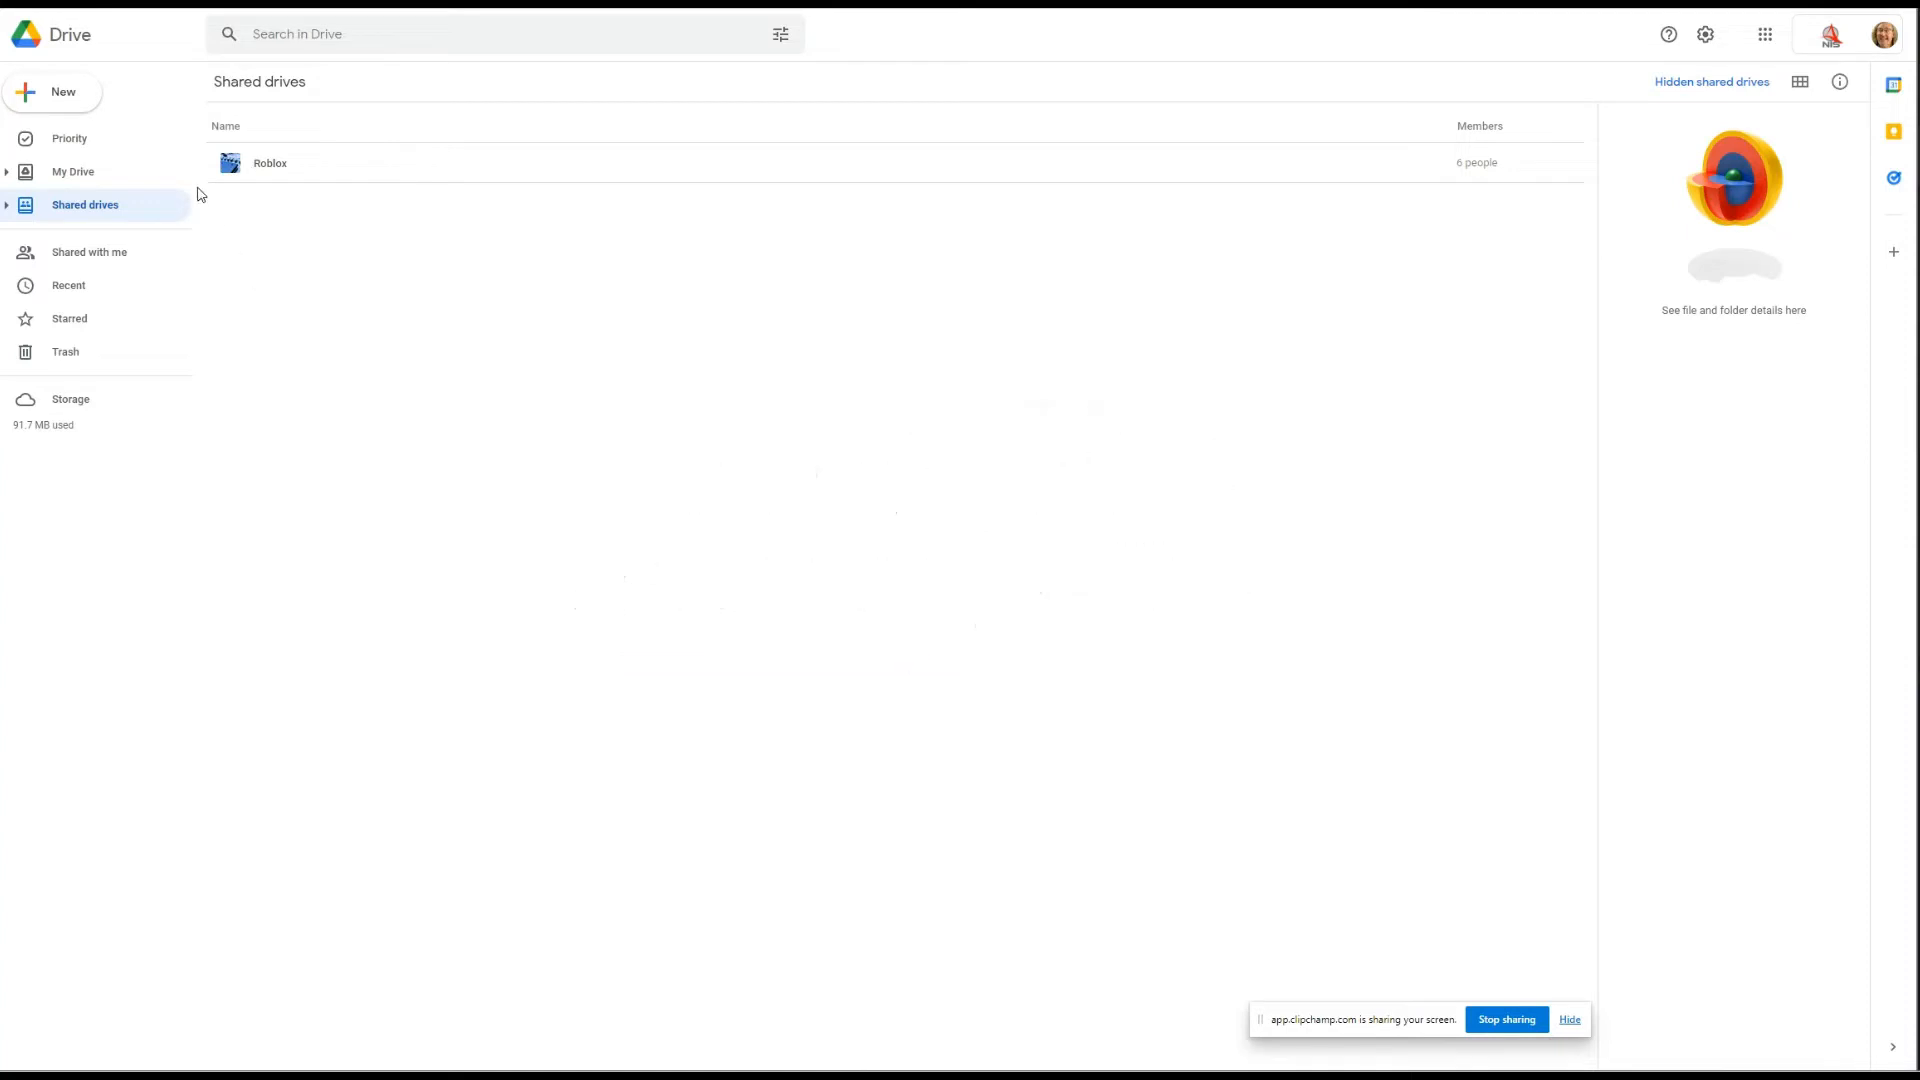
{"action": "mouse_move", "coordinate": [106, 220]}
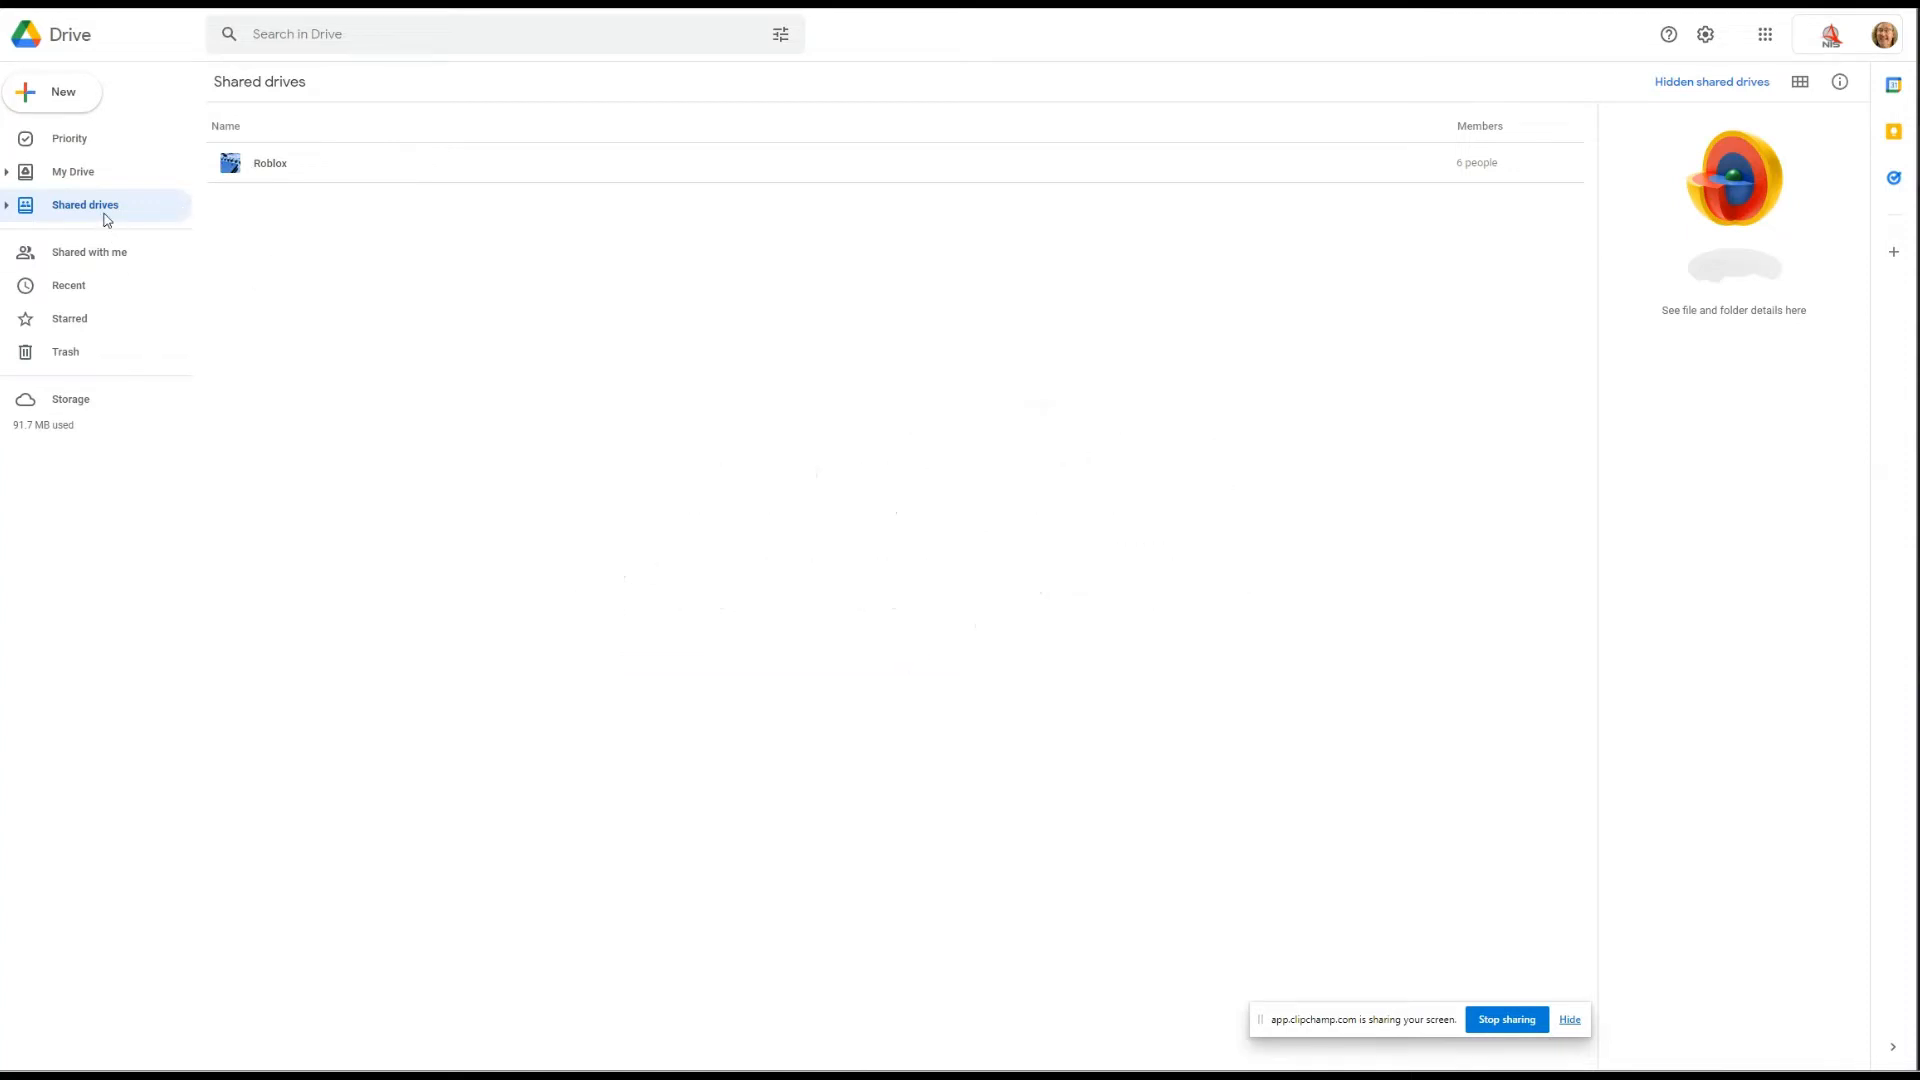
{"action": "mouse_move", "coordinate": [88, 252]}
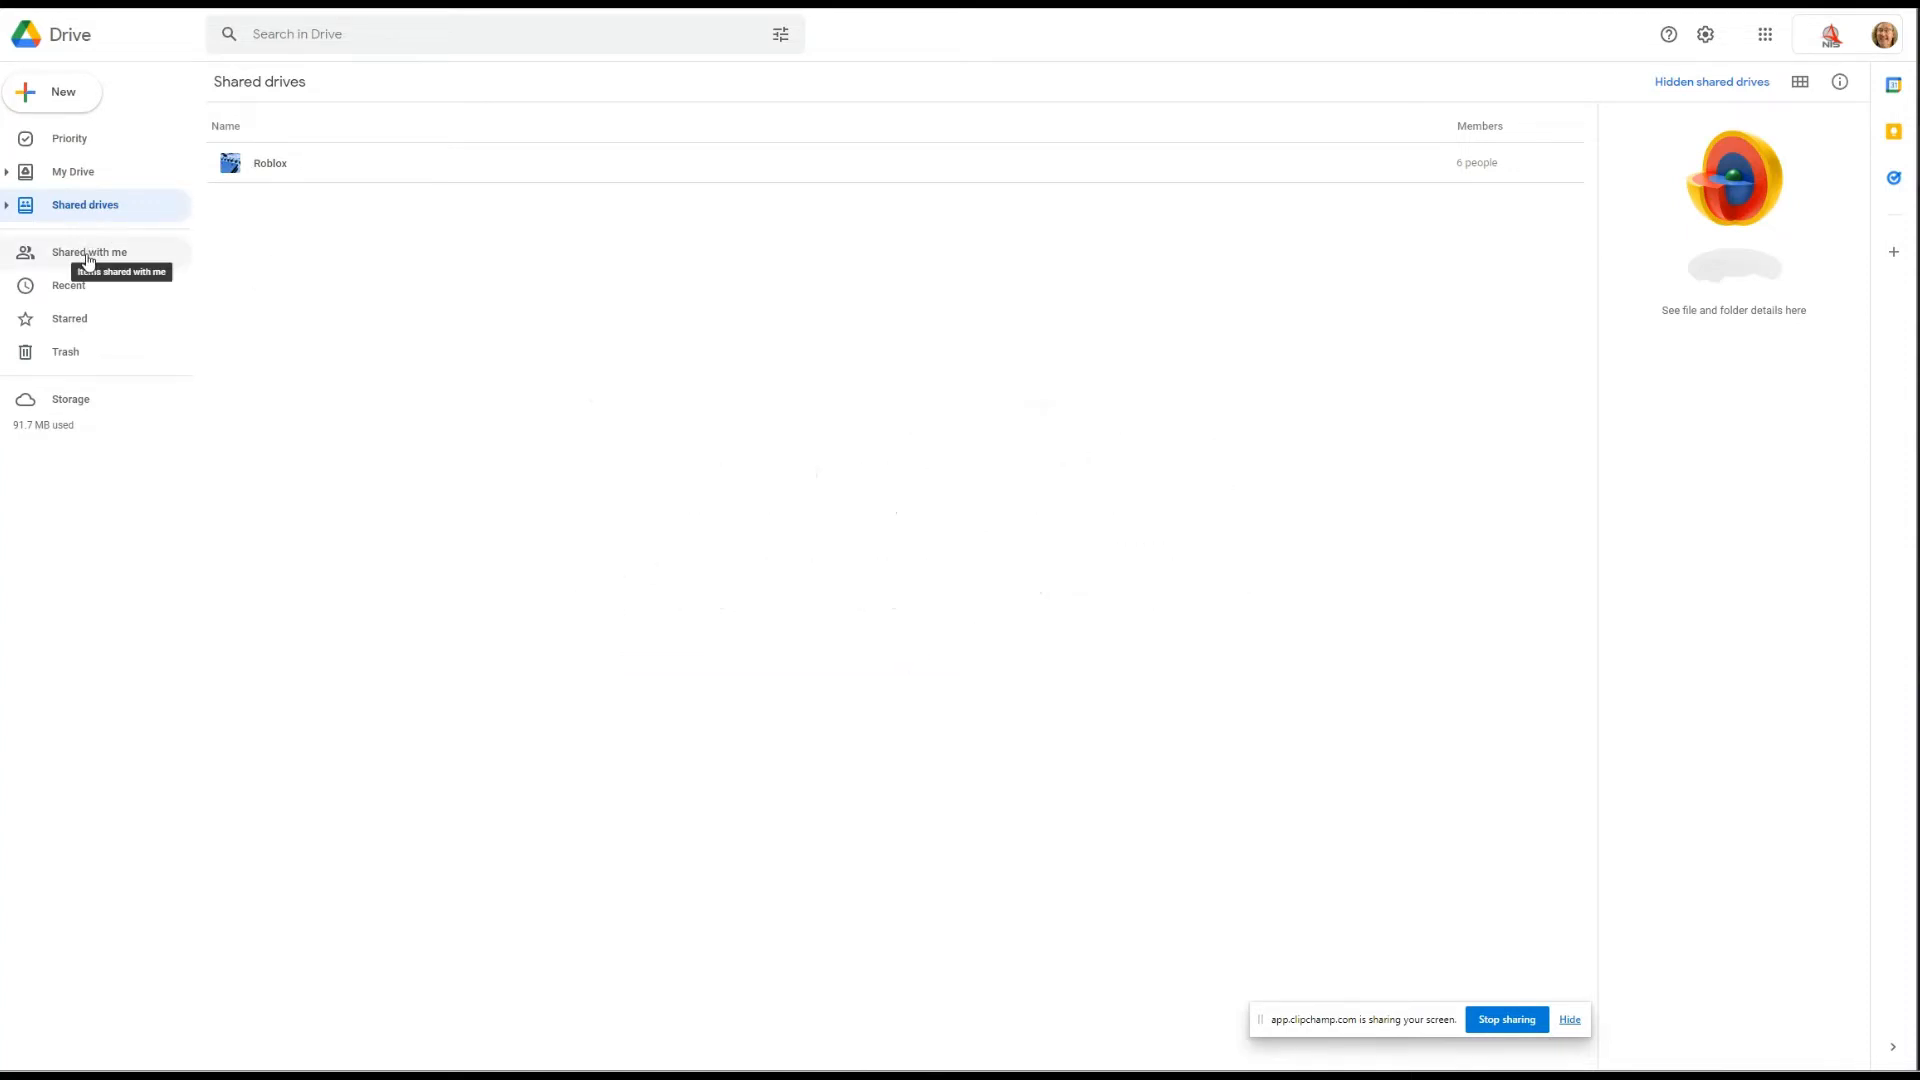
{"action": "left_click", "coordinate": [88, 252]}
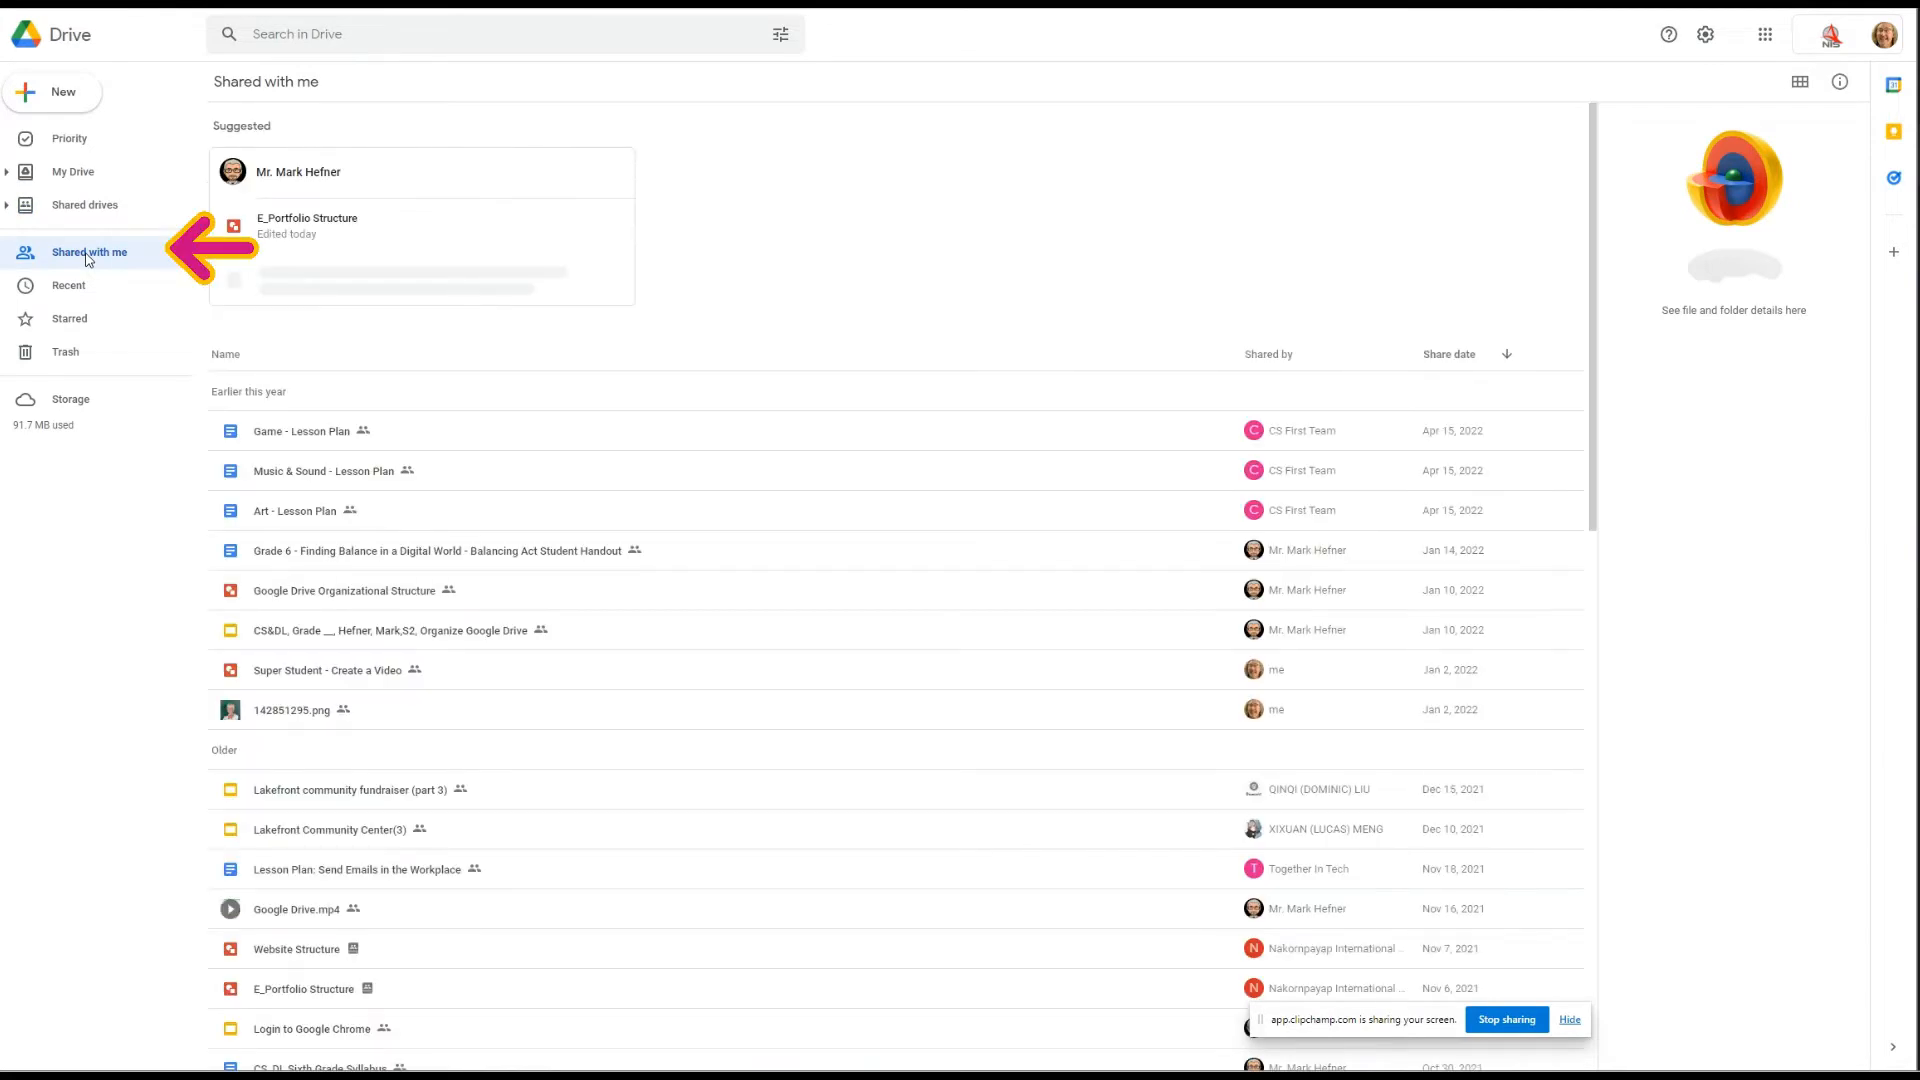
{"action": "mouse_move", "coordinate": [230, 754]}
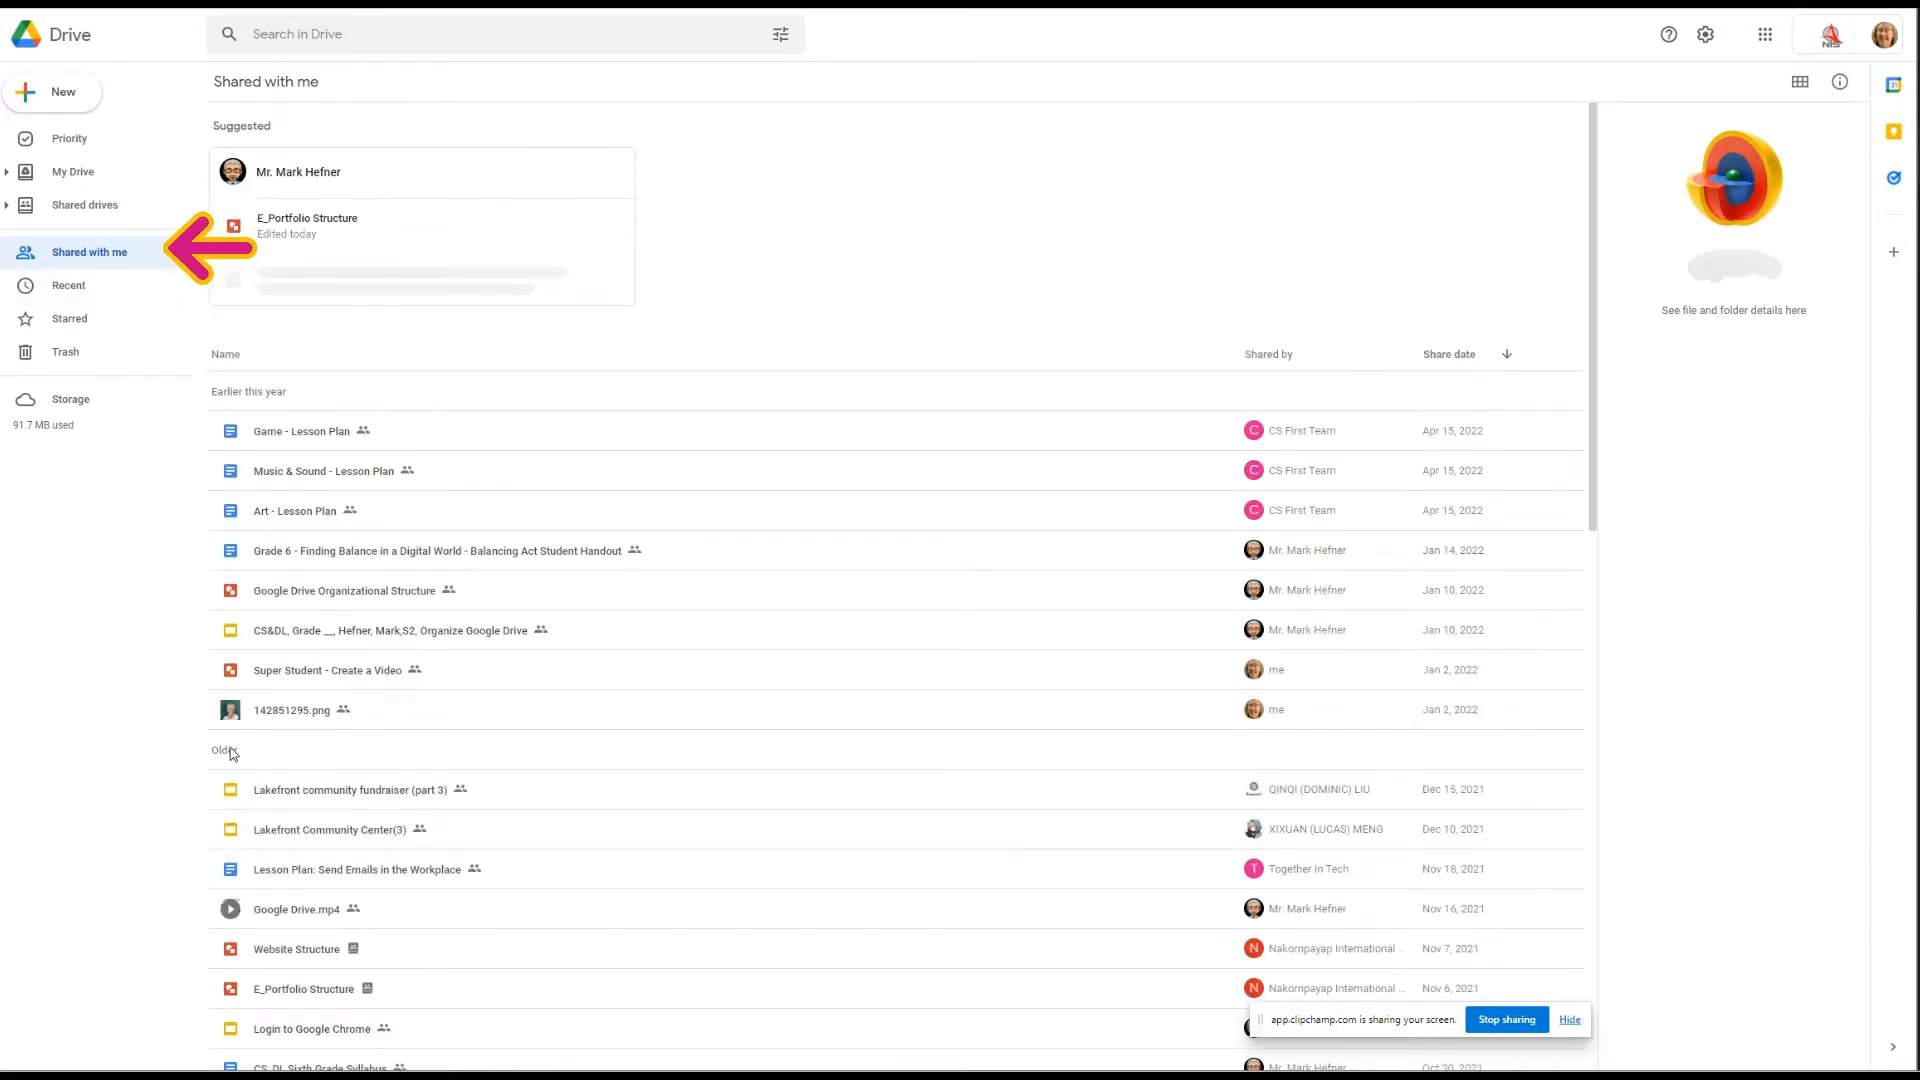
{"action": "left_click", "coordinate": [68, 286]}
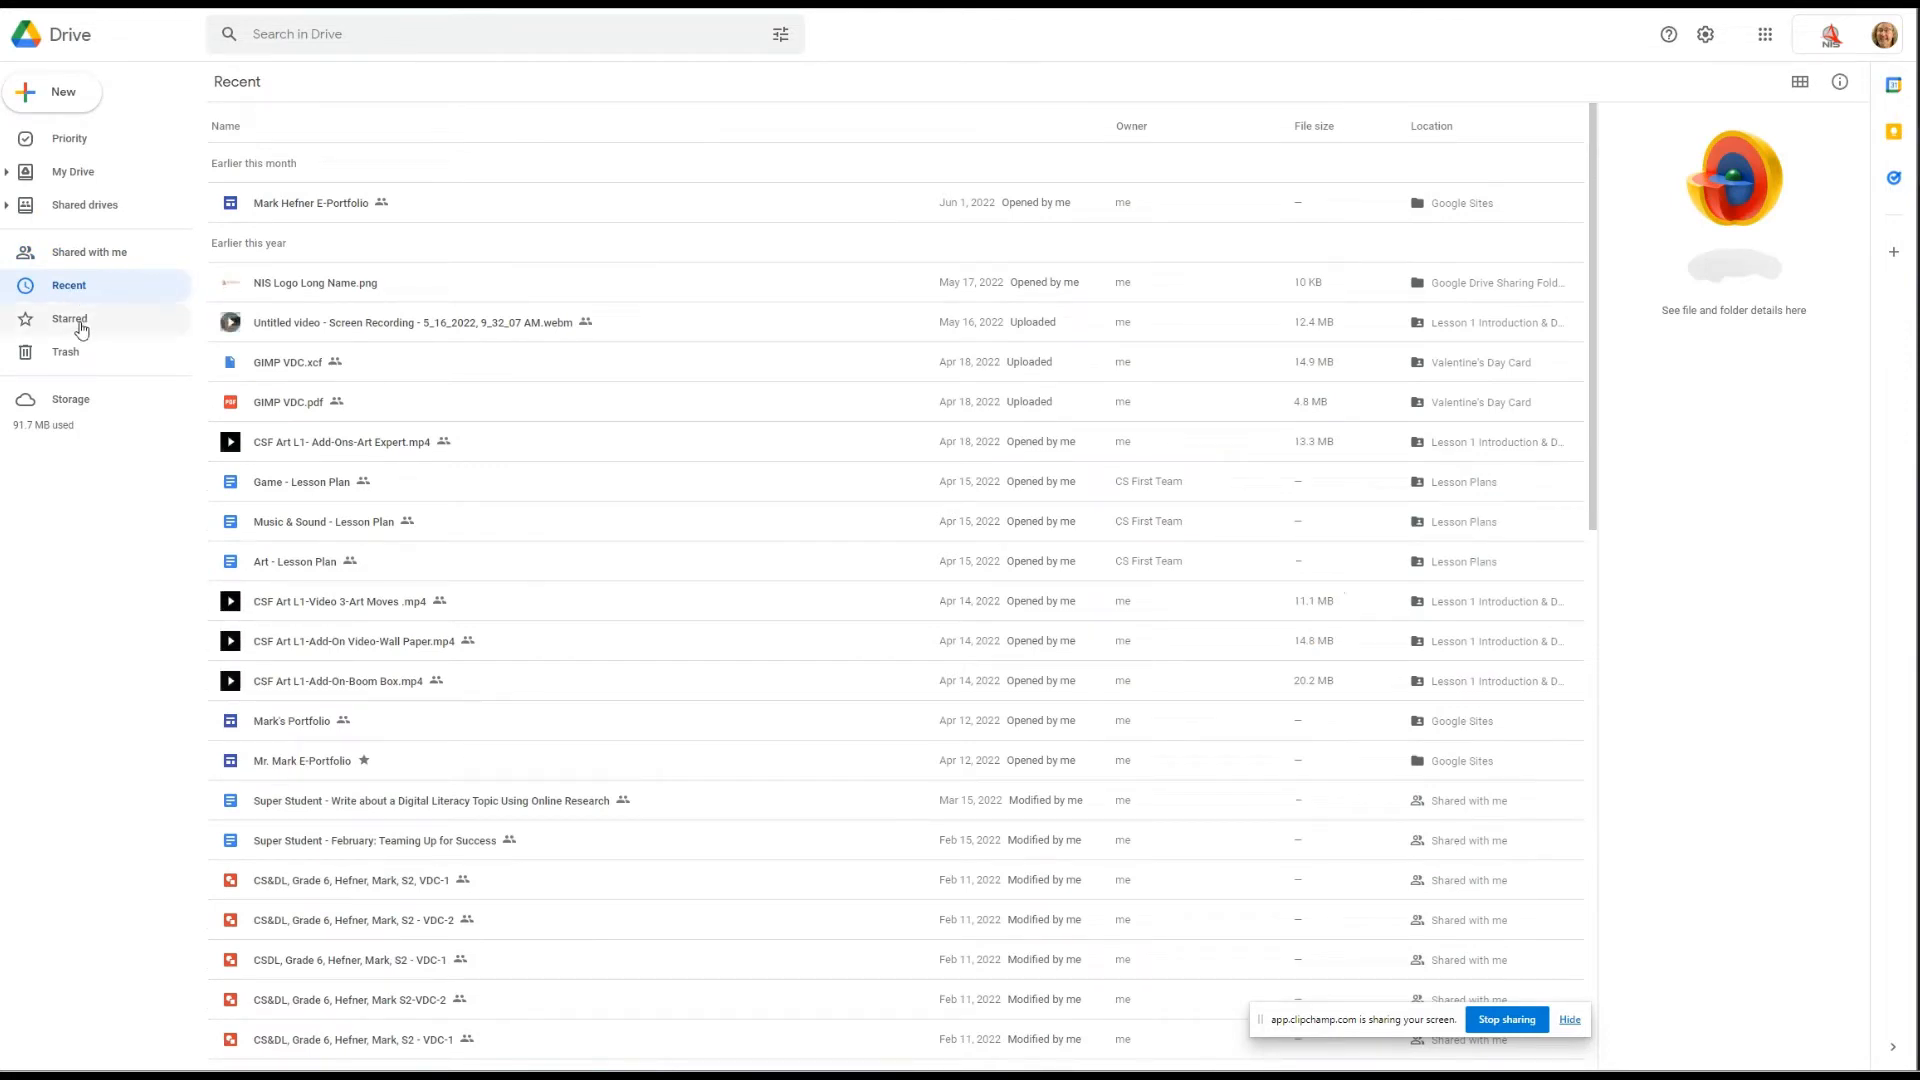
{"action": "left_click", "coordinate": [68, 318]}
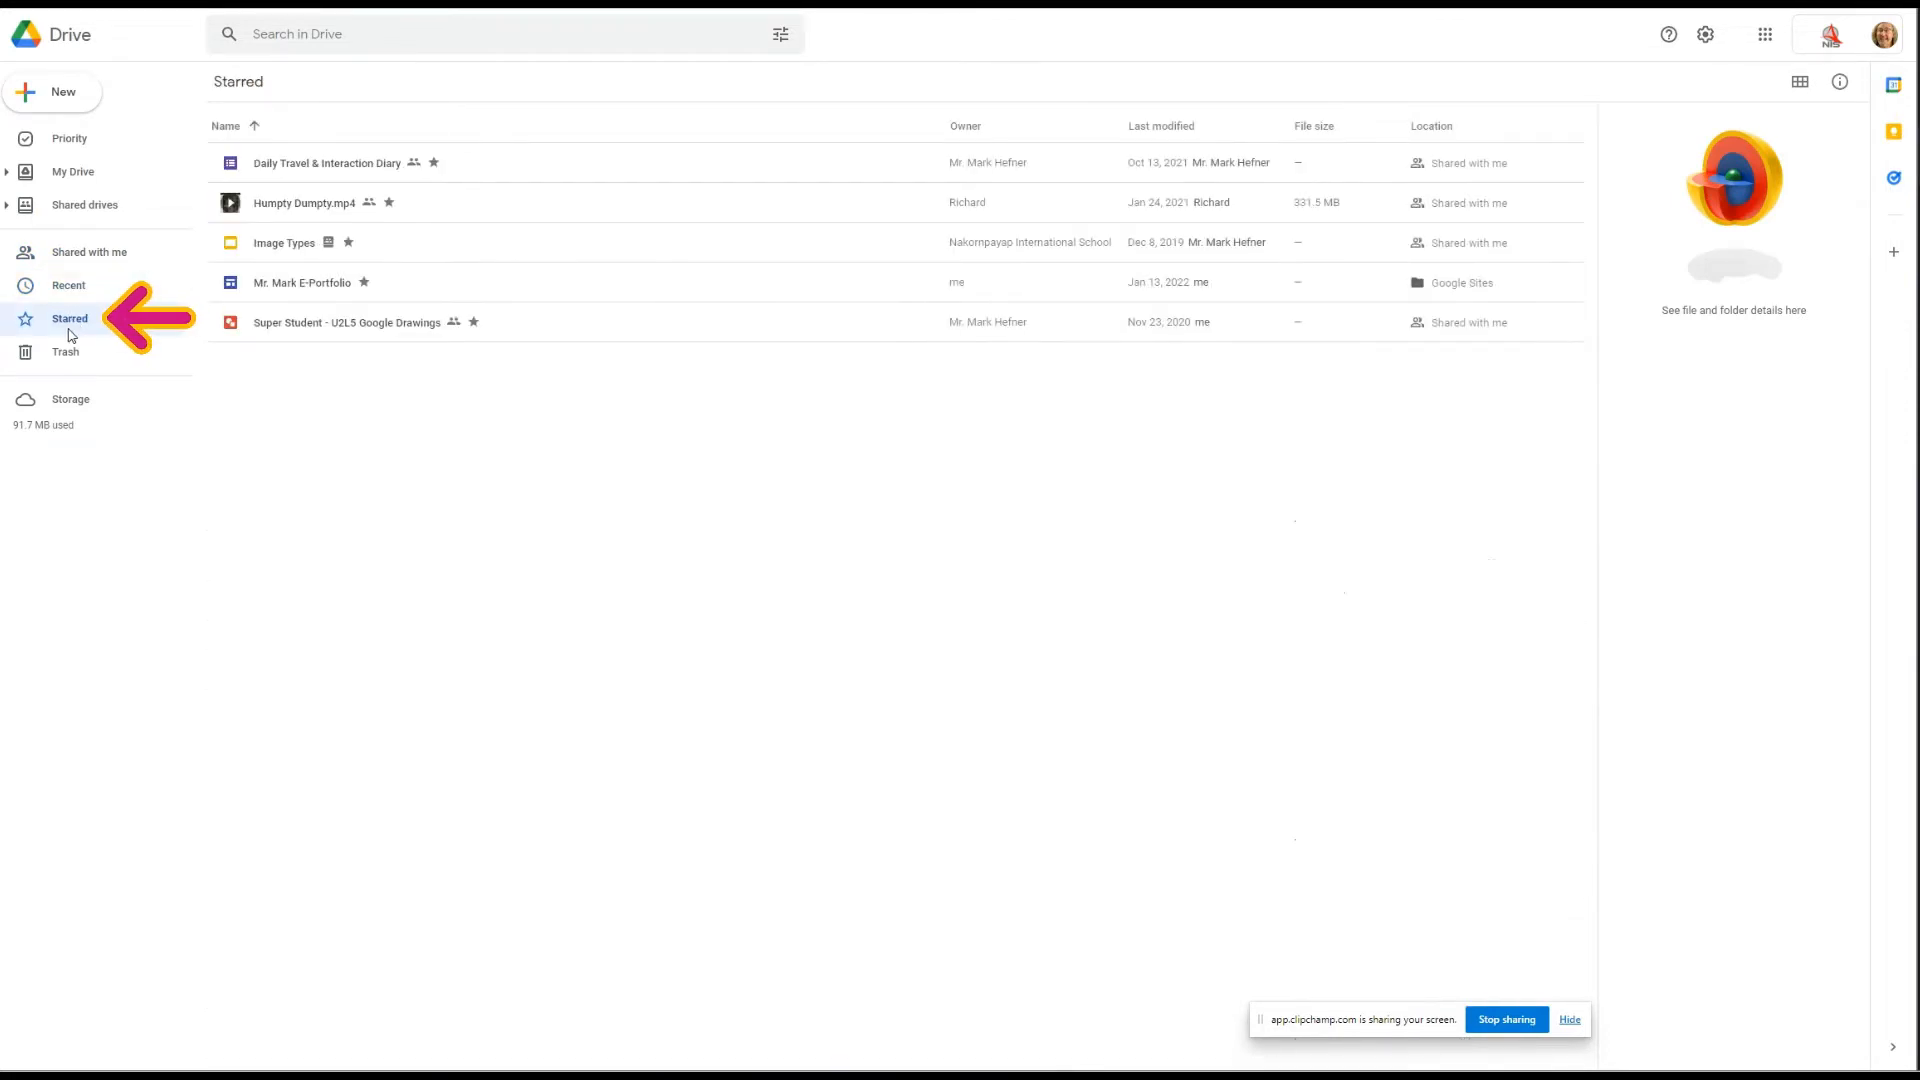
{"action": "left_click", "coordinate": [64, 352]}
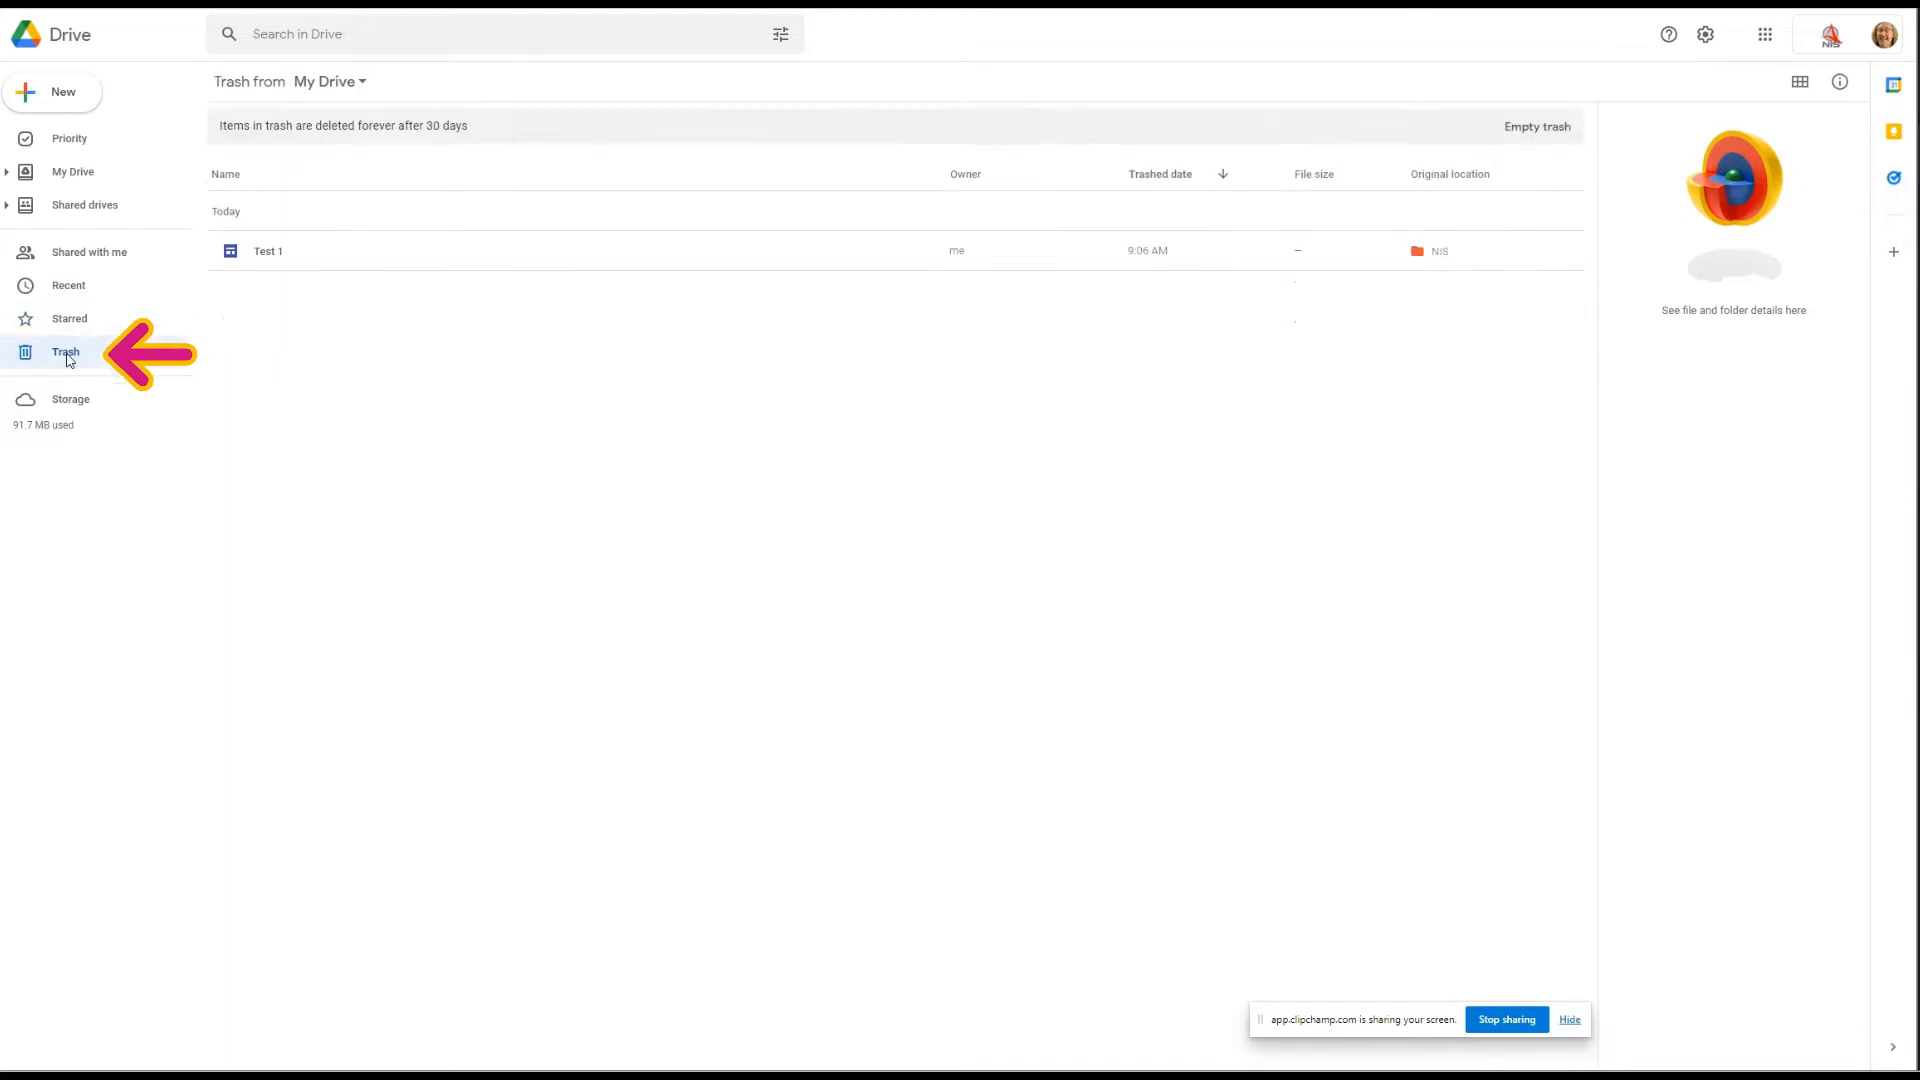
{"action": "mouse_move", "coordinate": [70, 400]}
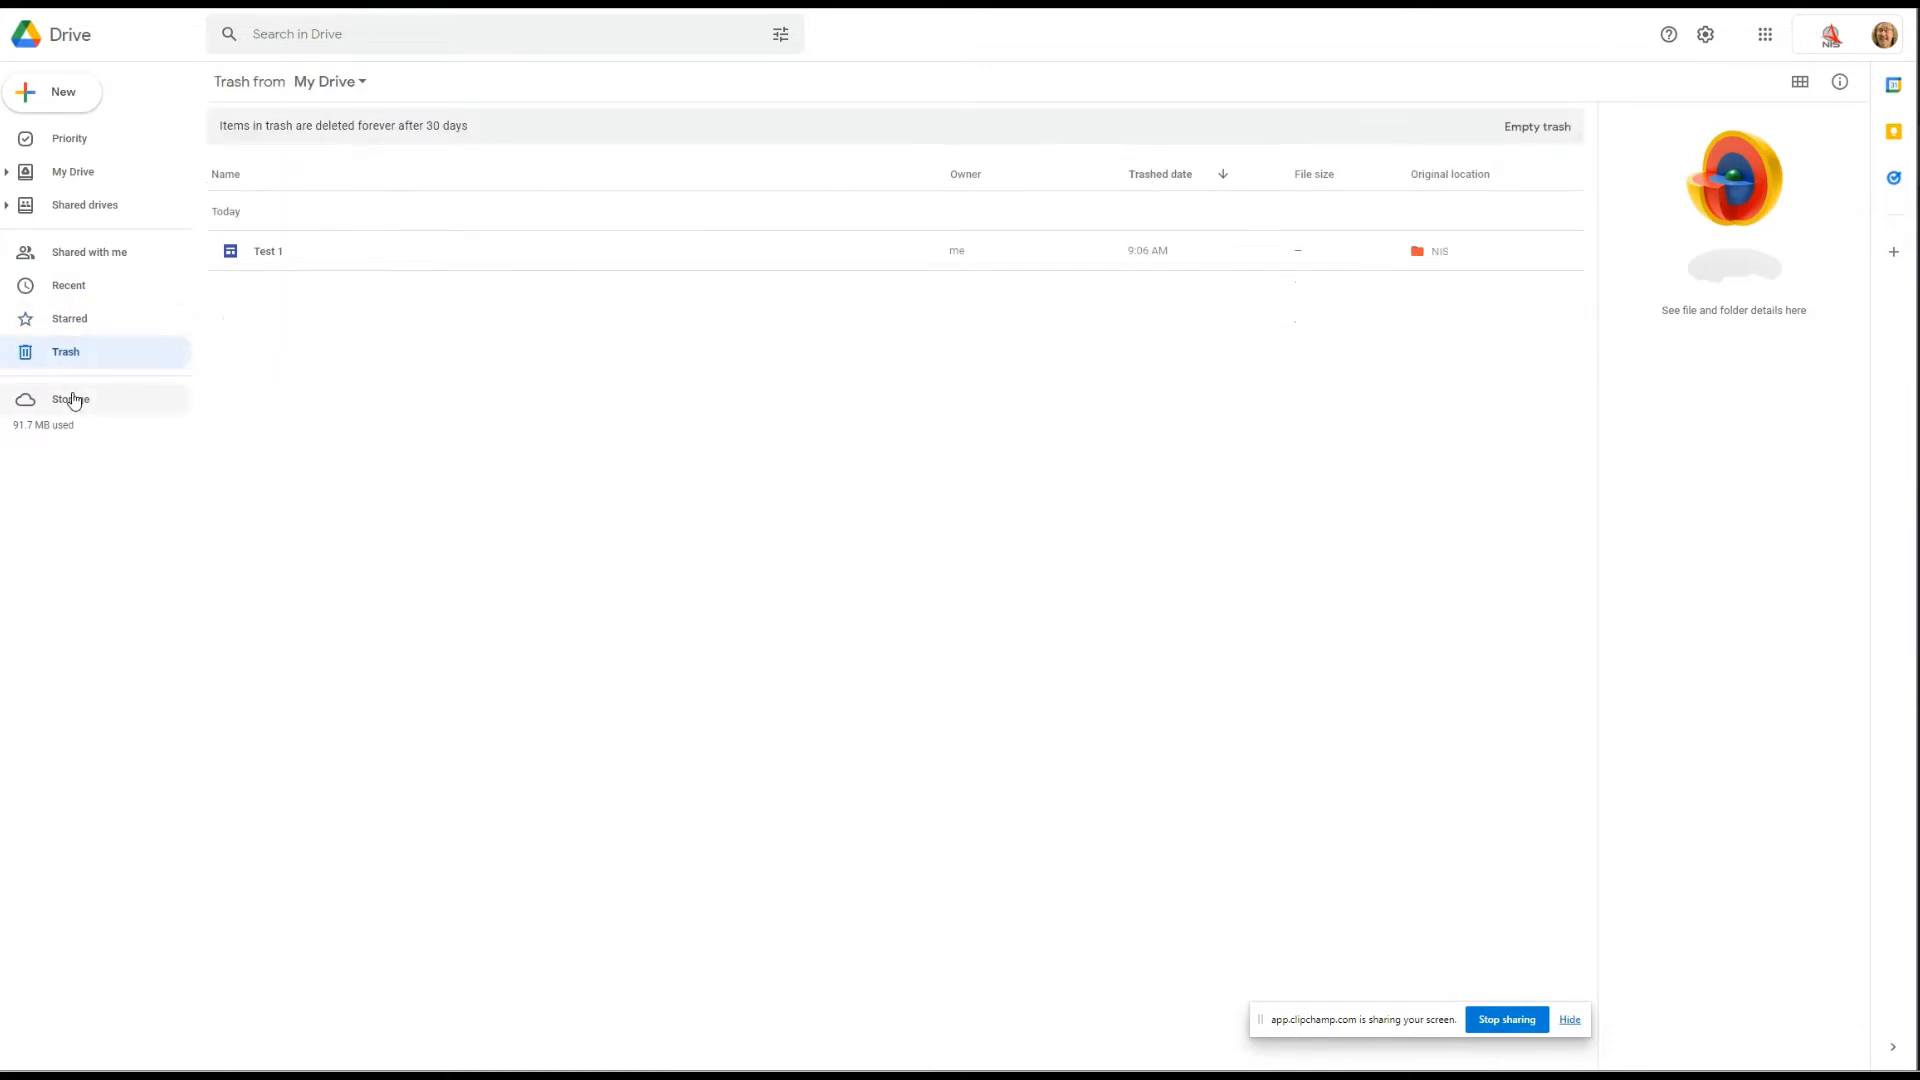
{"action": "left_click", "coordinate": [70, 399]}
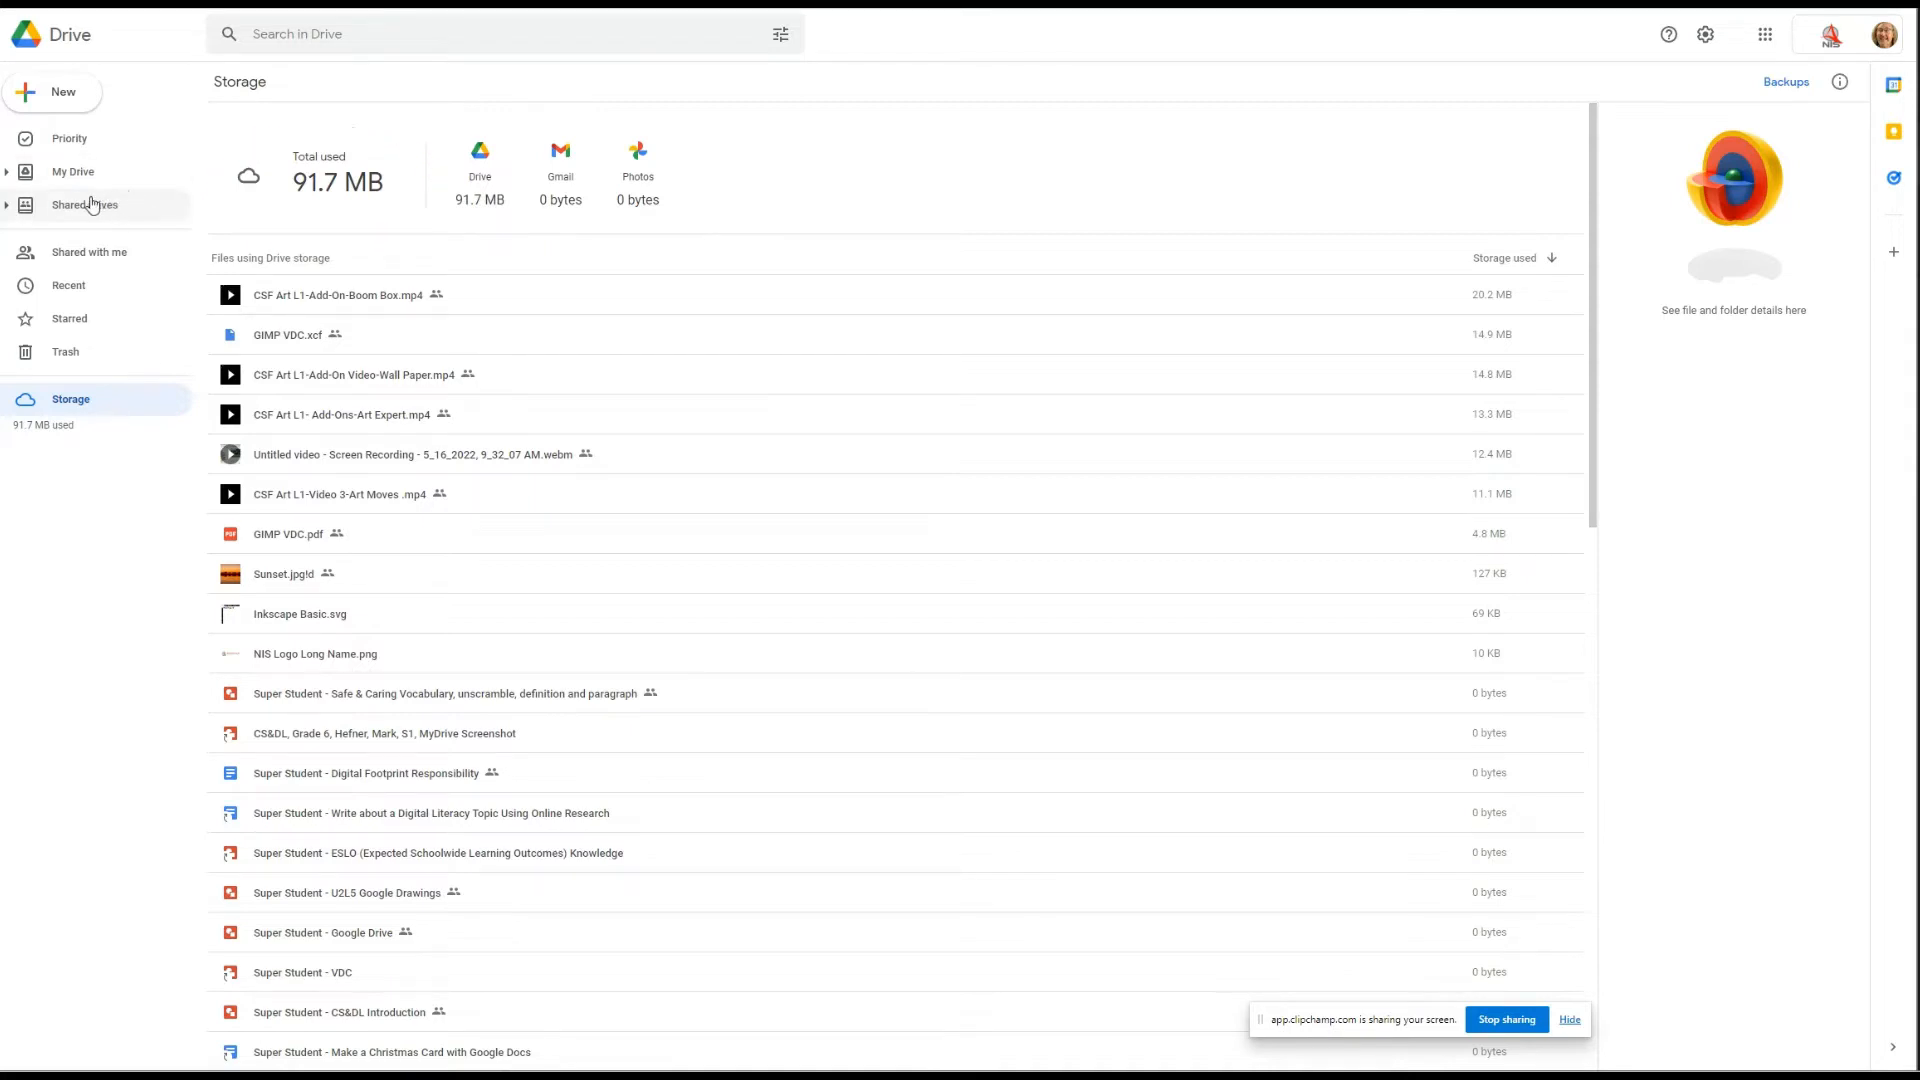
{"action": "left_click", "coordinate": [72, 172]}
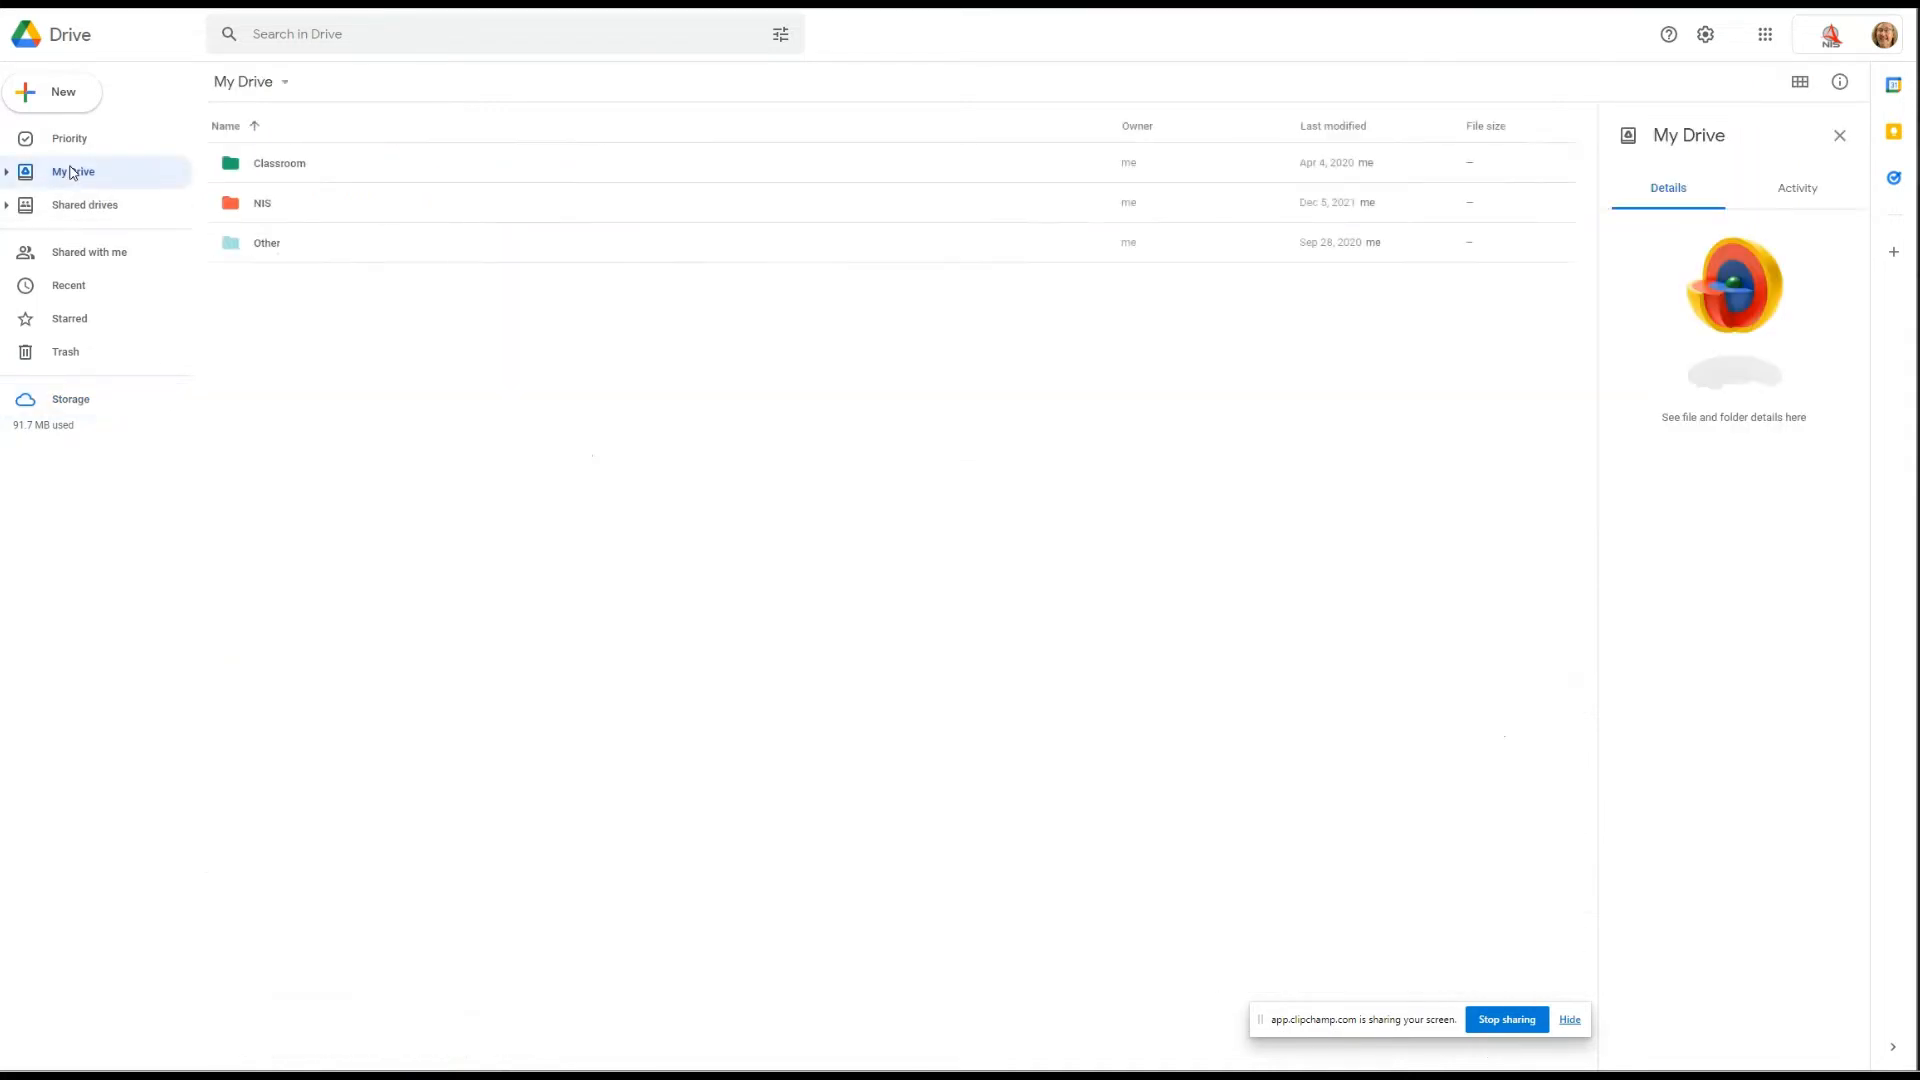
{"action": "mouse_move", "coordinate": [74, 172]}
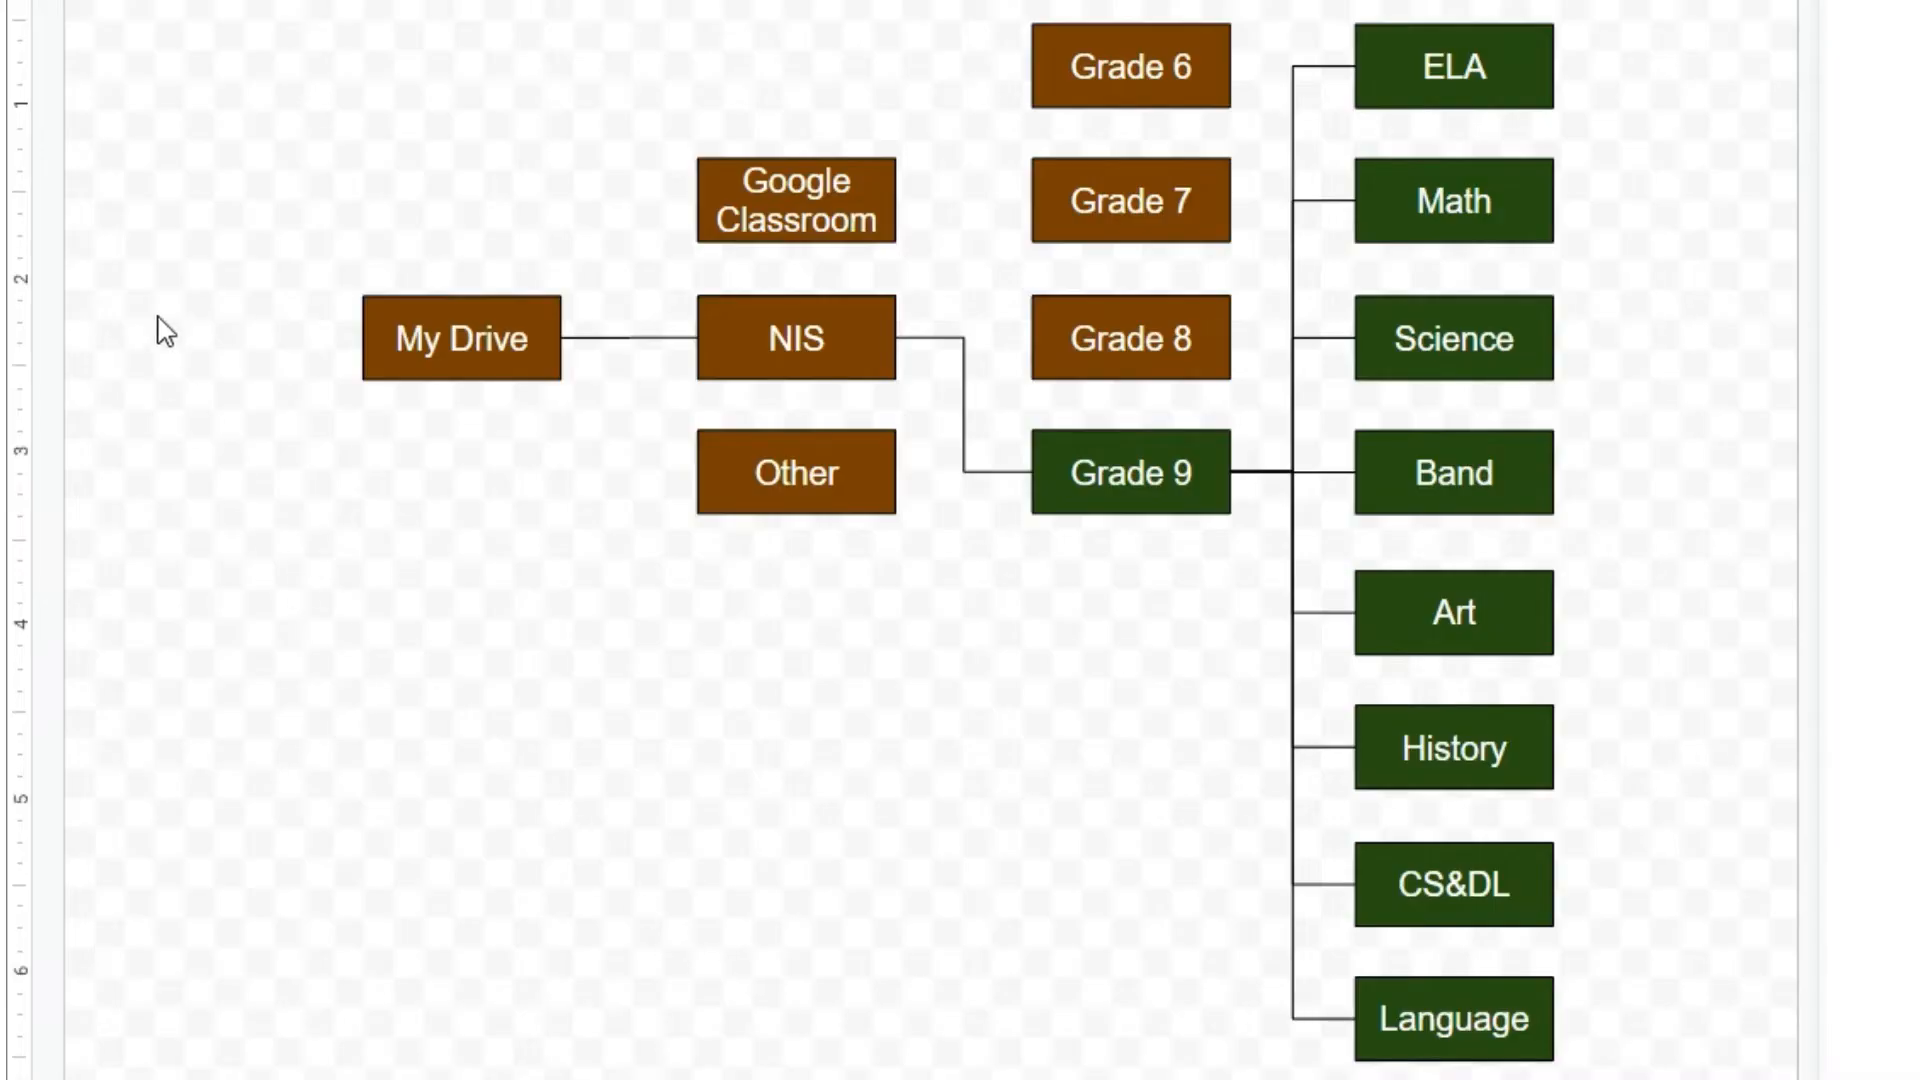
{"action": "mouse_move", "coordinate": [440, 514]}
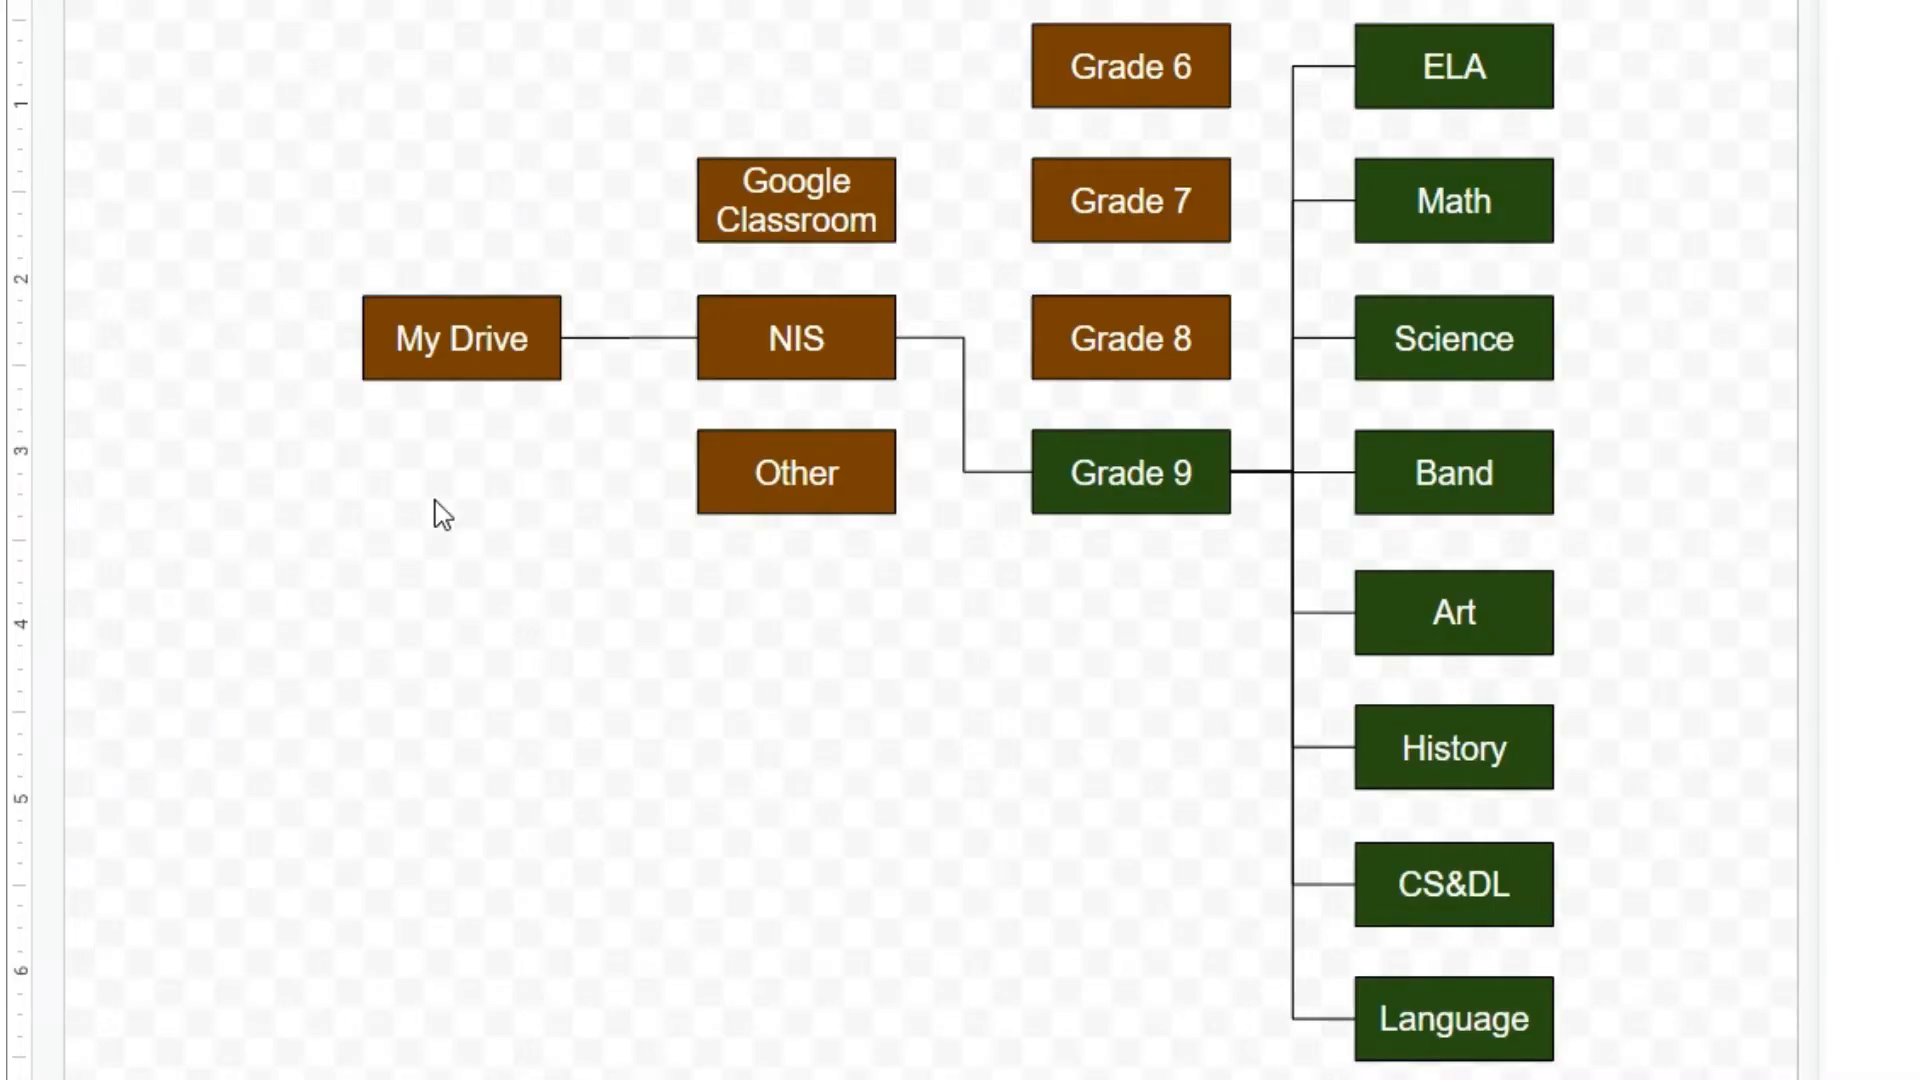
{"action": "mouse_move", "coordinate": [760, 294]}
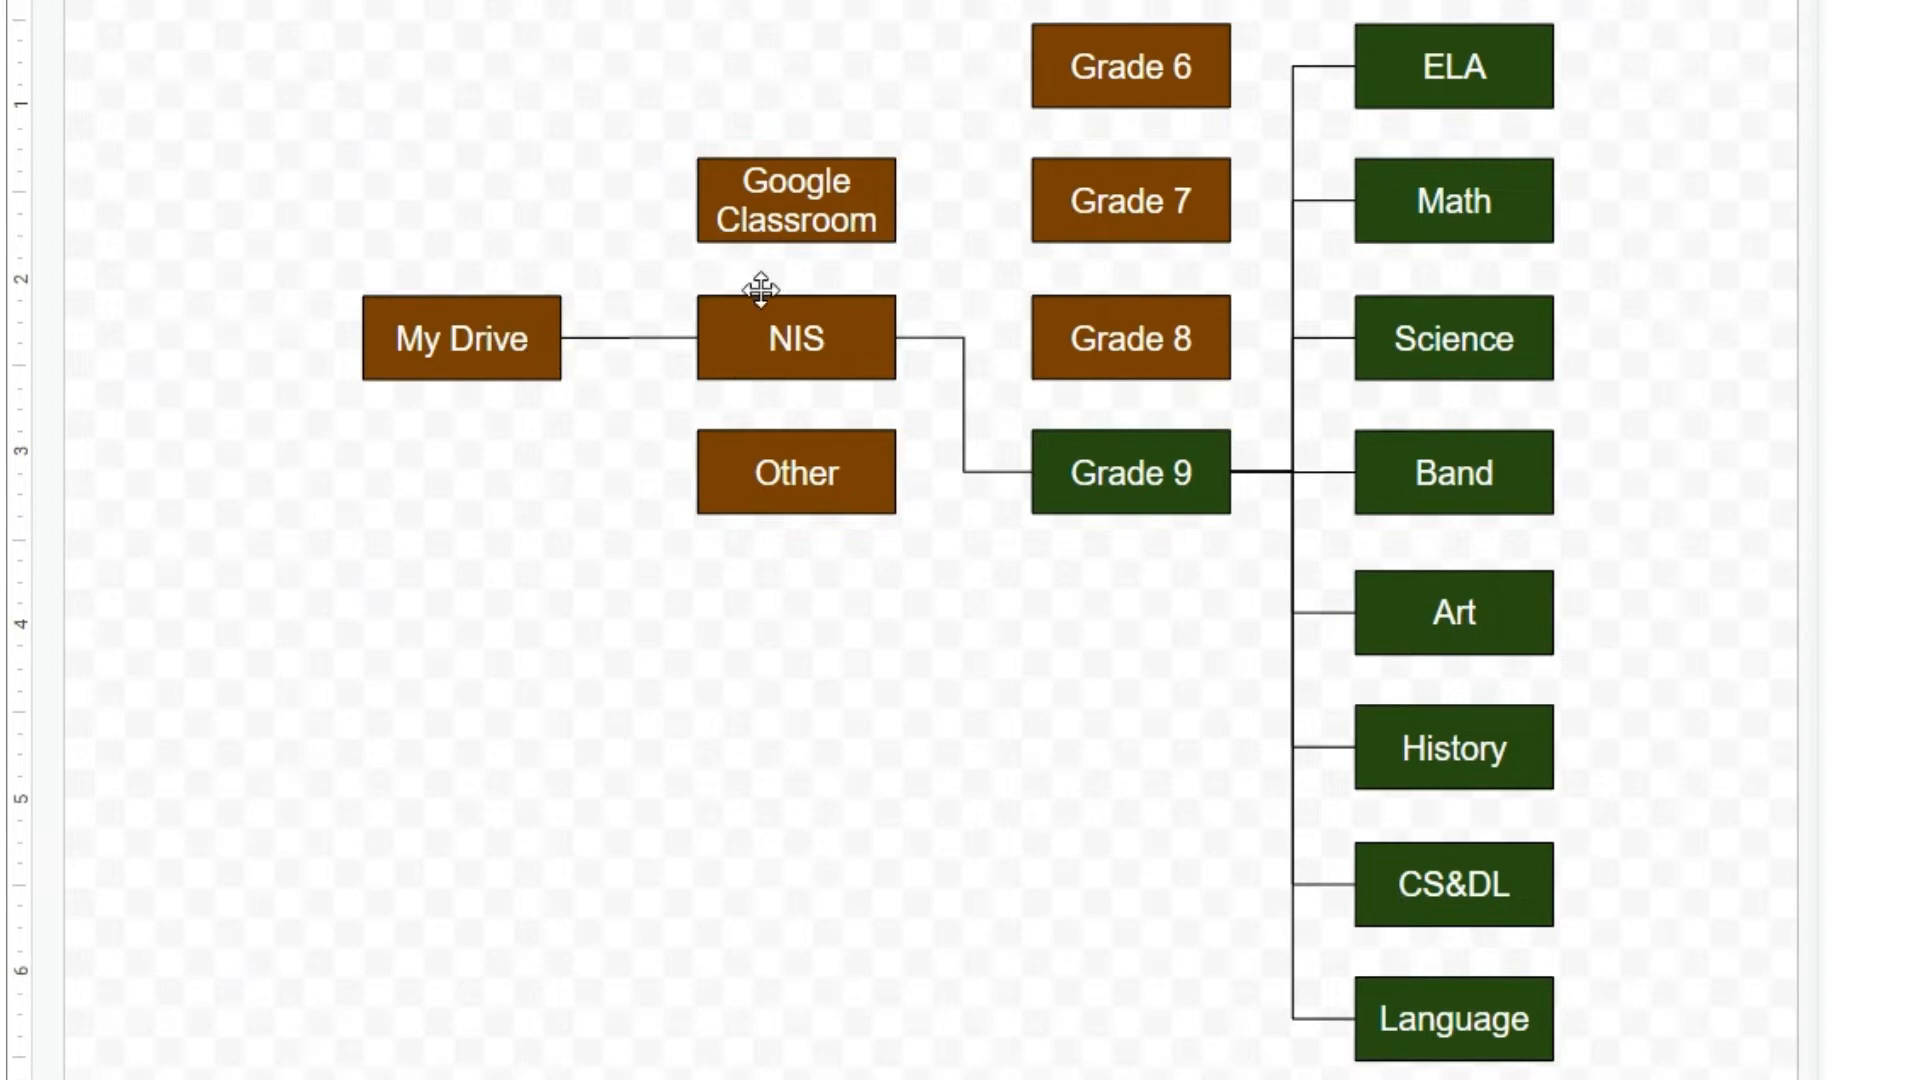
{"action": "mouse_move", "coordinate": [876, 482]}
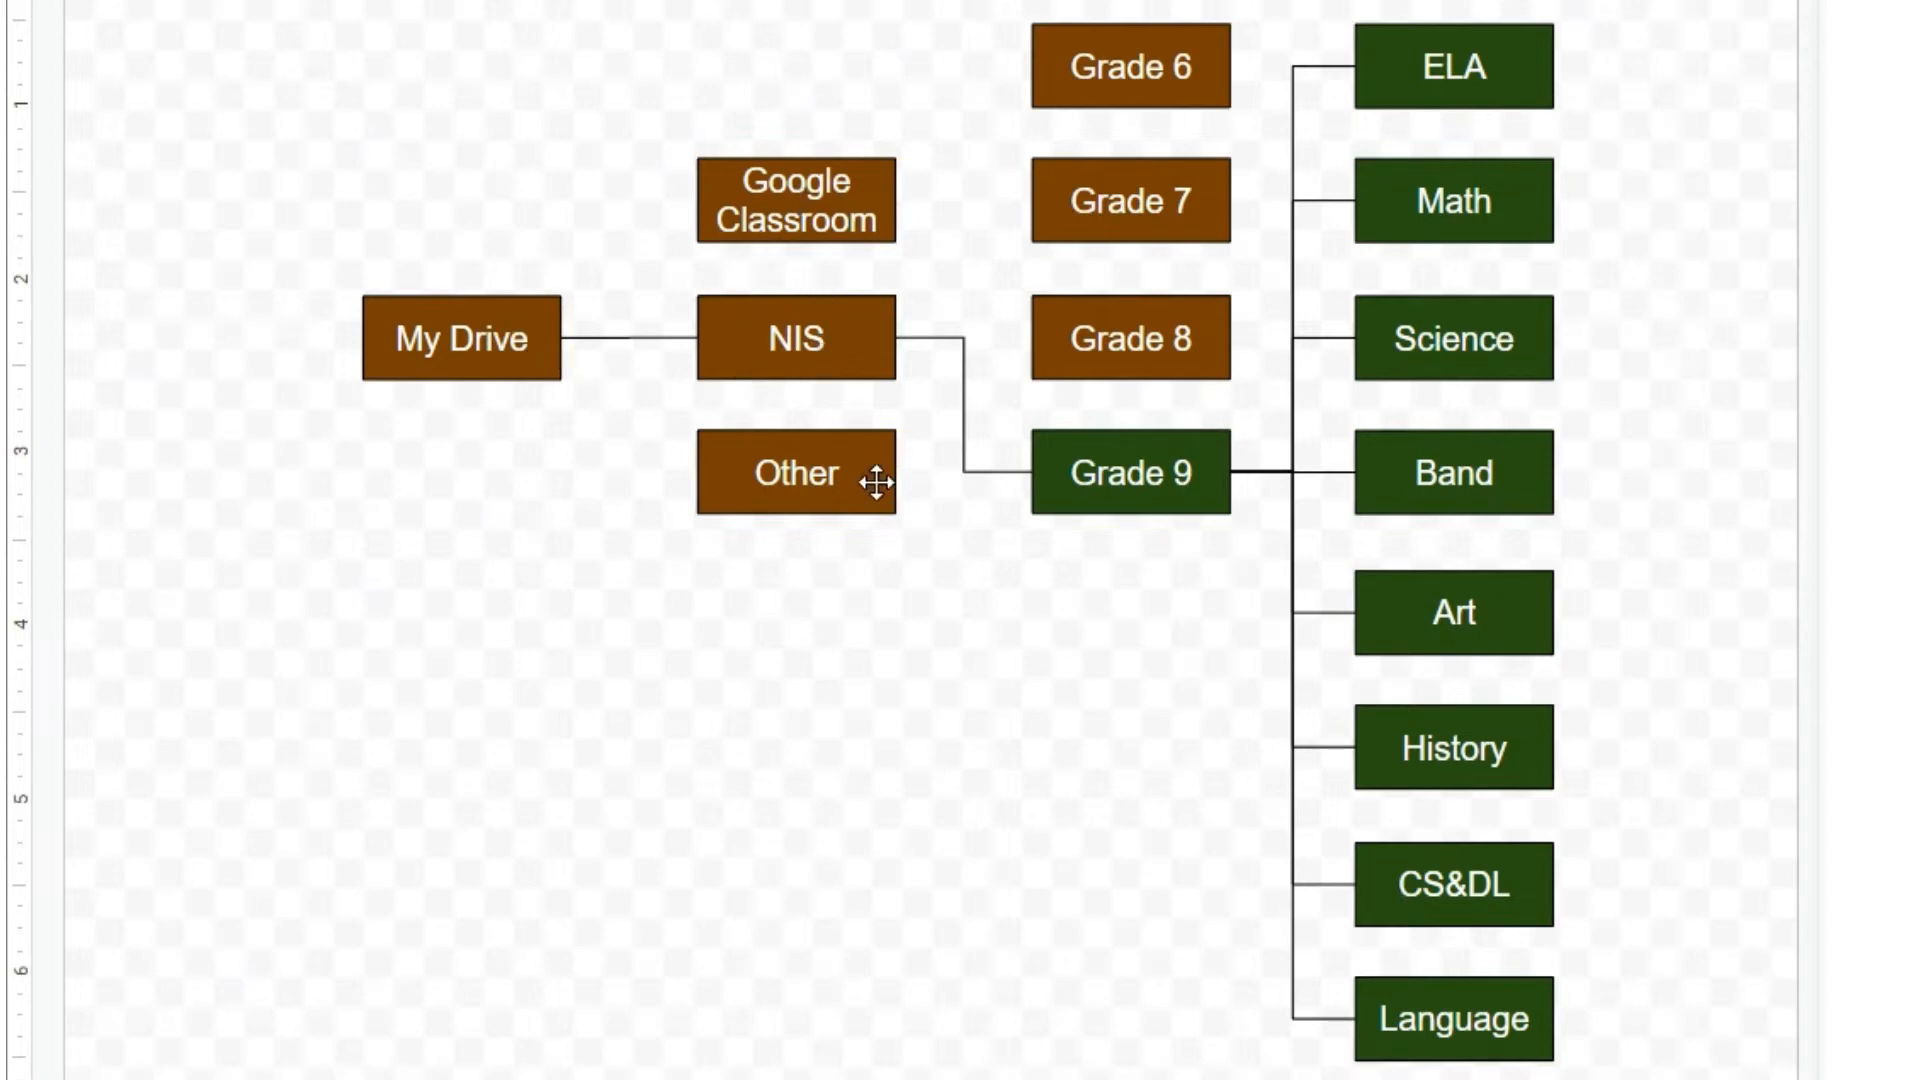
{"action": "mouse_move", "coordinate": [1112, 152]}
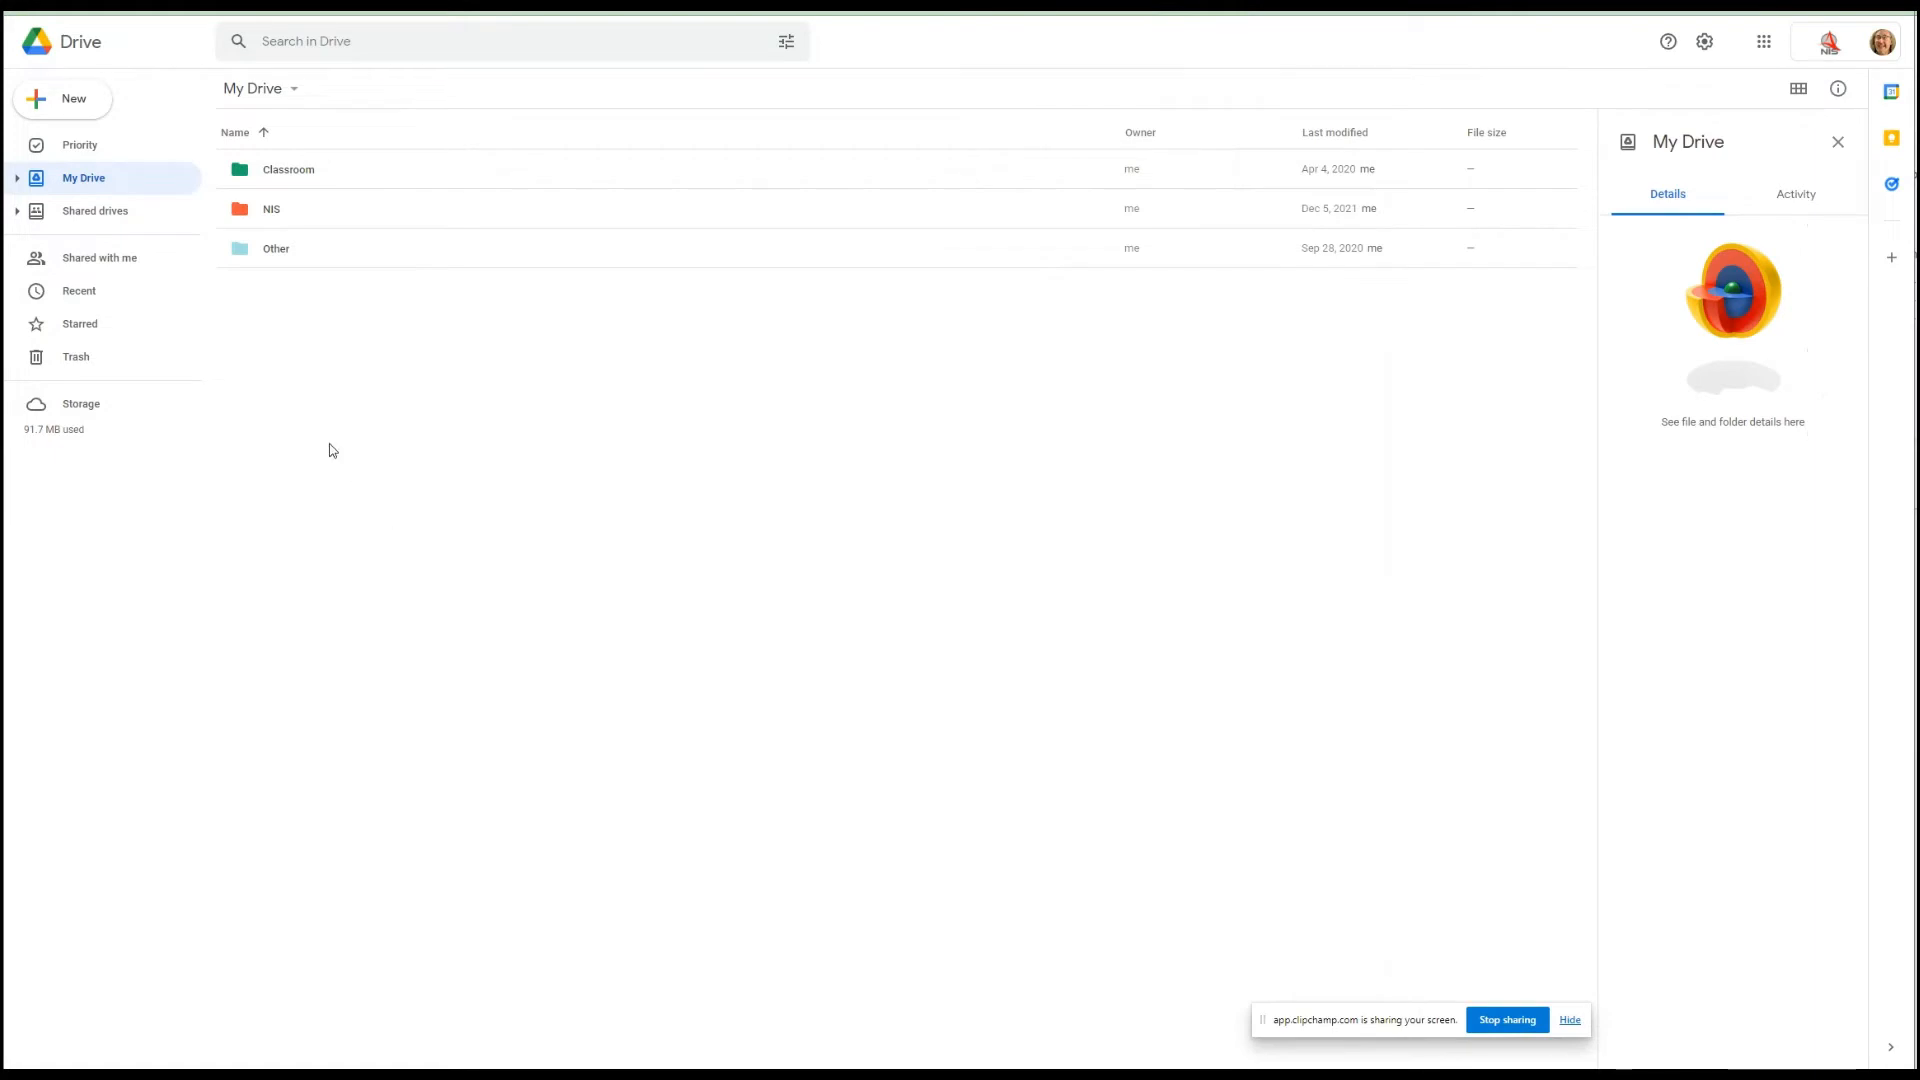
{"action": "mouse_move", "coordinate": [284, 216]}
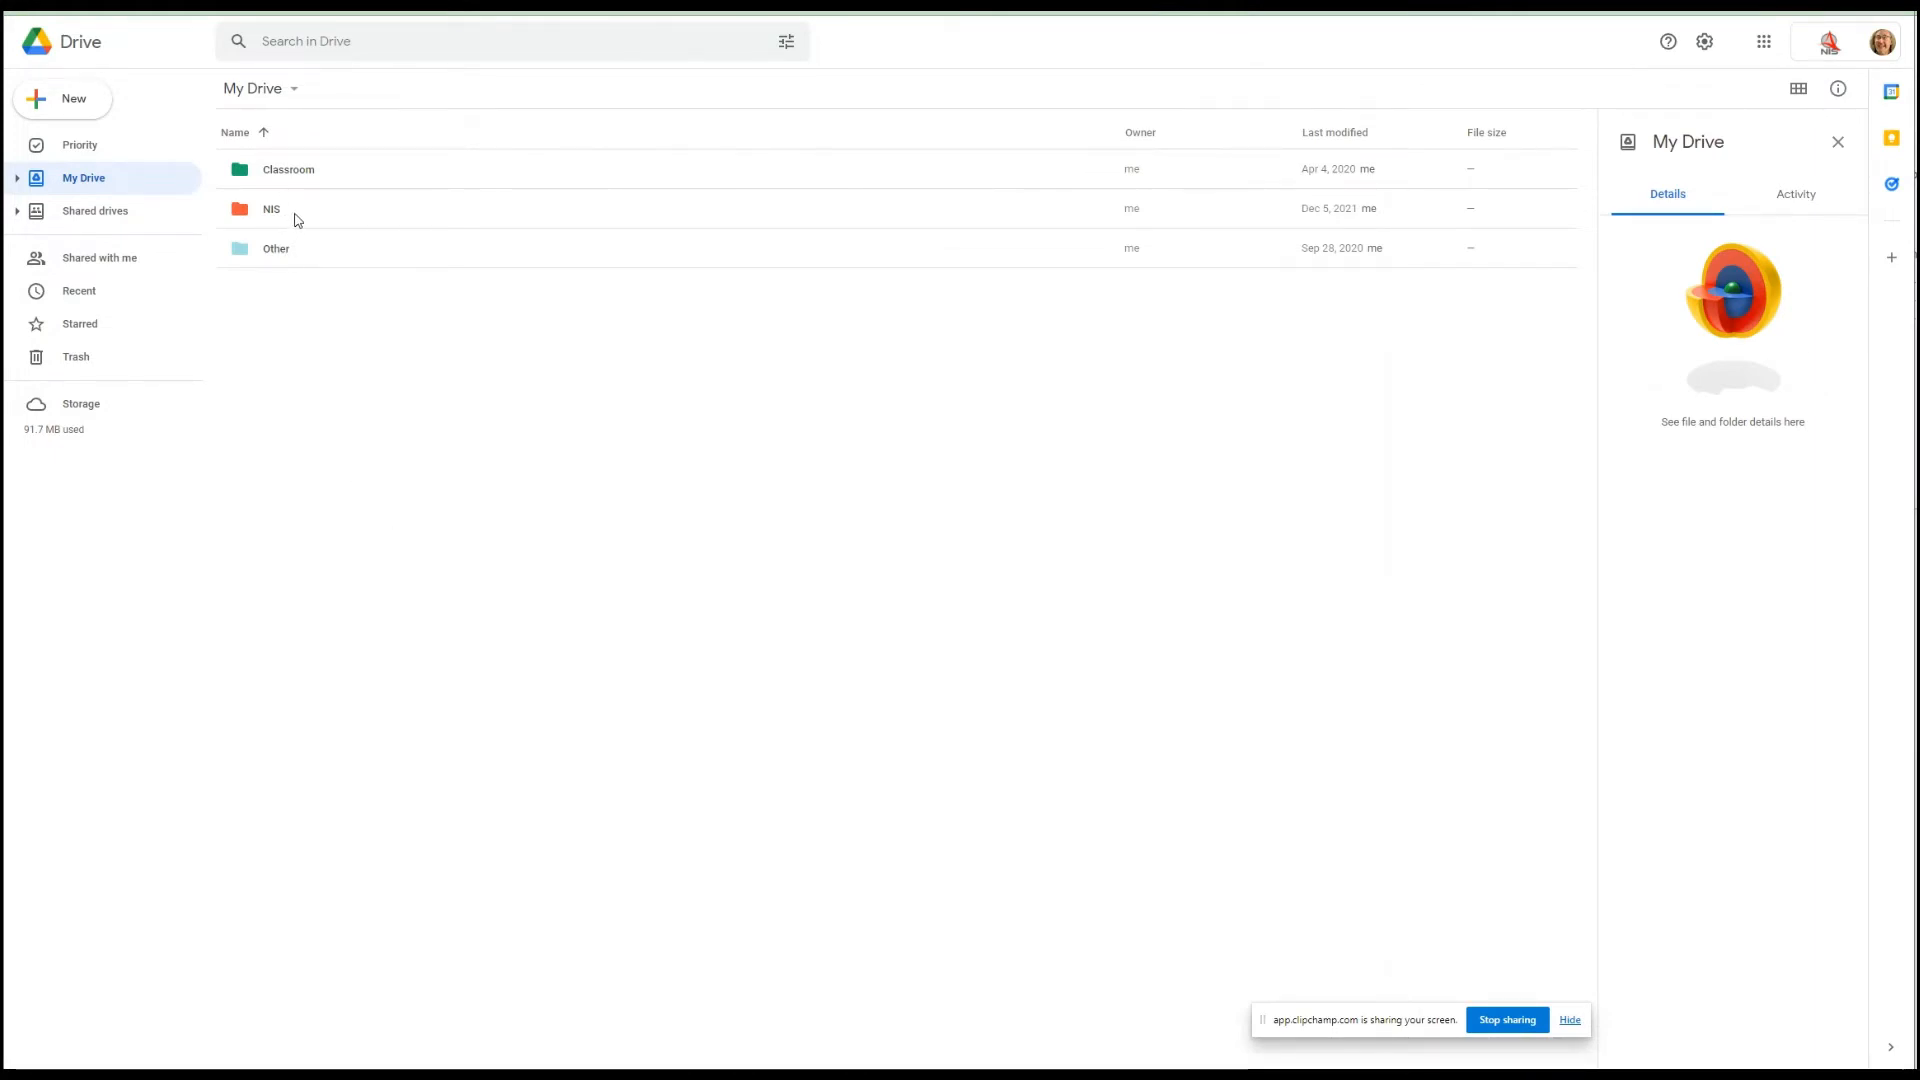
{"action": "mouse_move", "coordinate": [284, 214]}
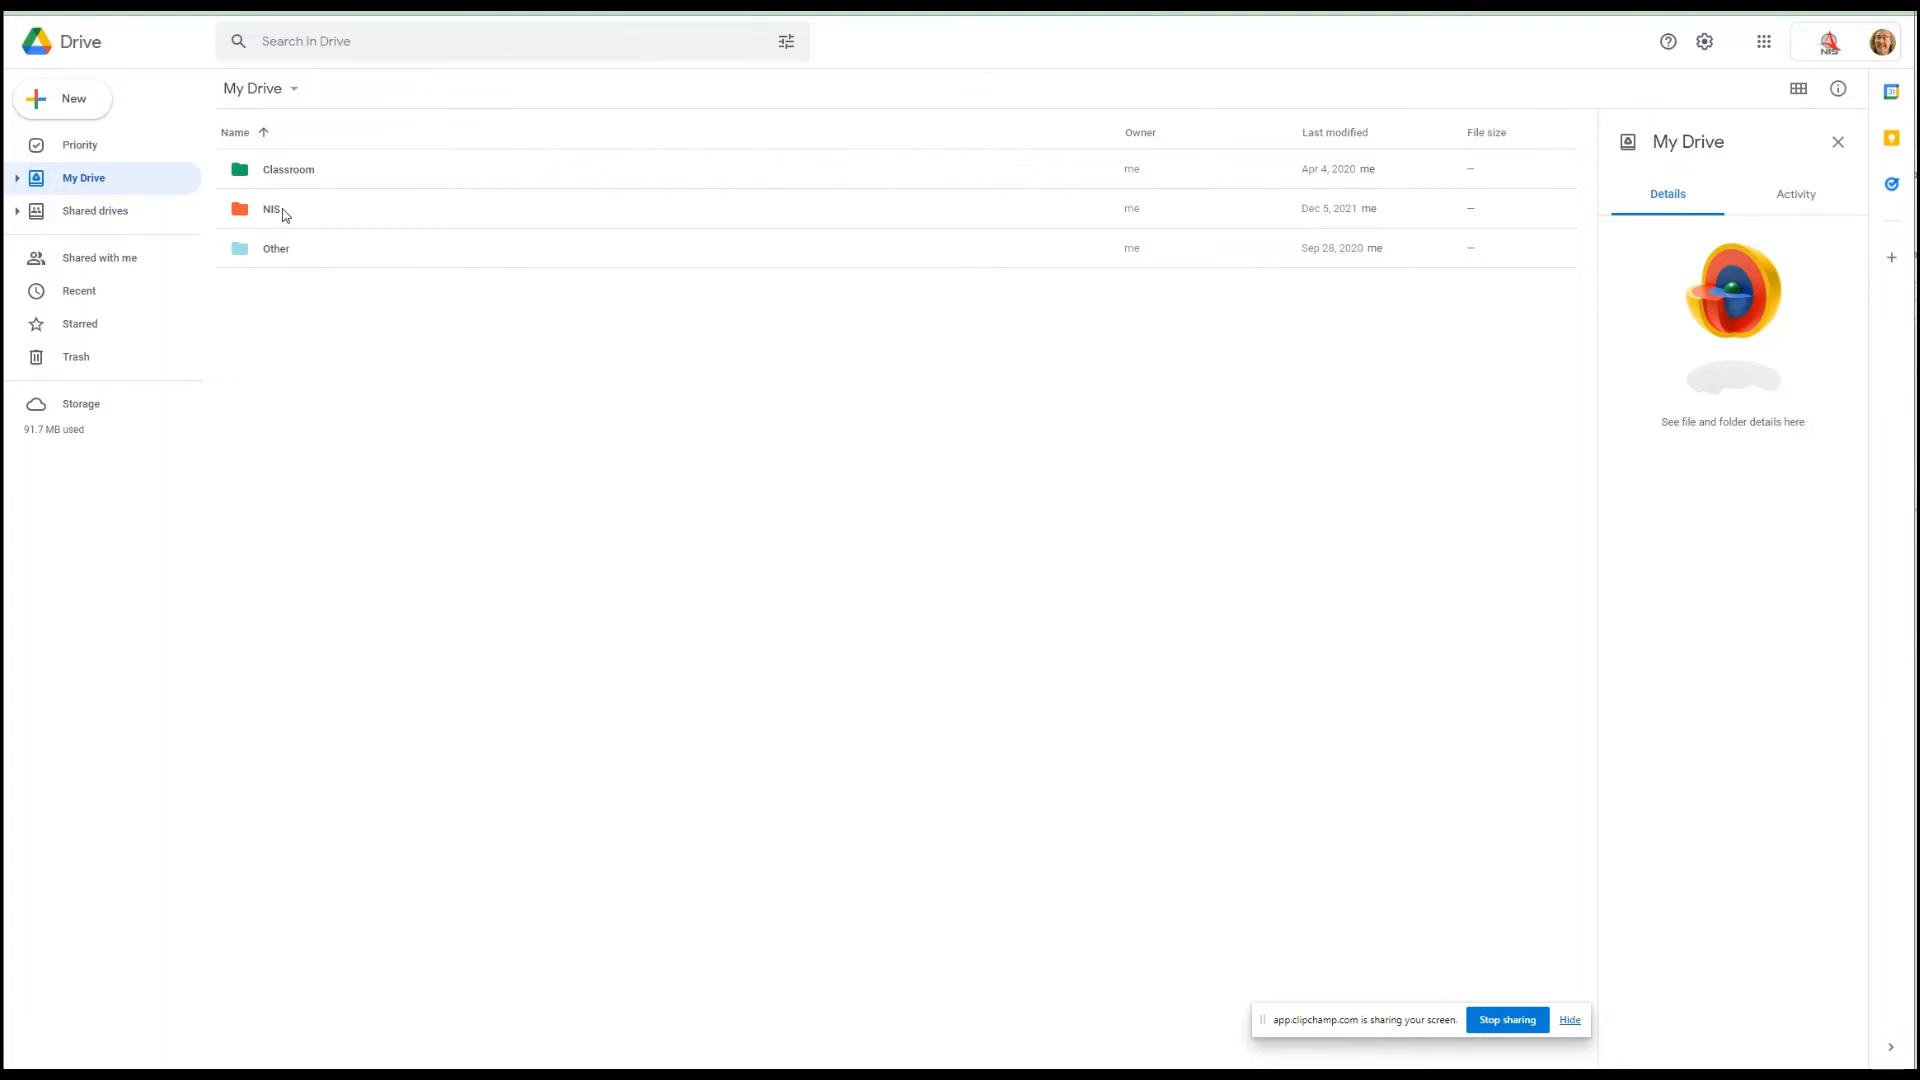
- Create a Grade 9 folder inside NIS and enter it
{"action": "double_click", "coordinate": [270, 208]}
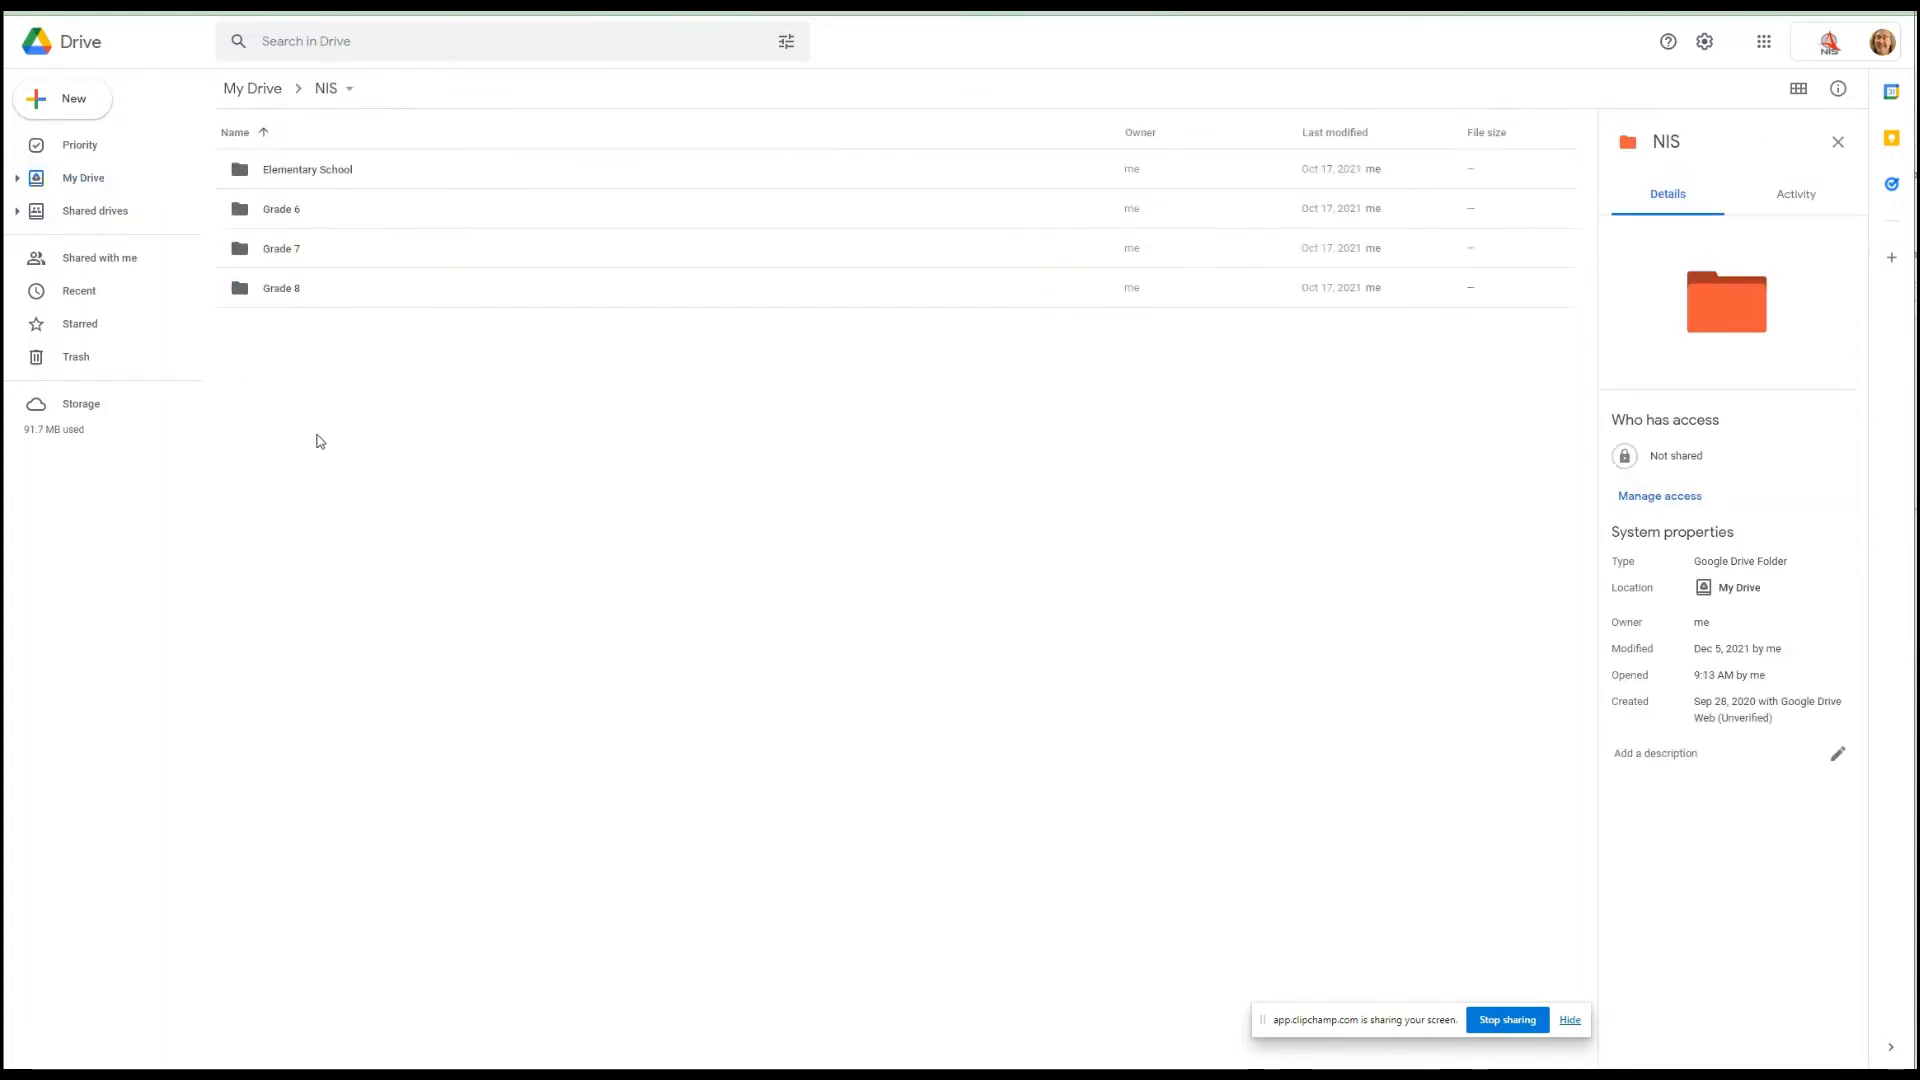
{"action": "mouse_move", "coordinate": [594, 414]}
{"action": "type", "text": "Gr"}
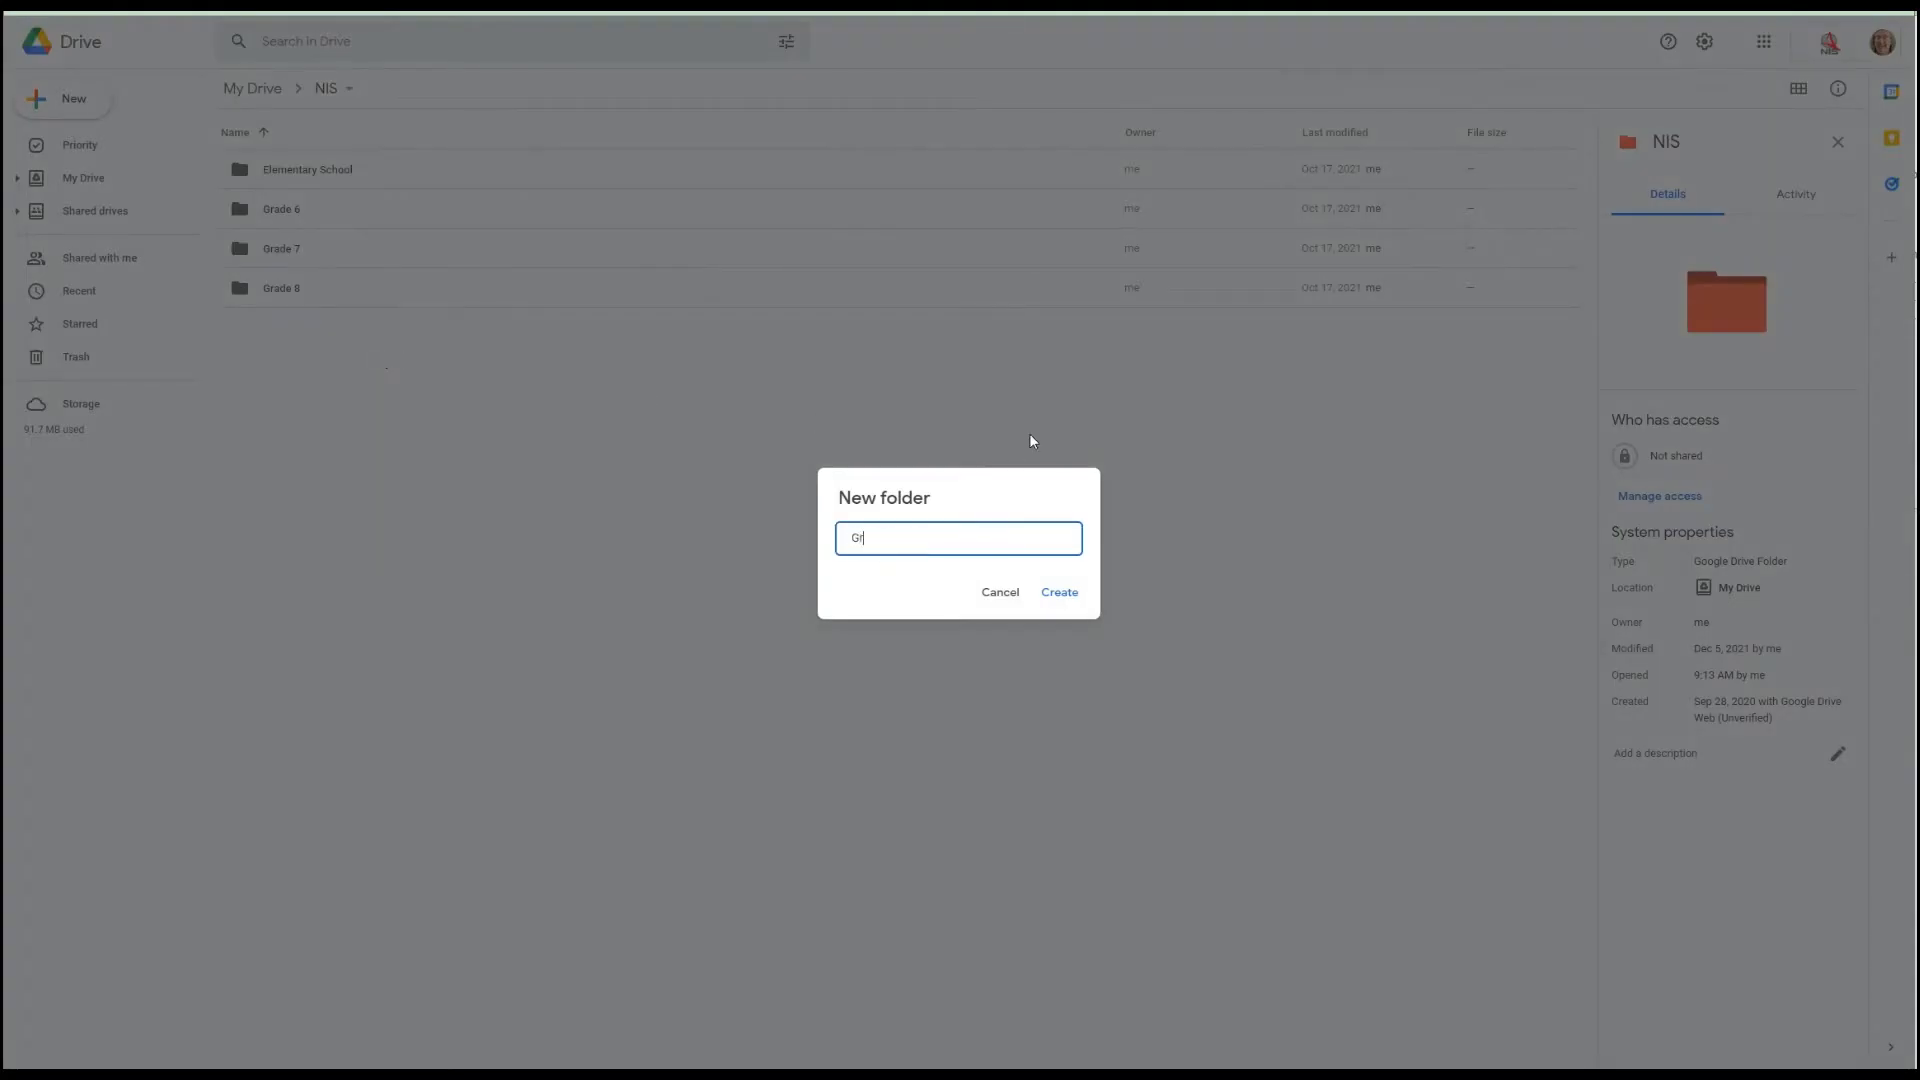
{"action": "left_click", "coordinate": [1057, 592]}
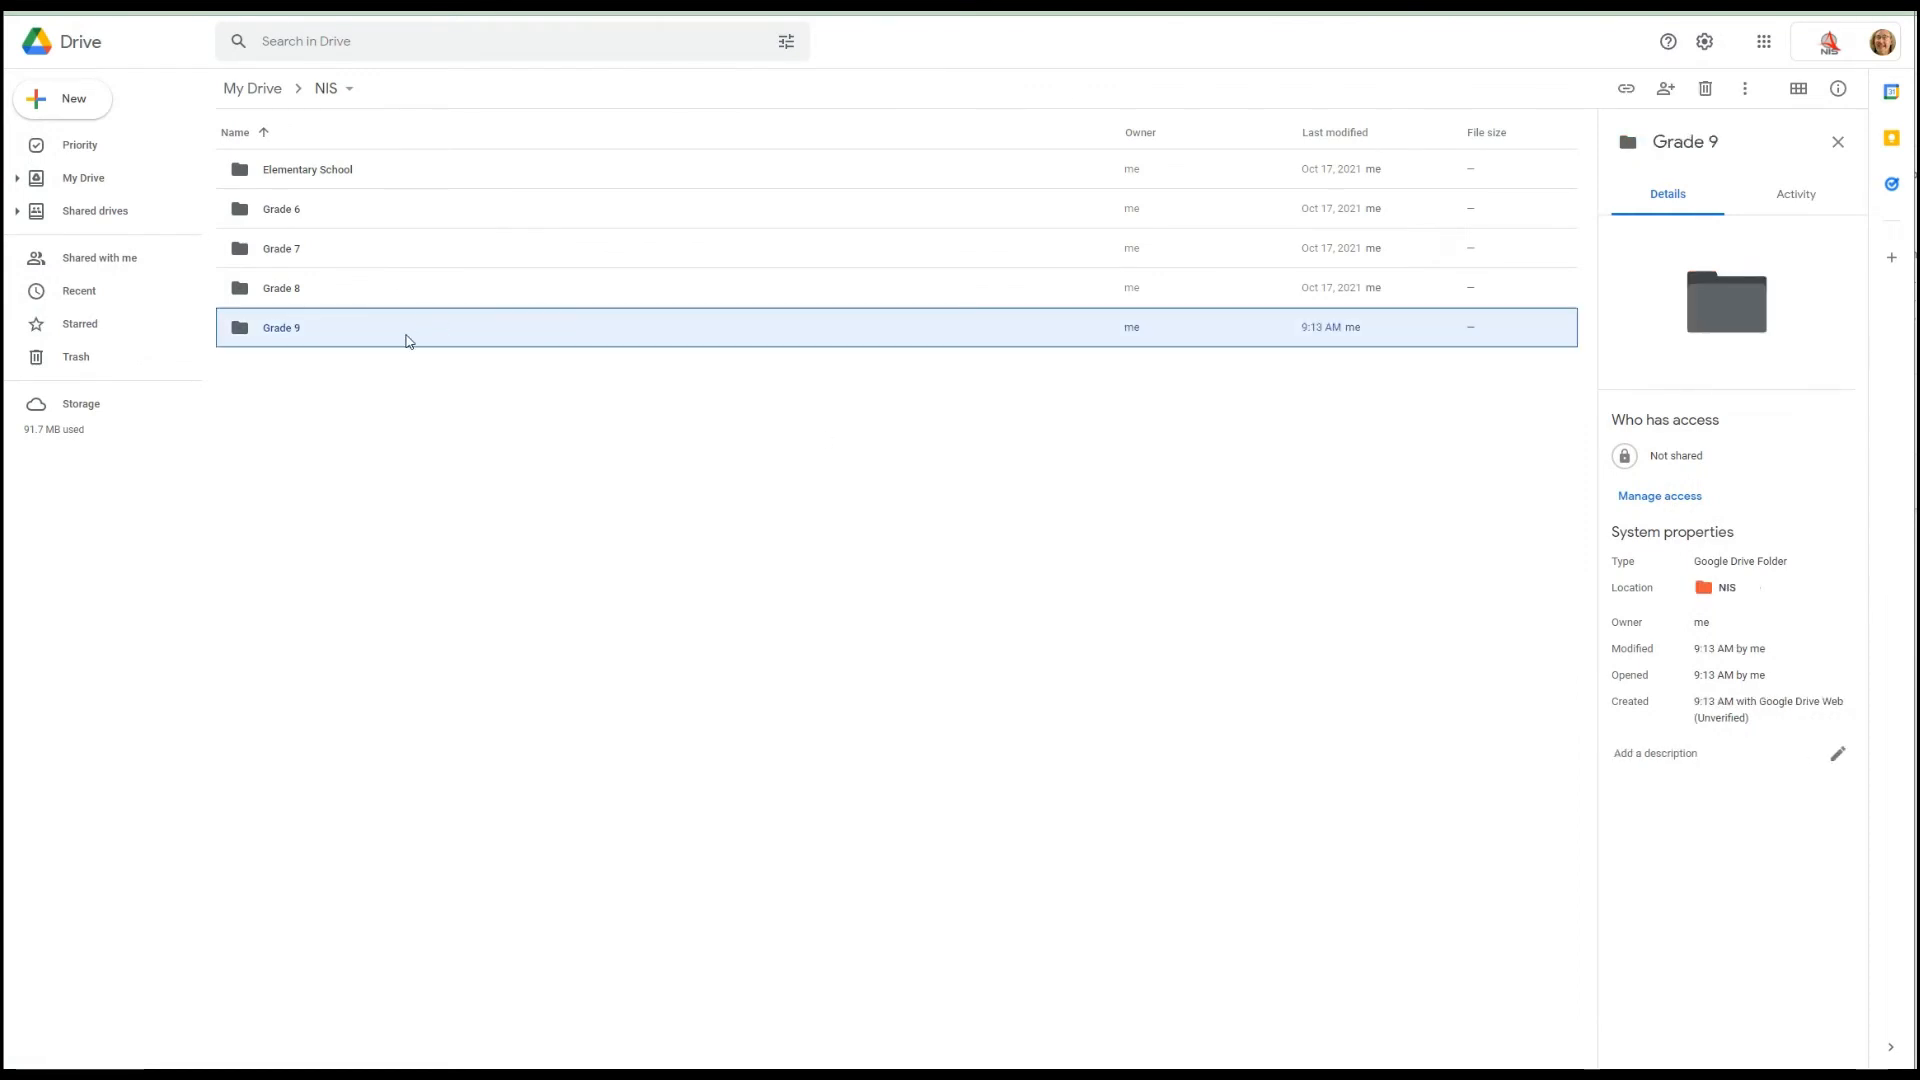
{"action": "double_click", "coordinate": [282, 326]}
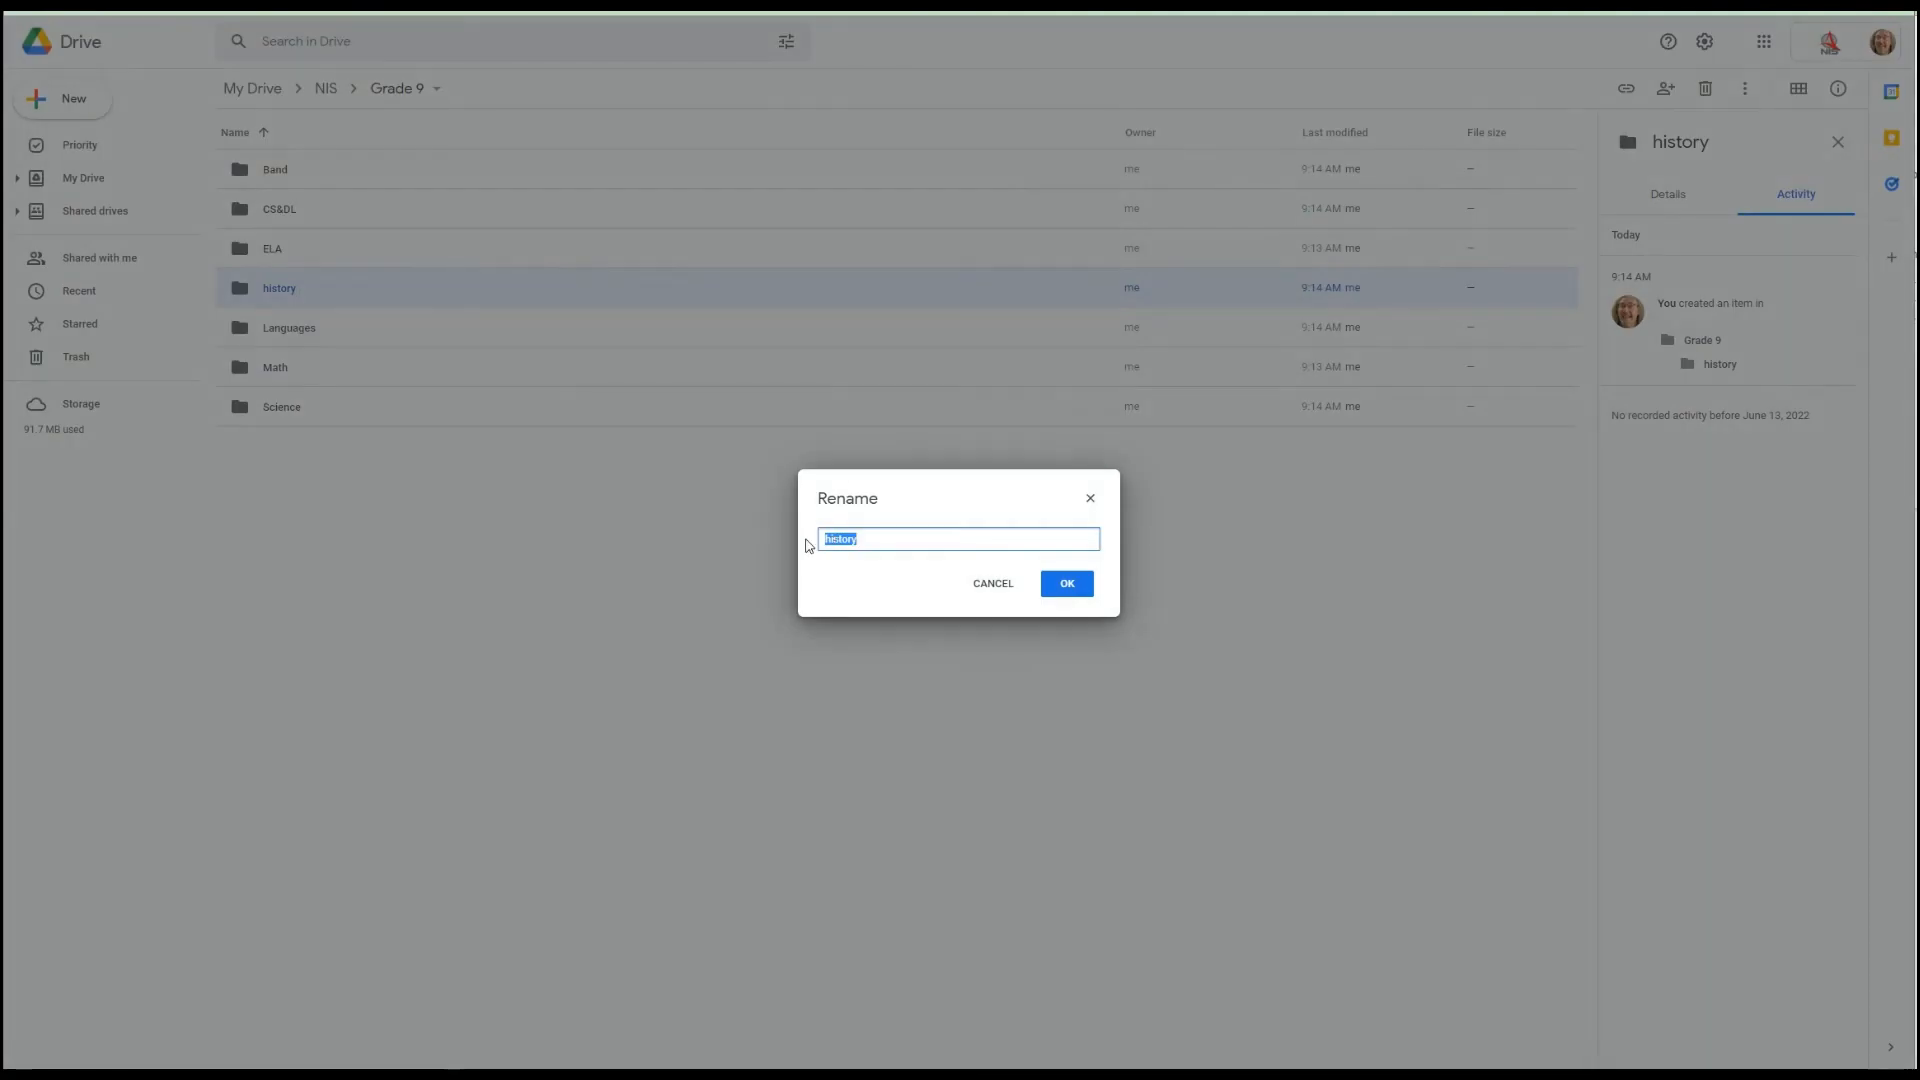
- Rename the history folder to History, then enter CS&DL
{"action": "left_click", "coordinate": [1064, 582]}
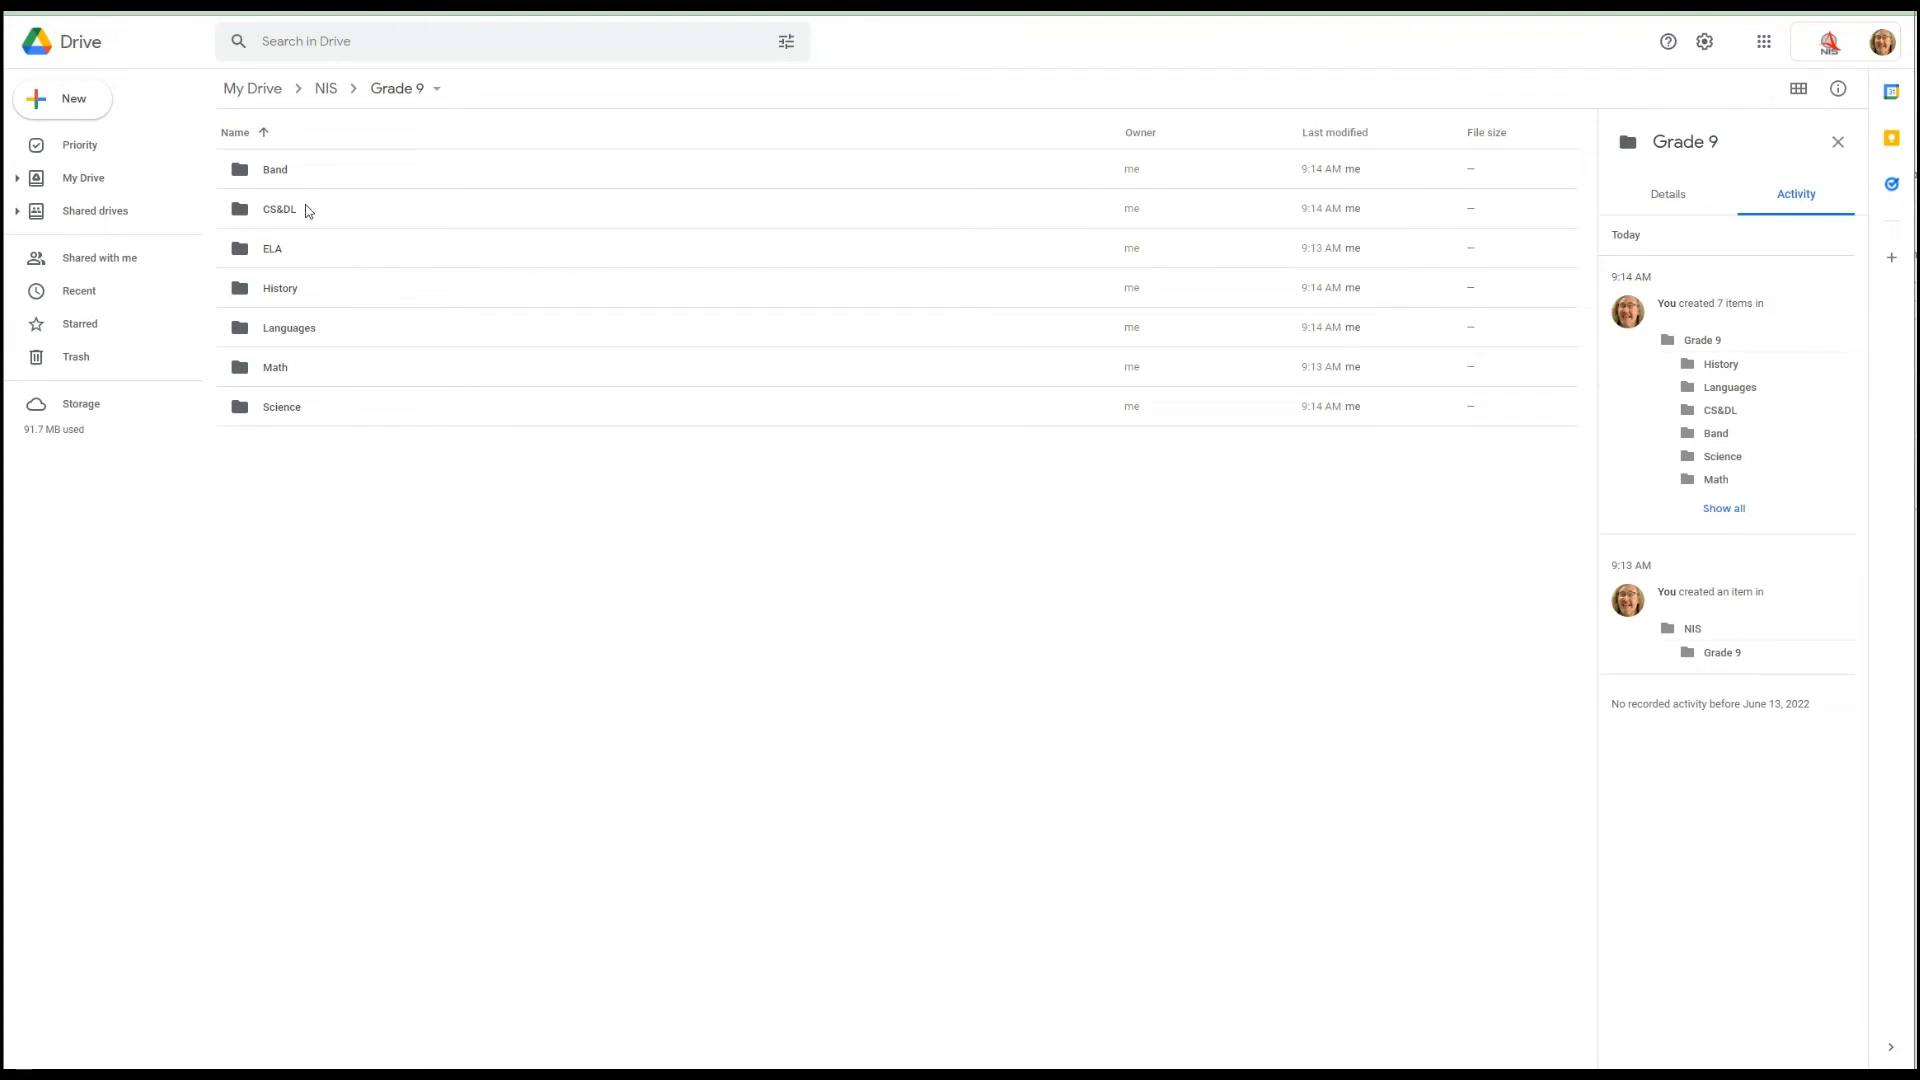
{"action": "mouse_move", "coordinate": [274, 414]}
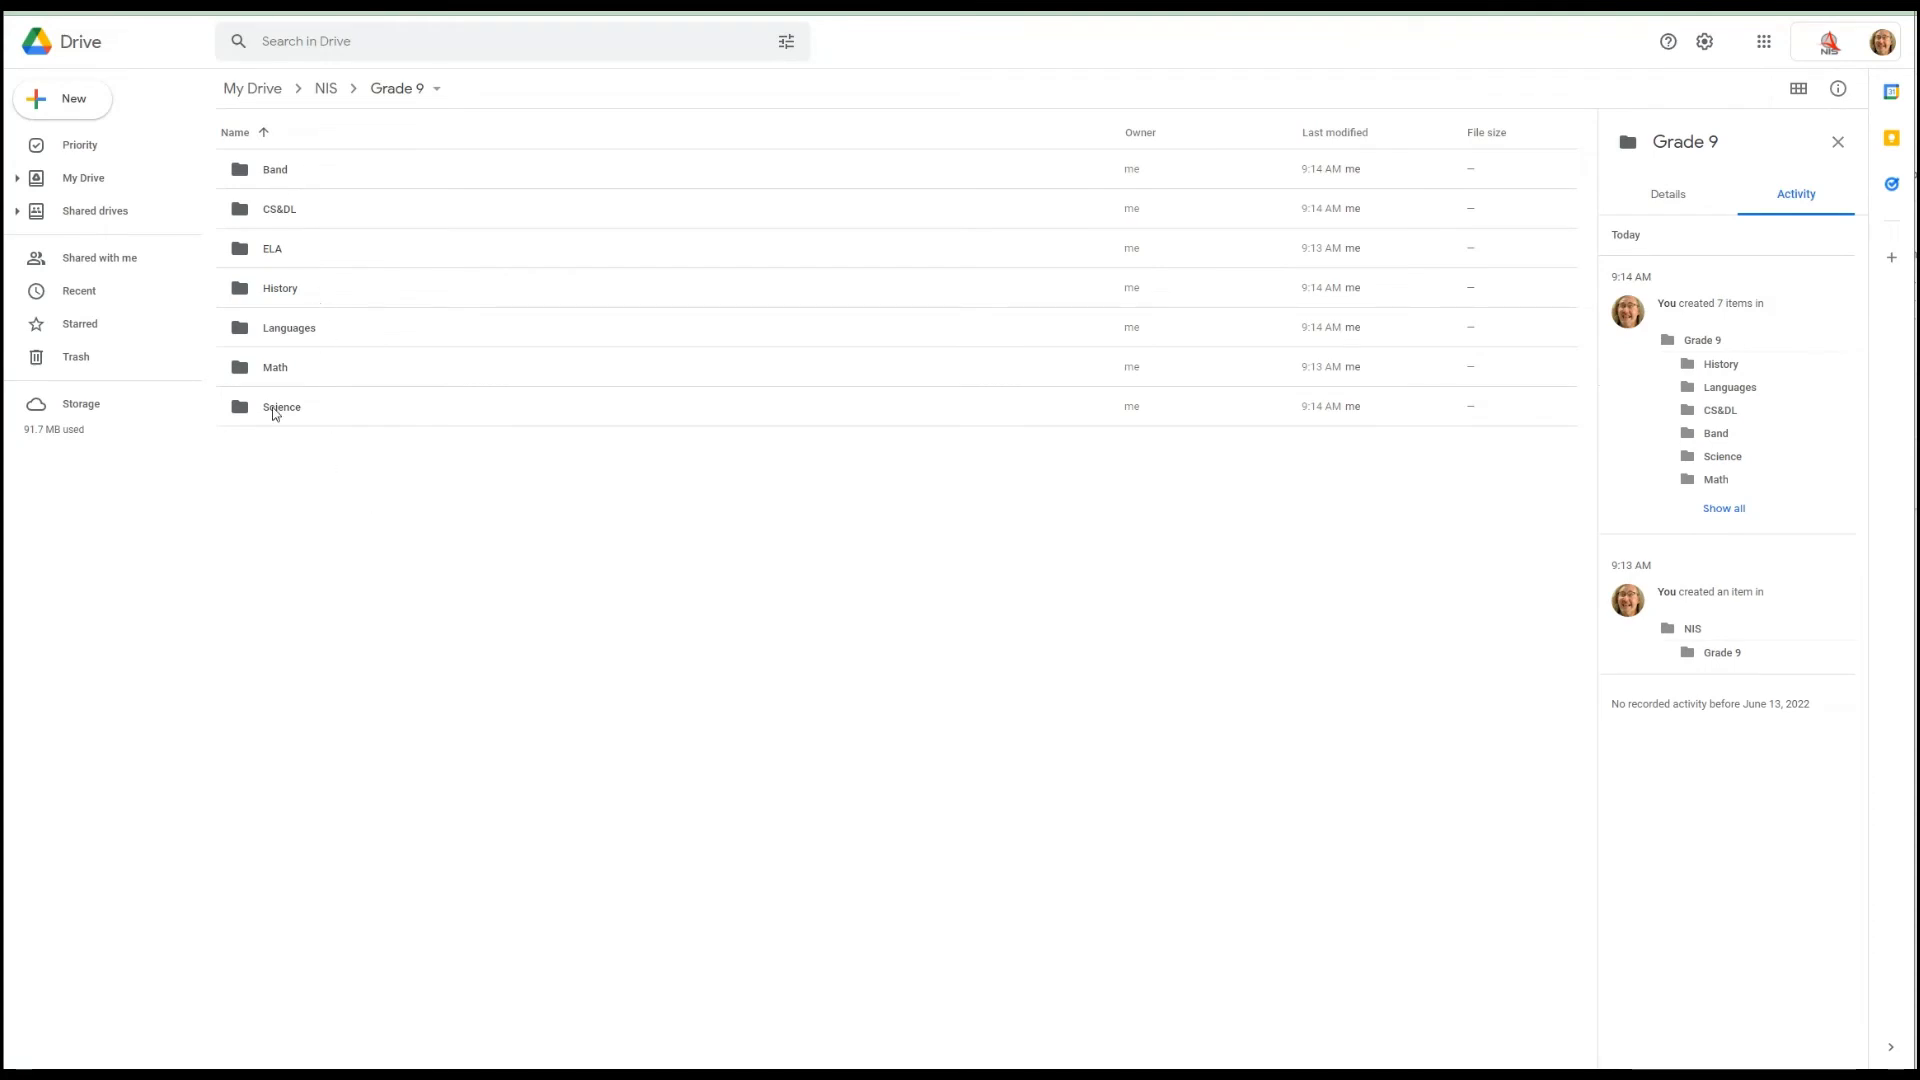
{"action": "double_click", "coordinate": [280, 208]}
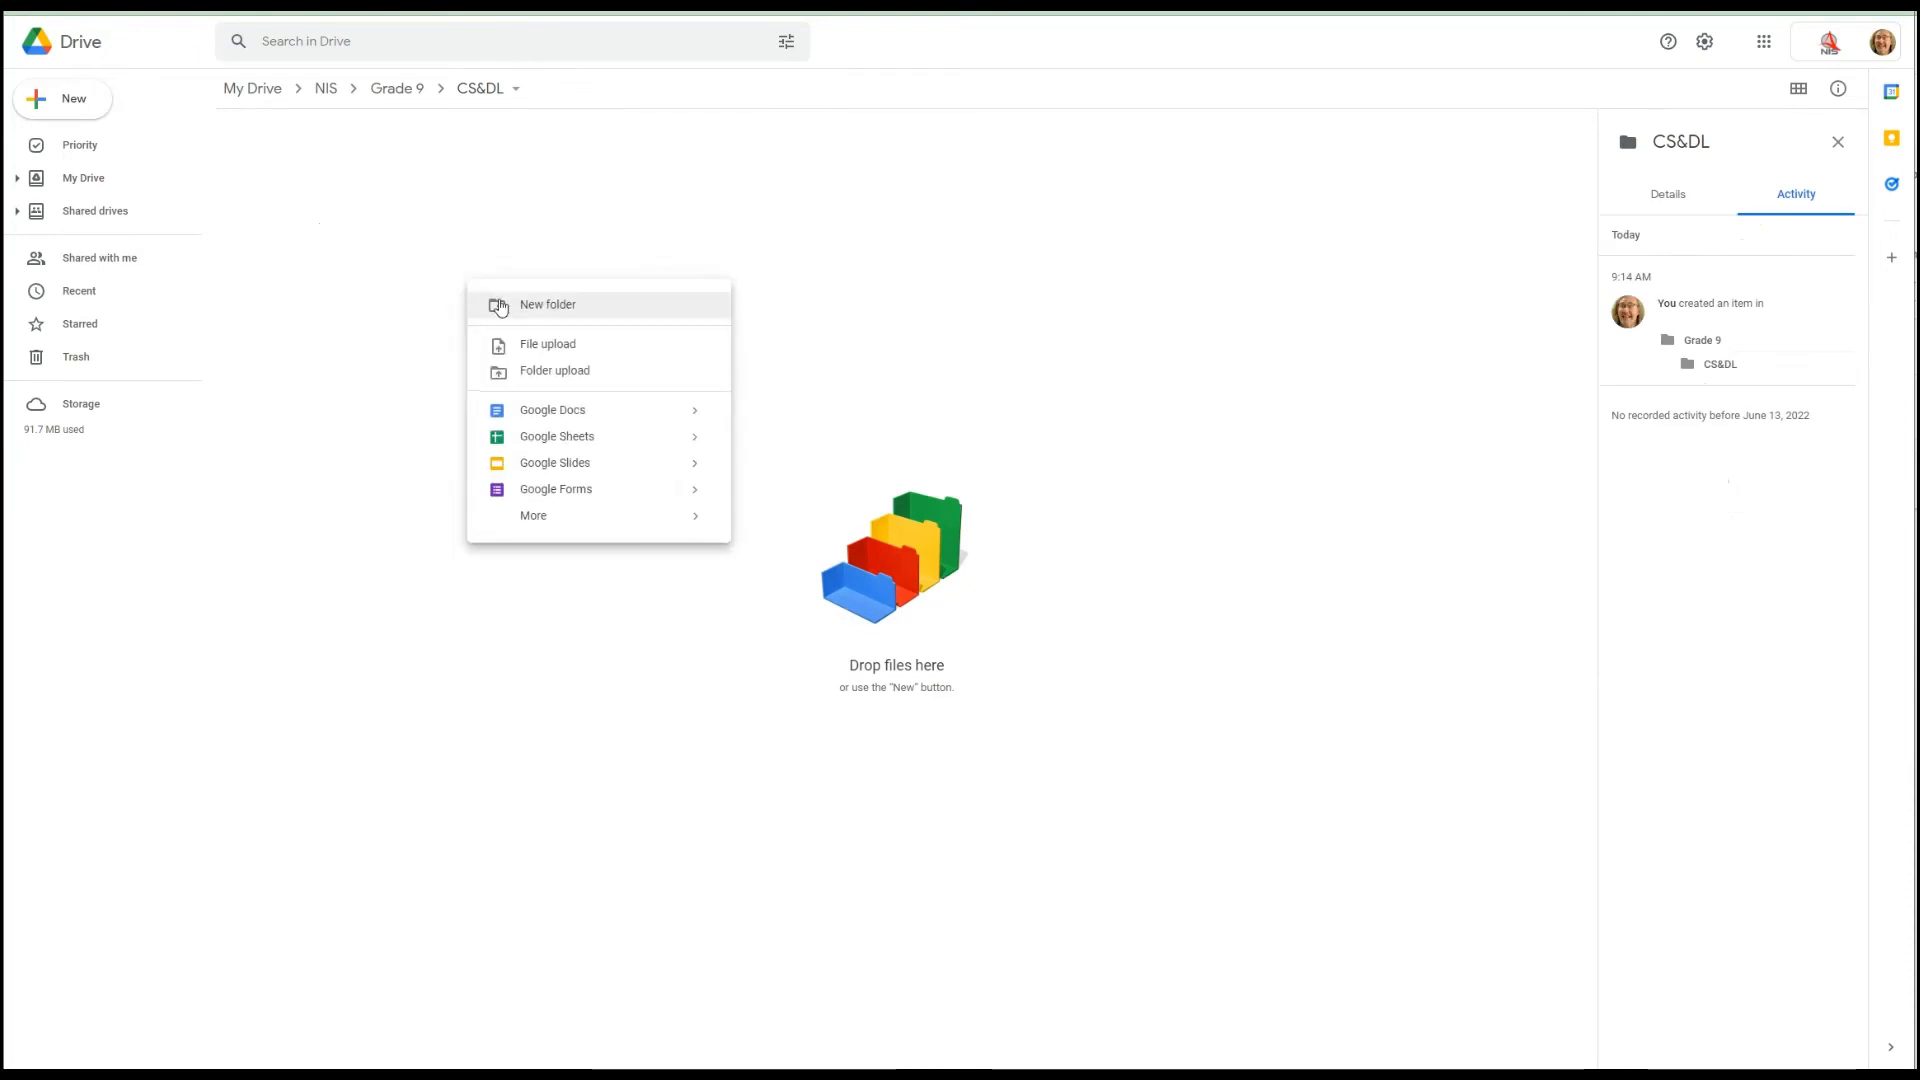
- Create a Google Sites folder inside CS&DL
{"action": "left_click", "coordinate": [548, 304]}
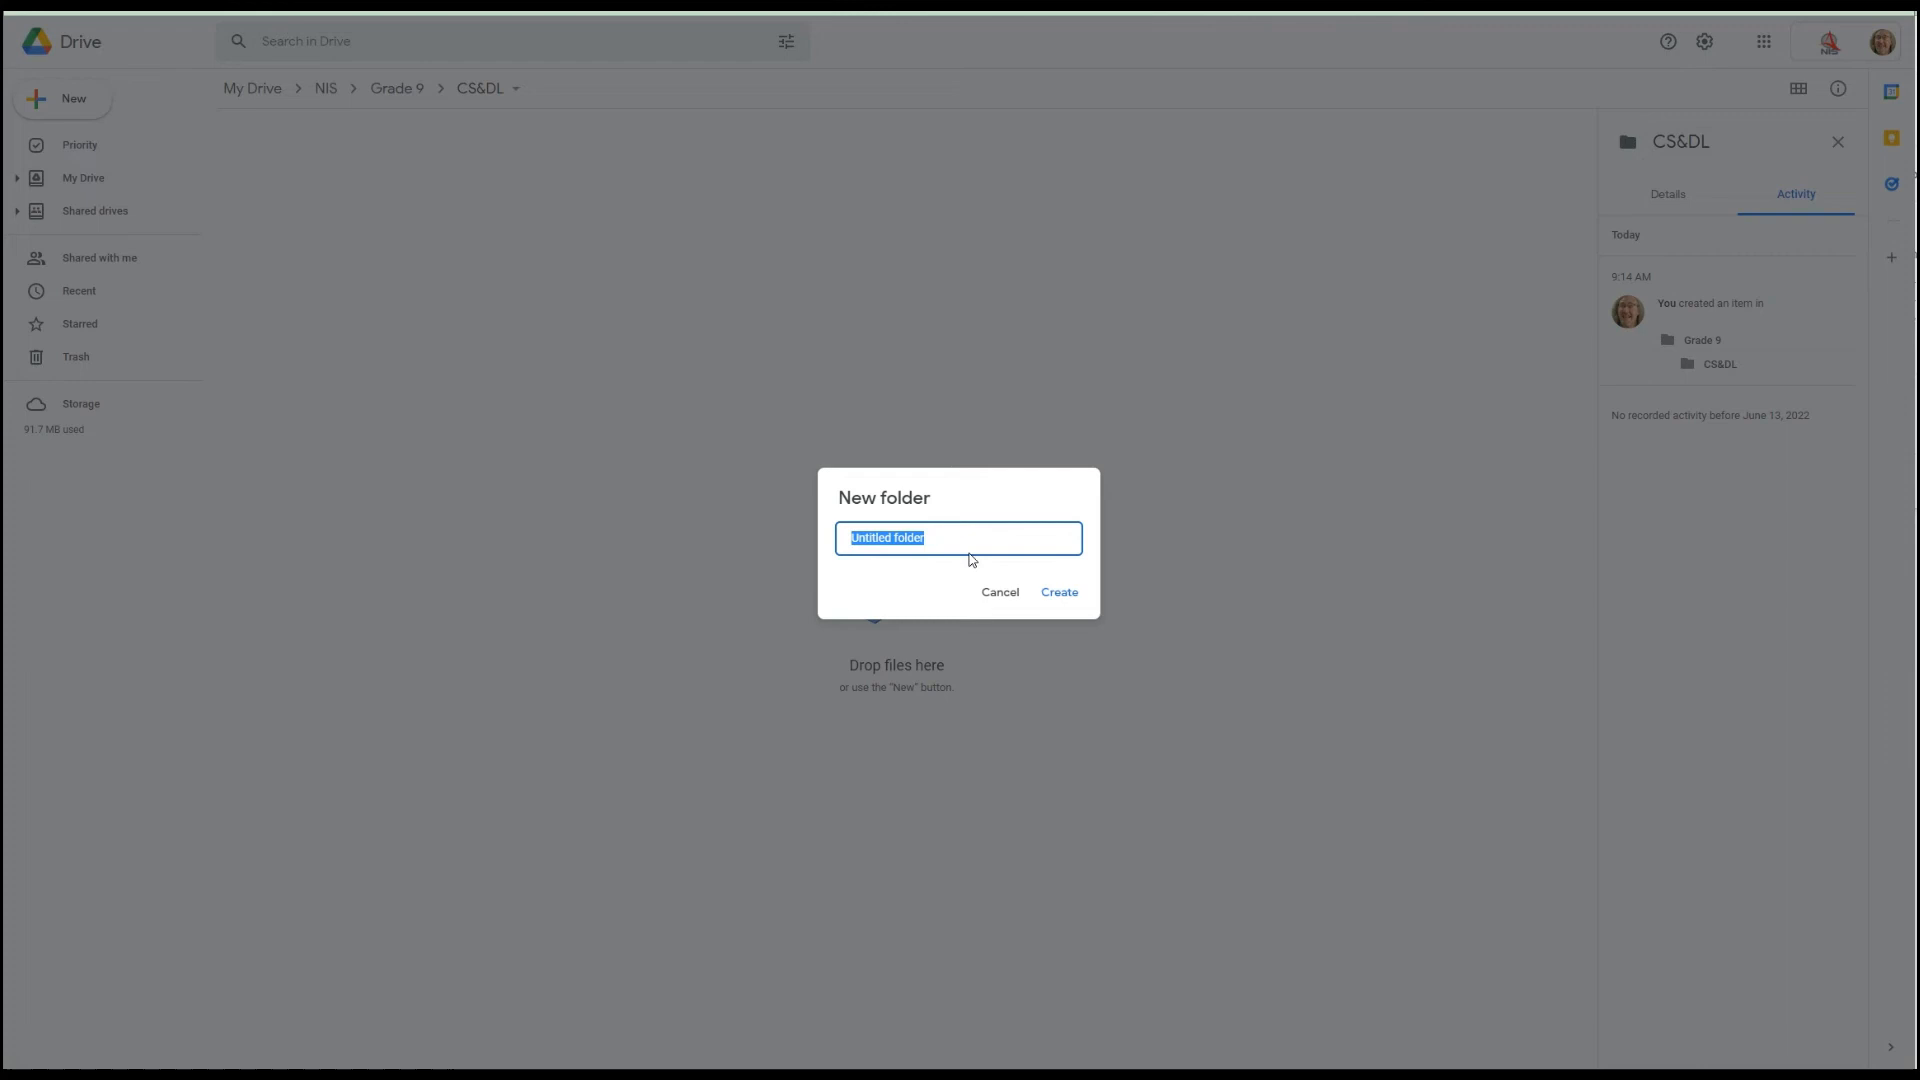
{"action": "left_click", "coordinate": [1058, 592]}
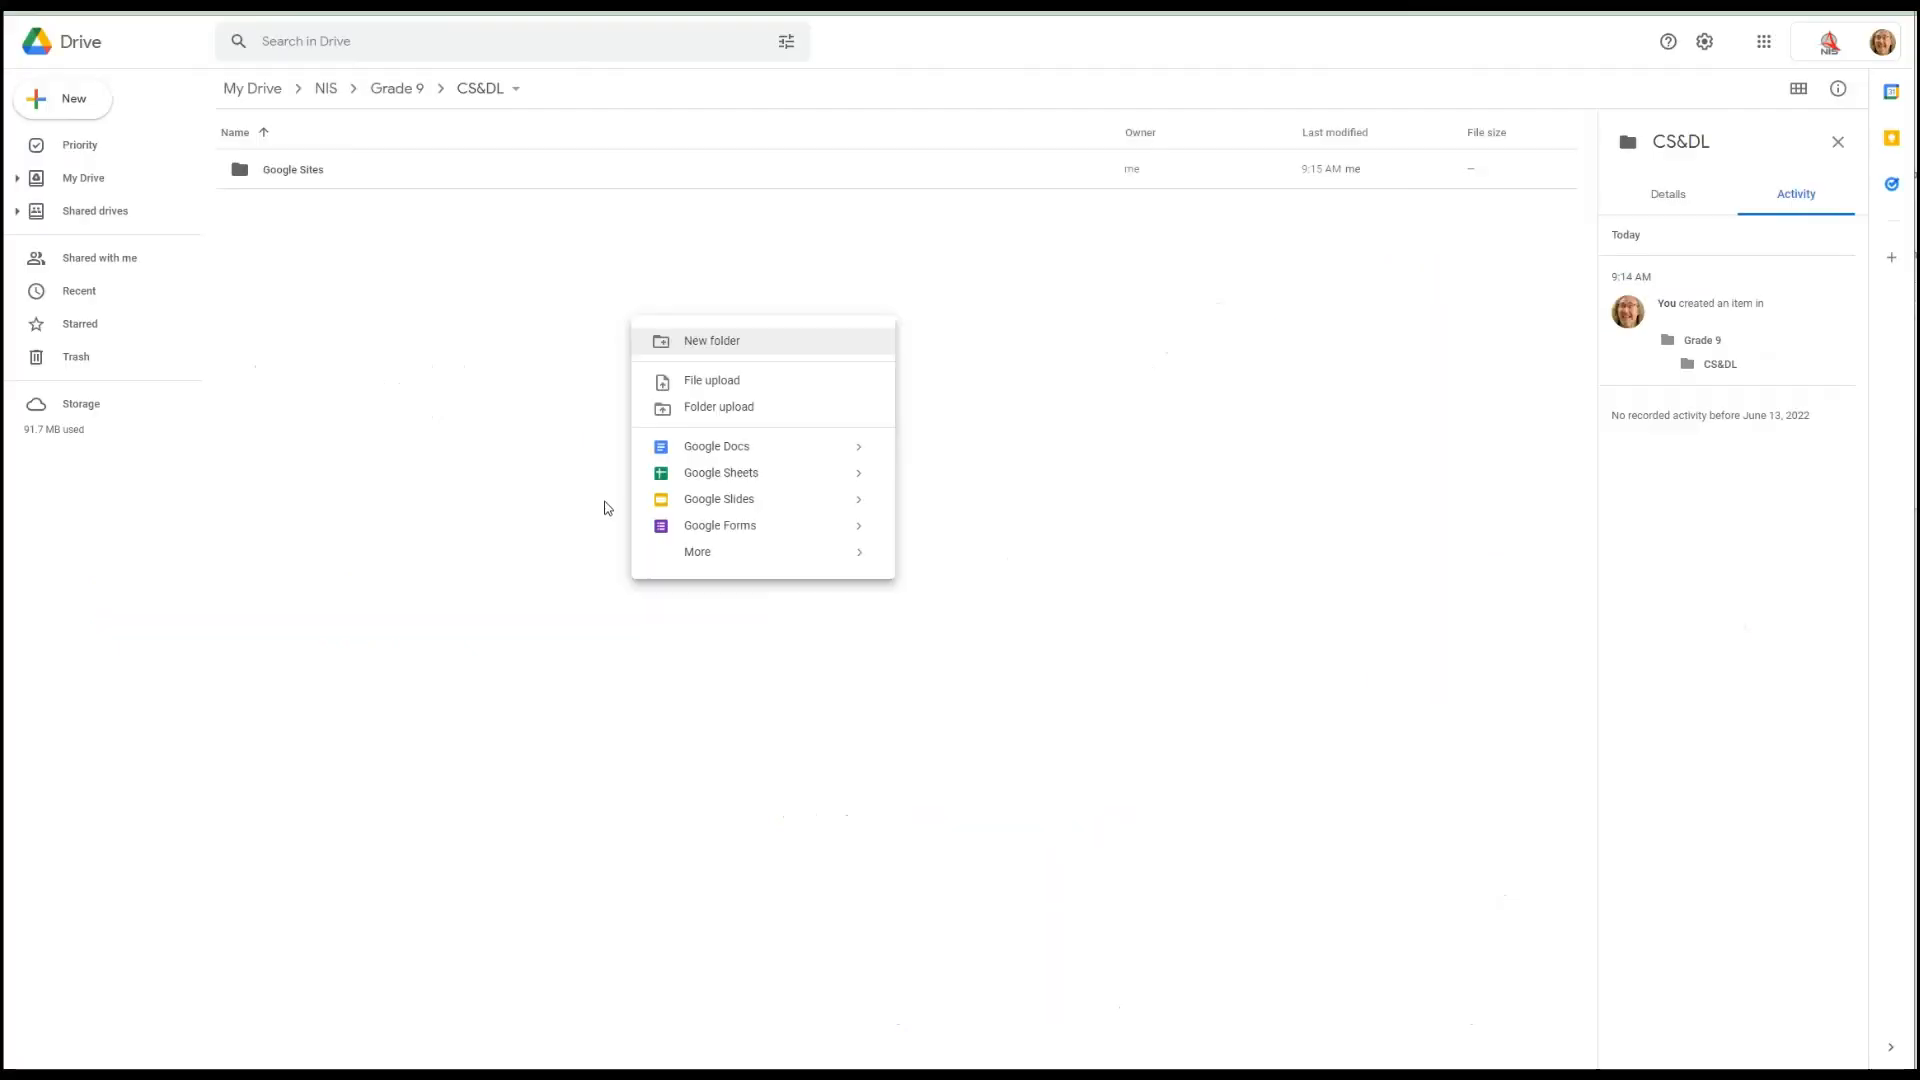
{"action": "left_click", "coordinate": [342, 368]}
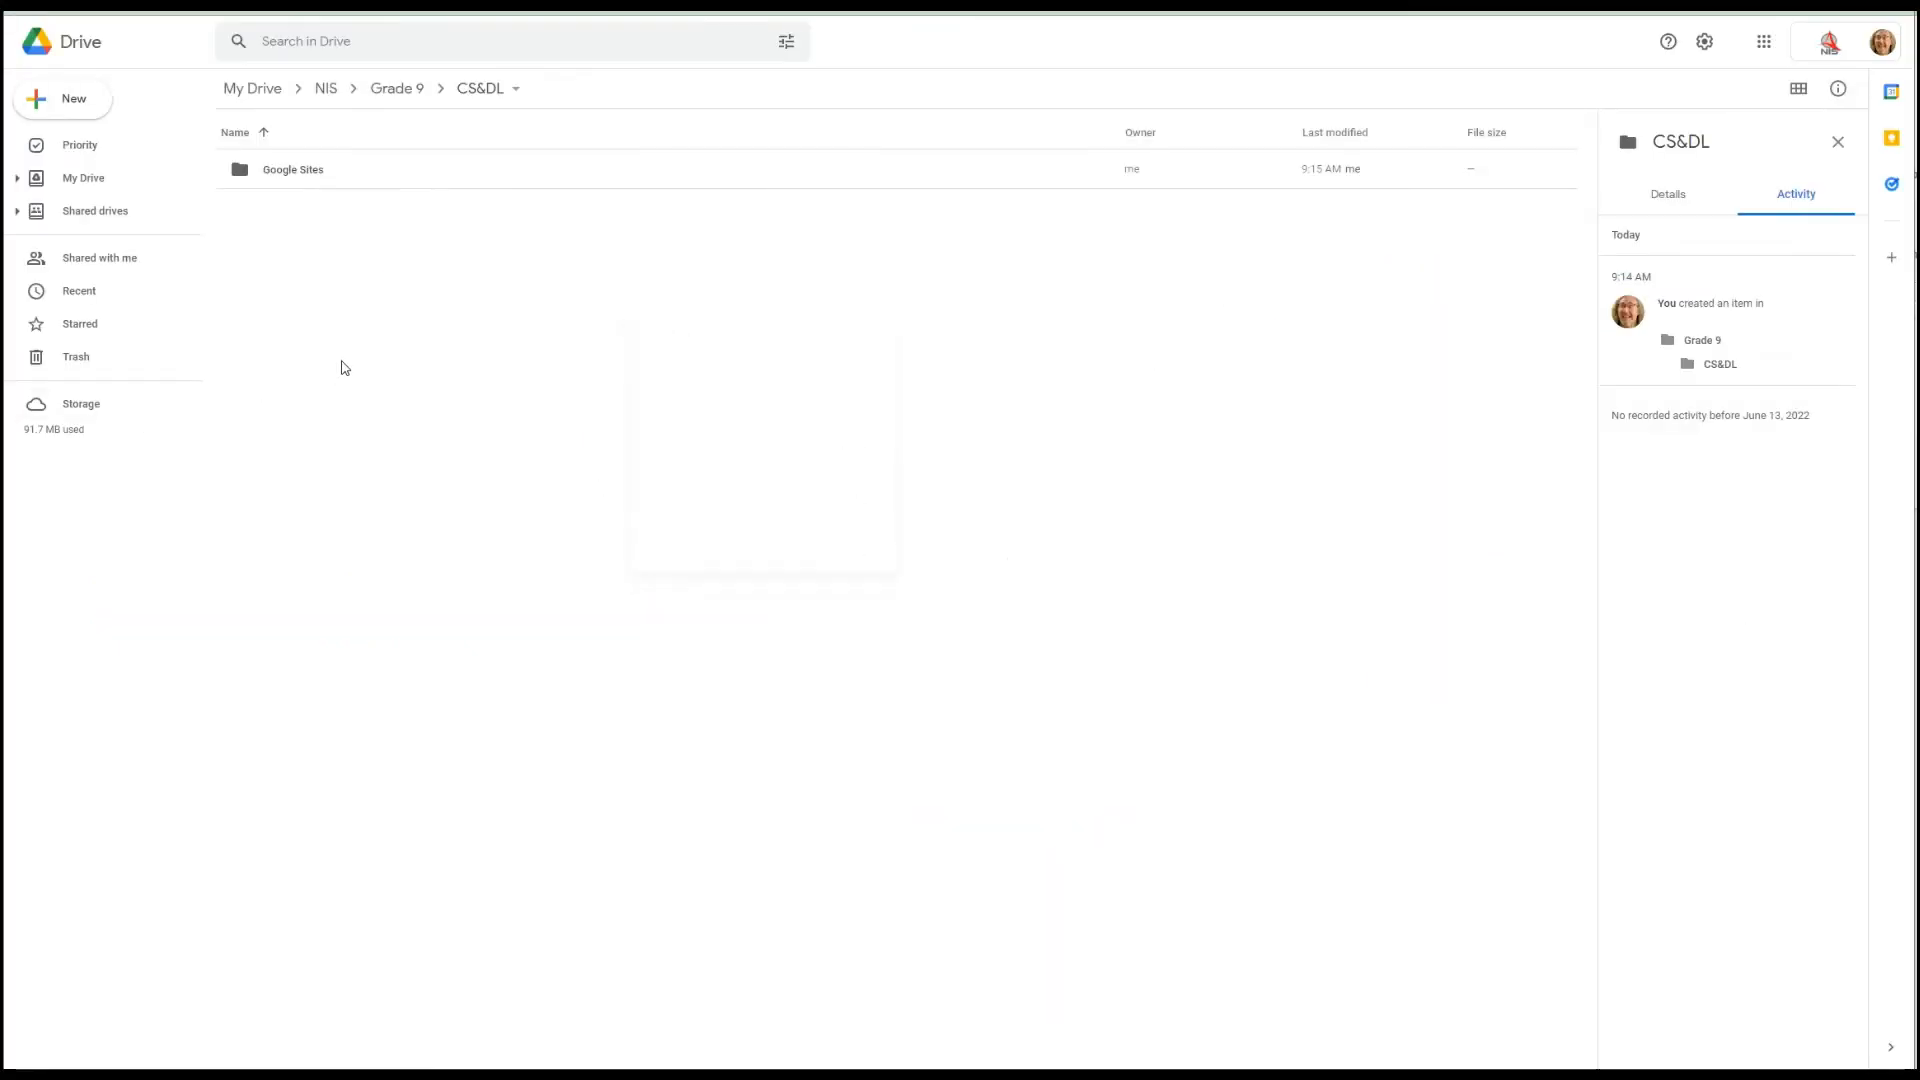
- Start a second new folder inside CS&DL from the New menu
{"action": "left_click", "coordinate": [64, 98]}
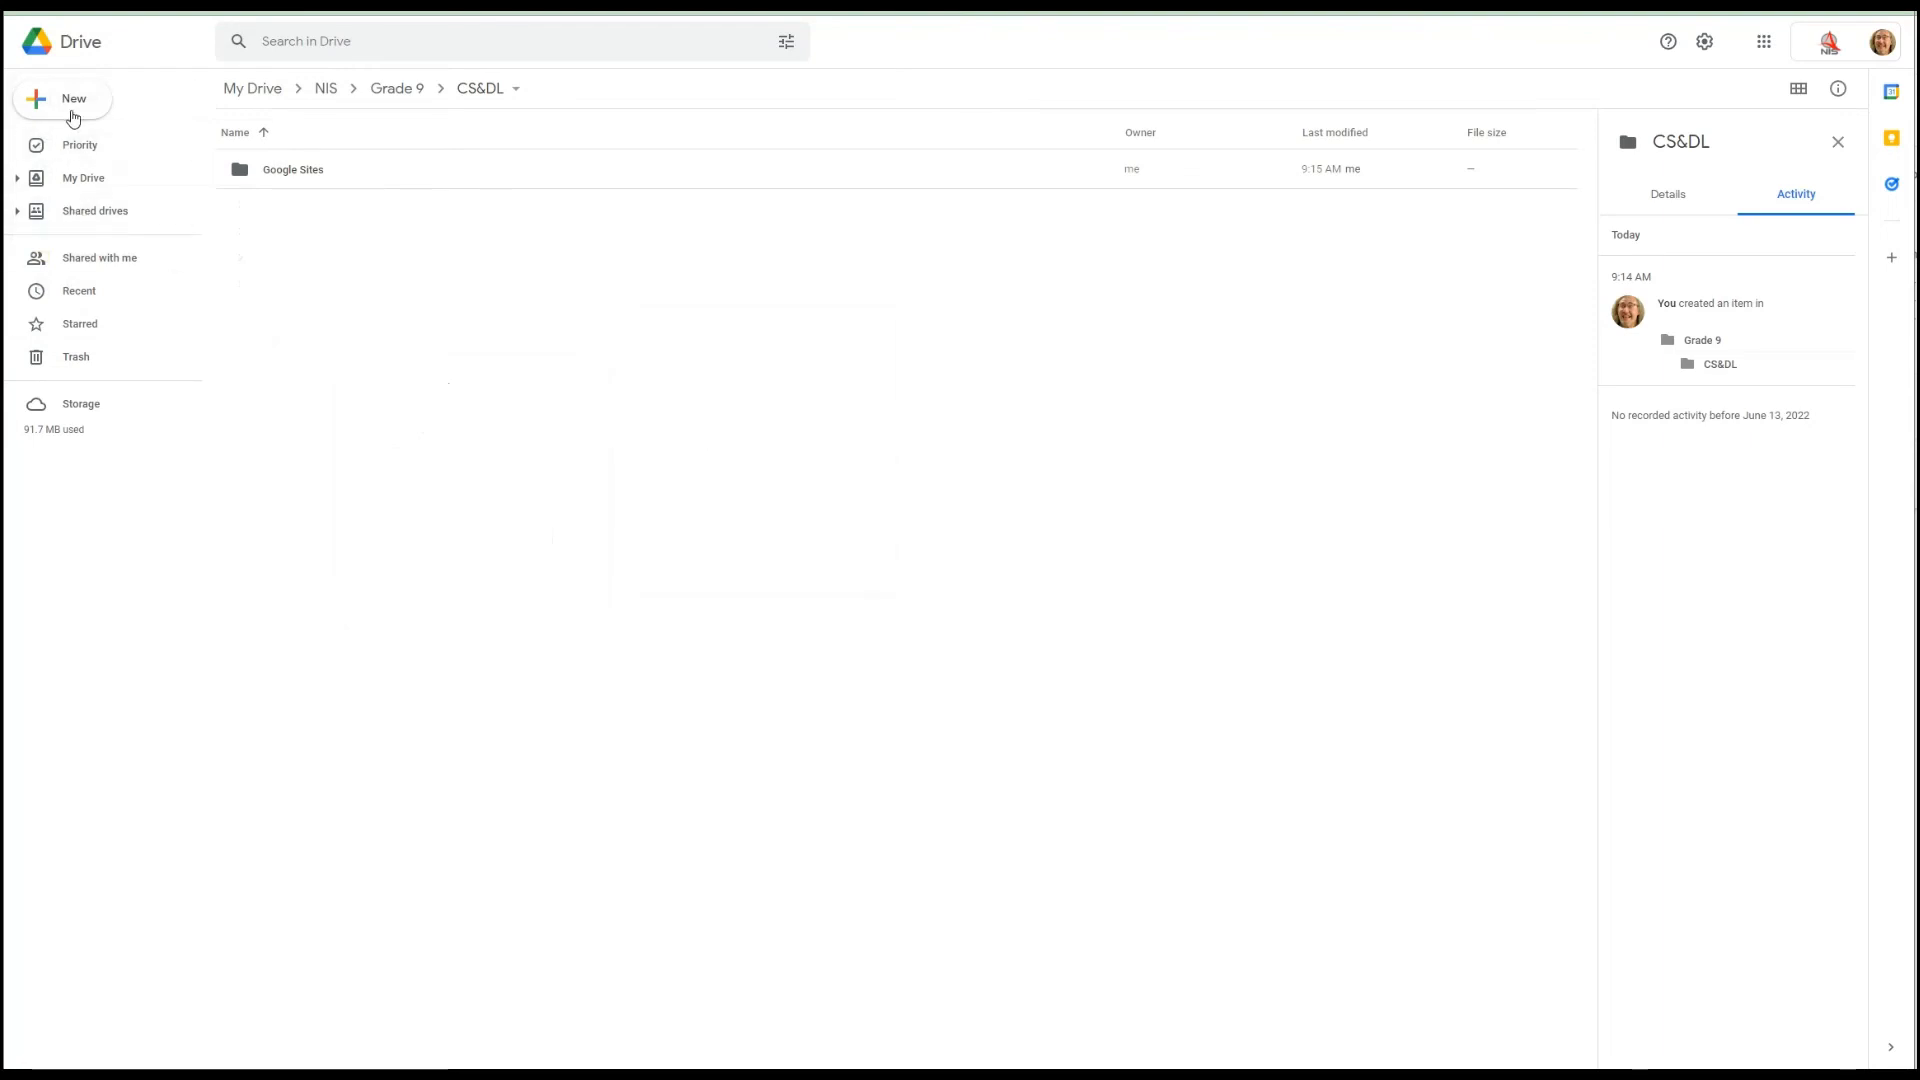
{"action": "left_click", "coordinate": [64, 100]}
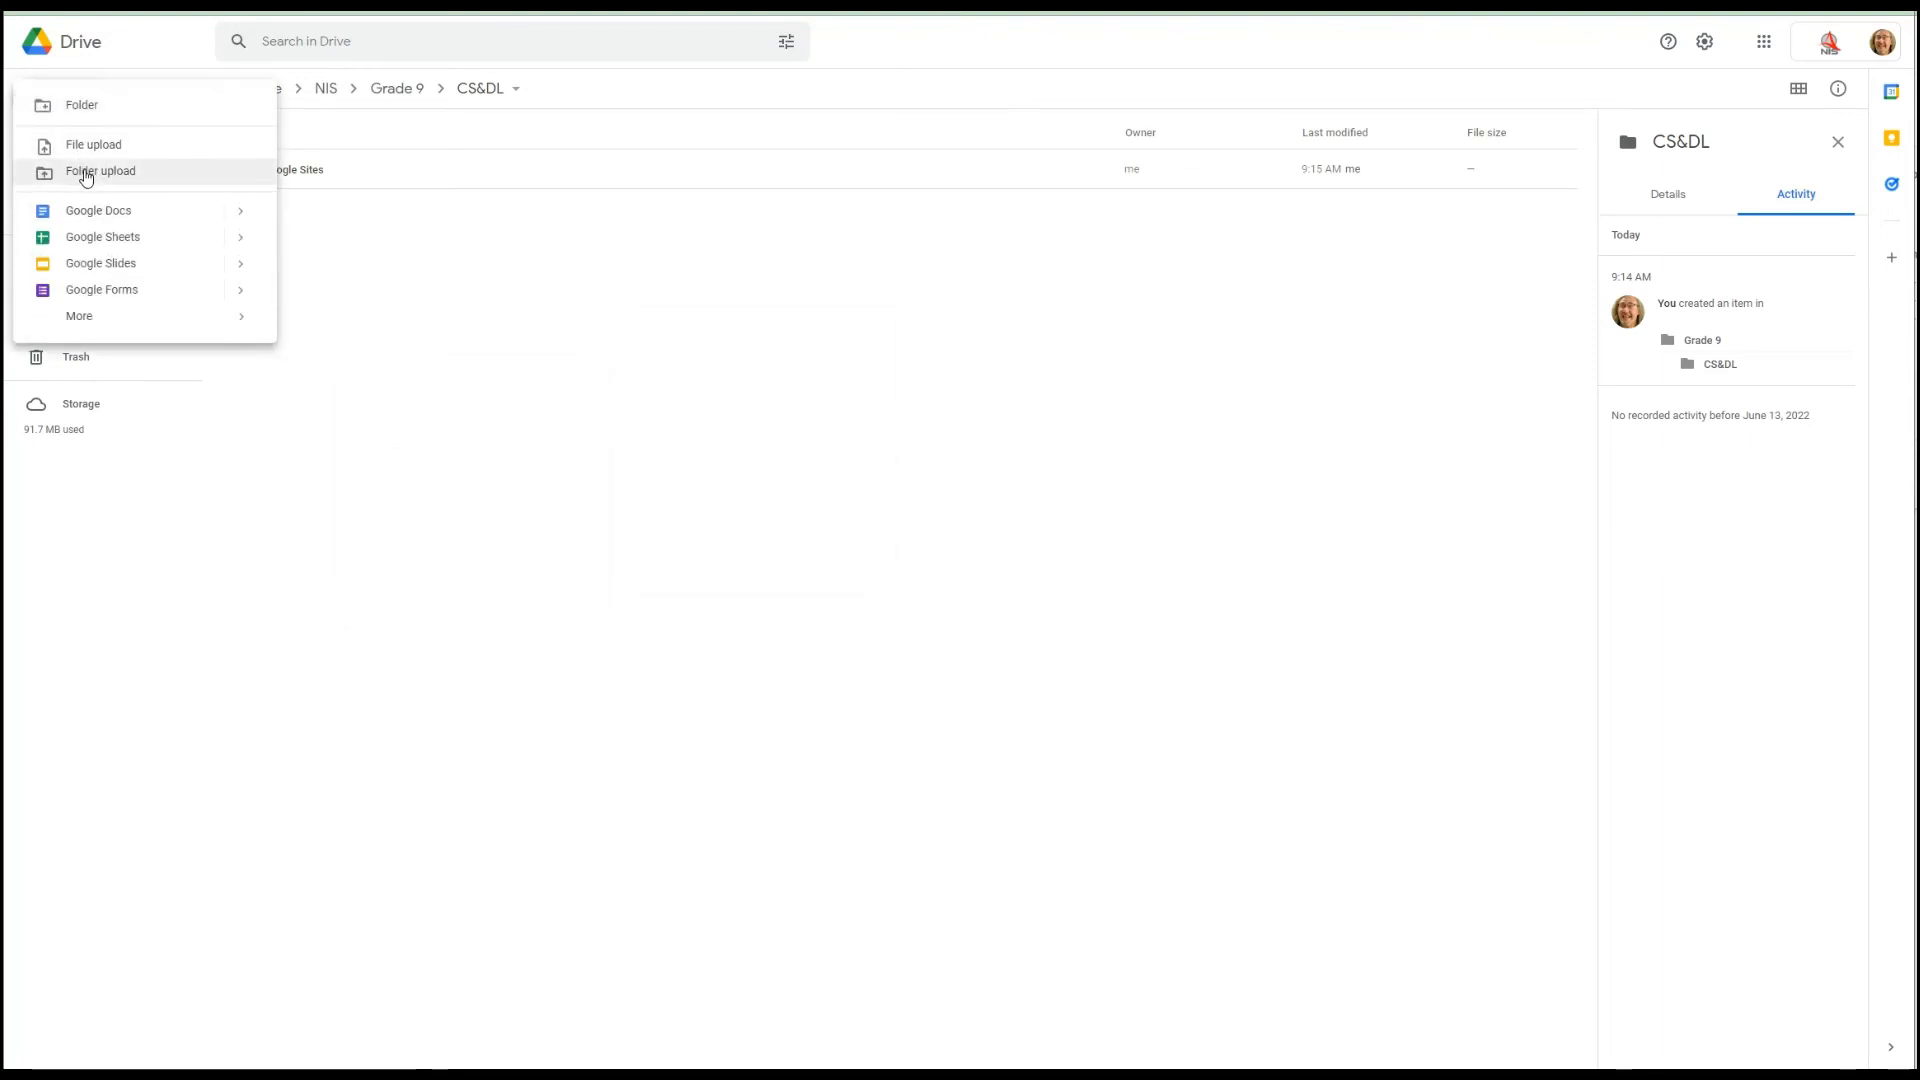
{"action": "mouse_move", "coordinate": [660, 486]}
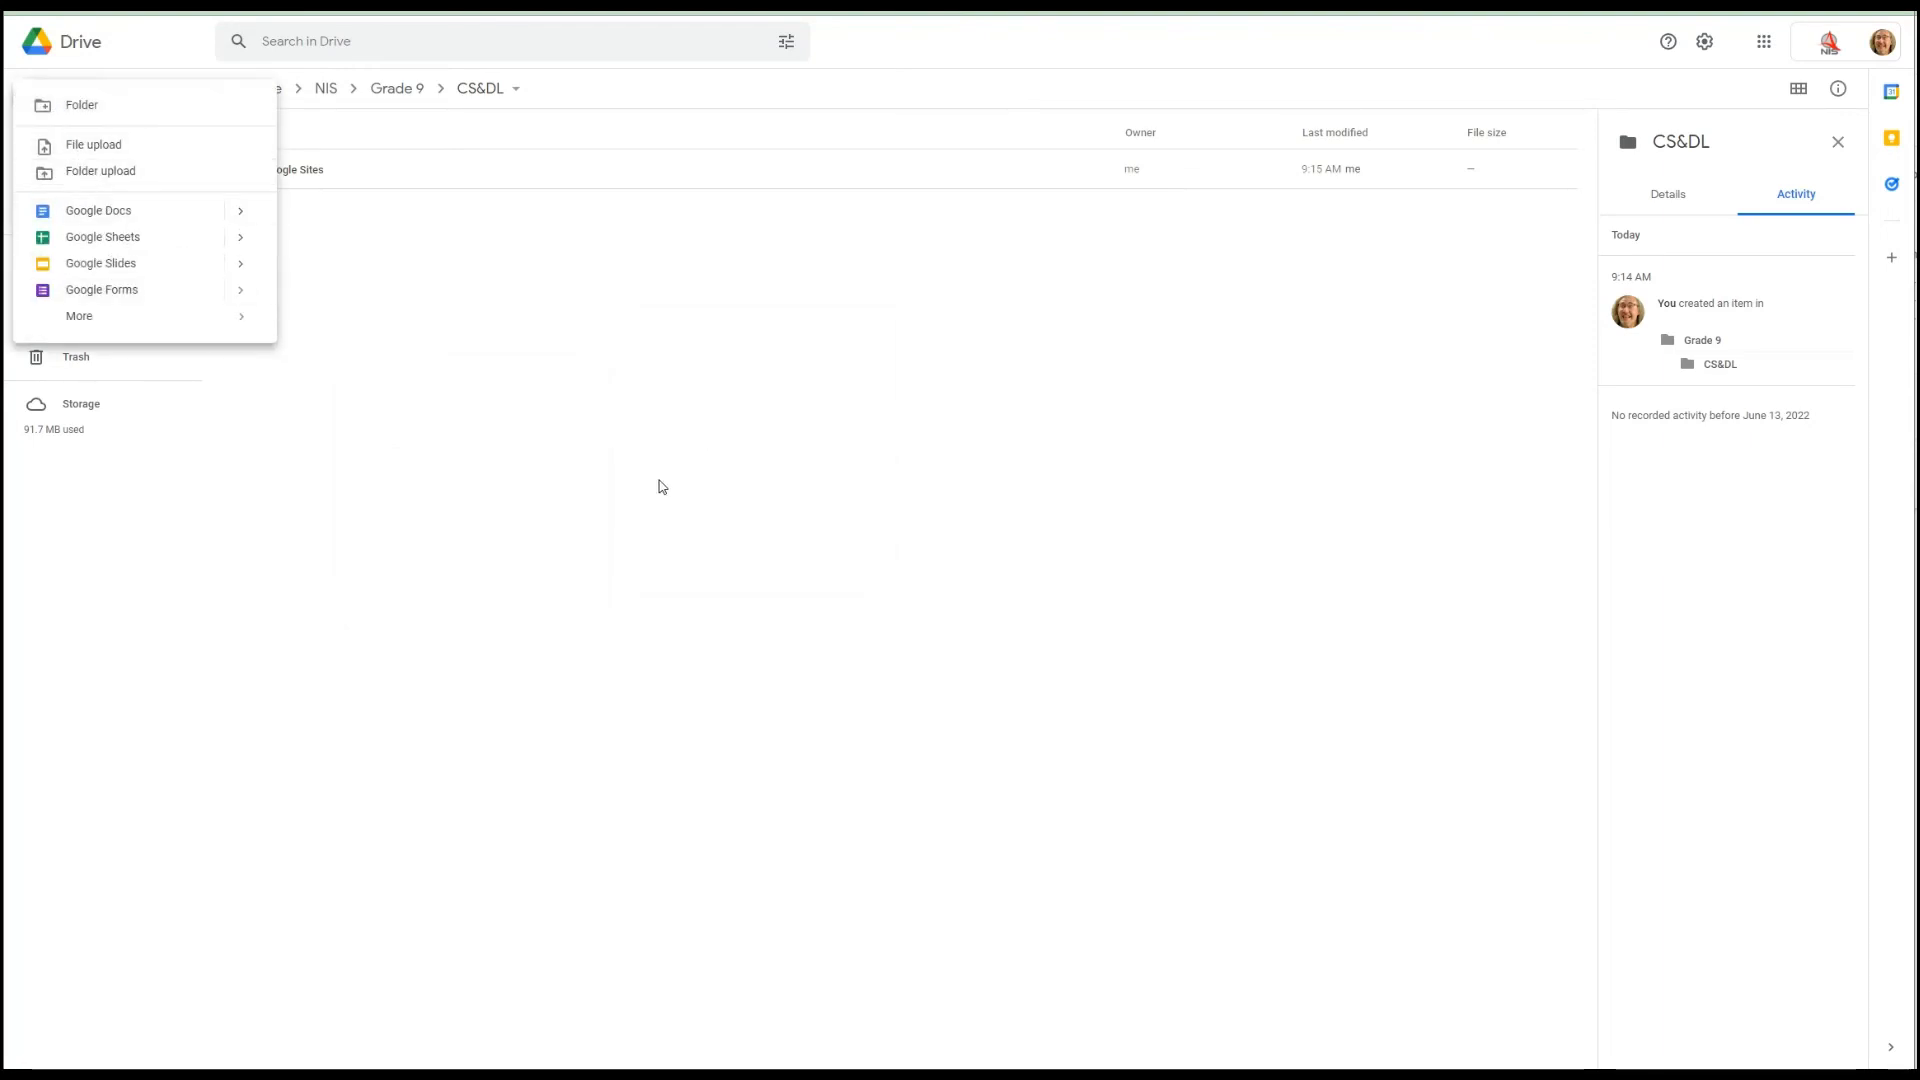
{"action": "mouse_move", "coordinate": [566, 428]}
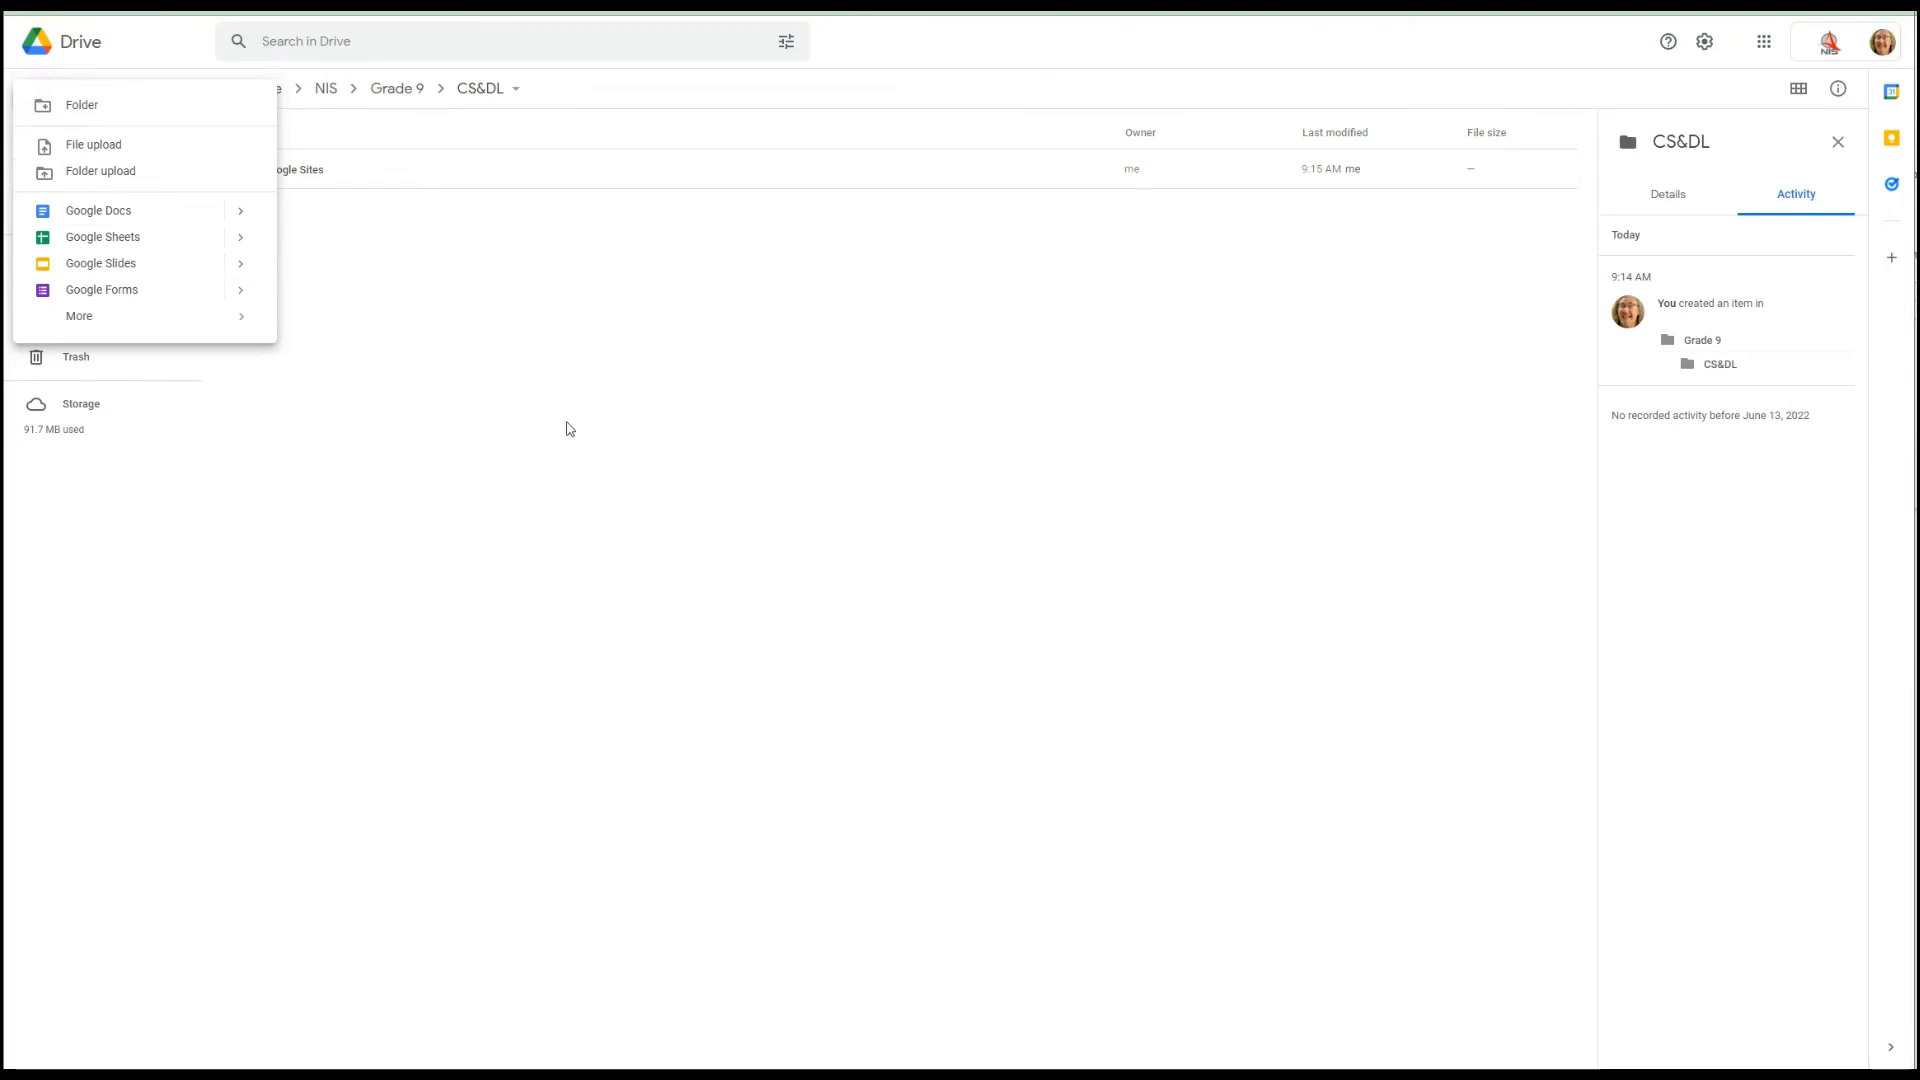
{"action": "mouse_move", "coordinate": [760, 538]}
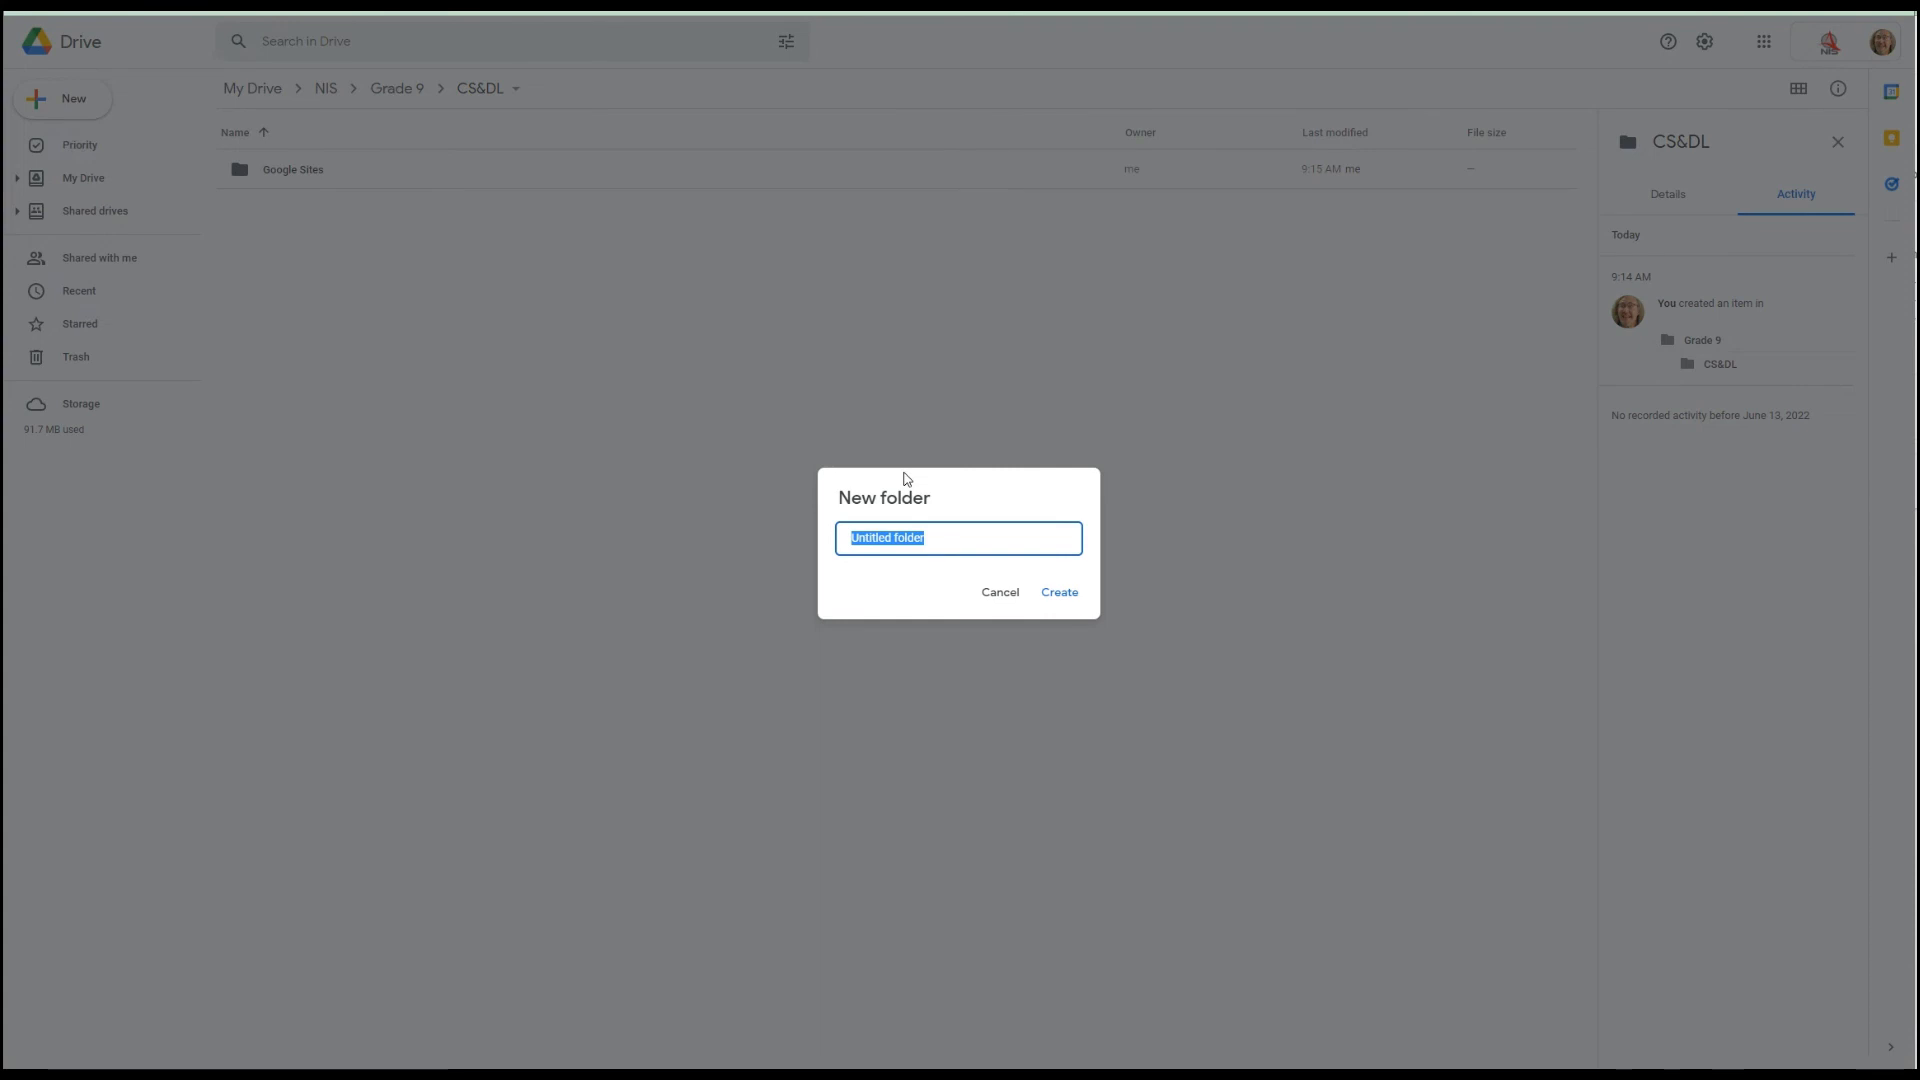
- Name the new folder GADS and create it beside Google Sites
{"action": "type", "text": "GADS"}
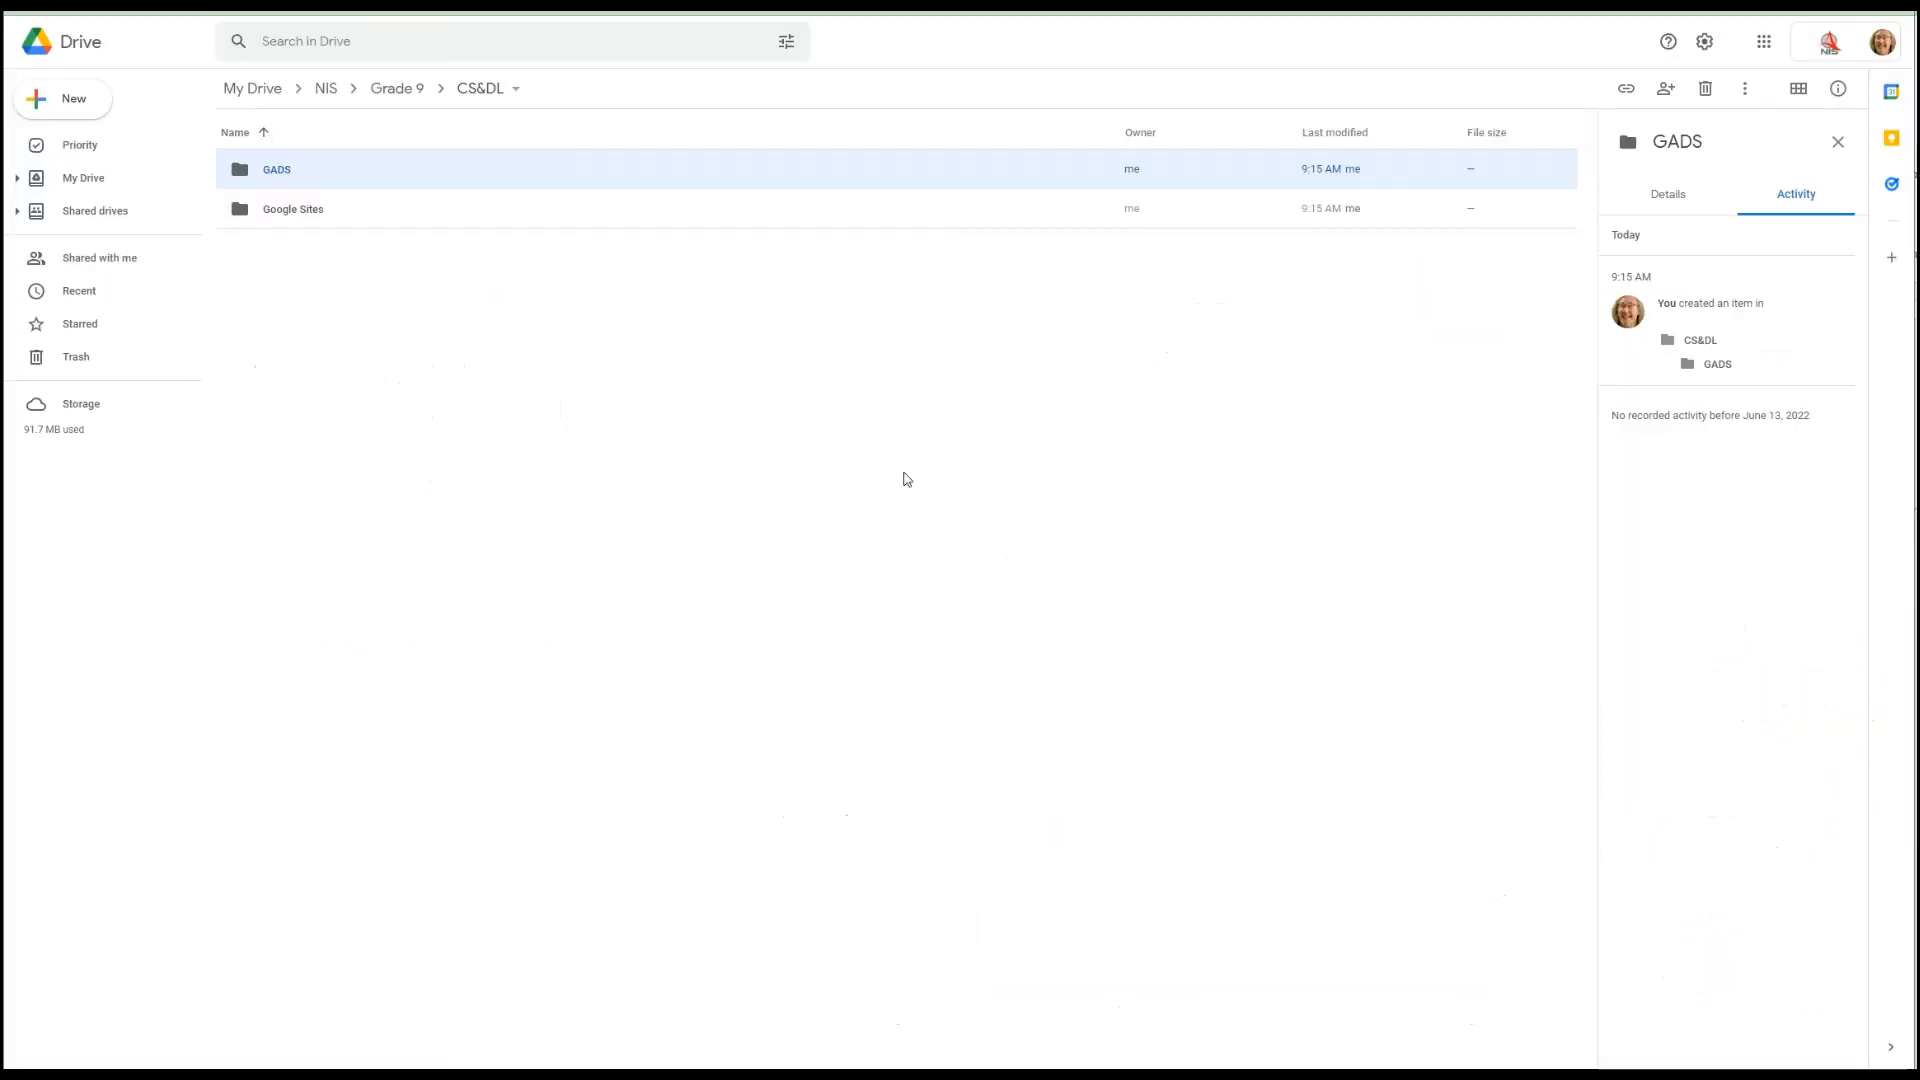
{"action": "mouse_move", "coordinate": [588, 352]}
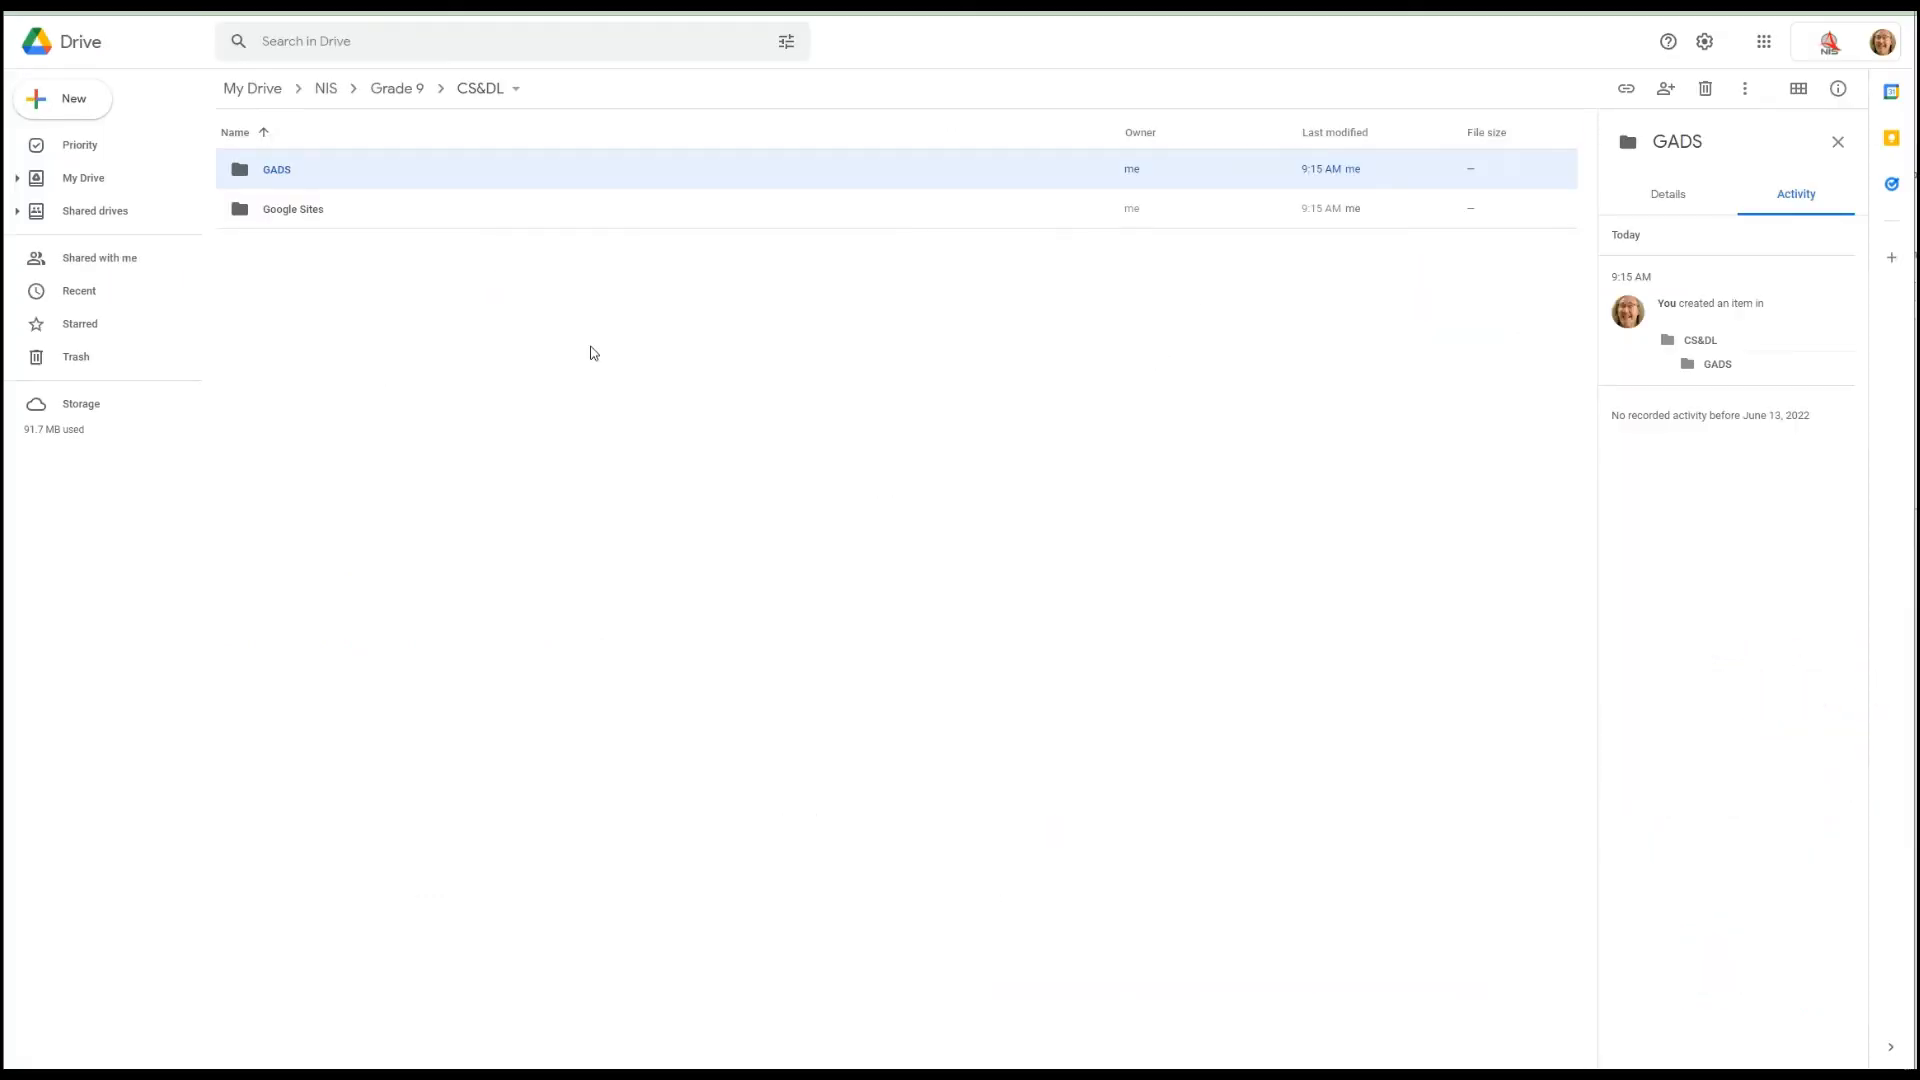
{"action": "mouse_move", "coordinate": [360, 177]}
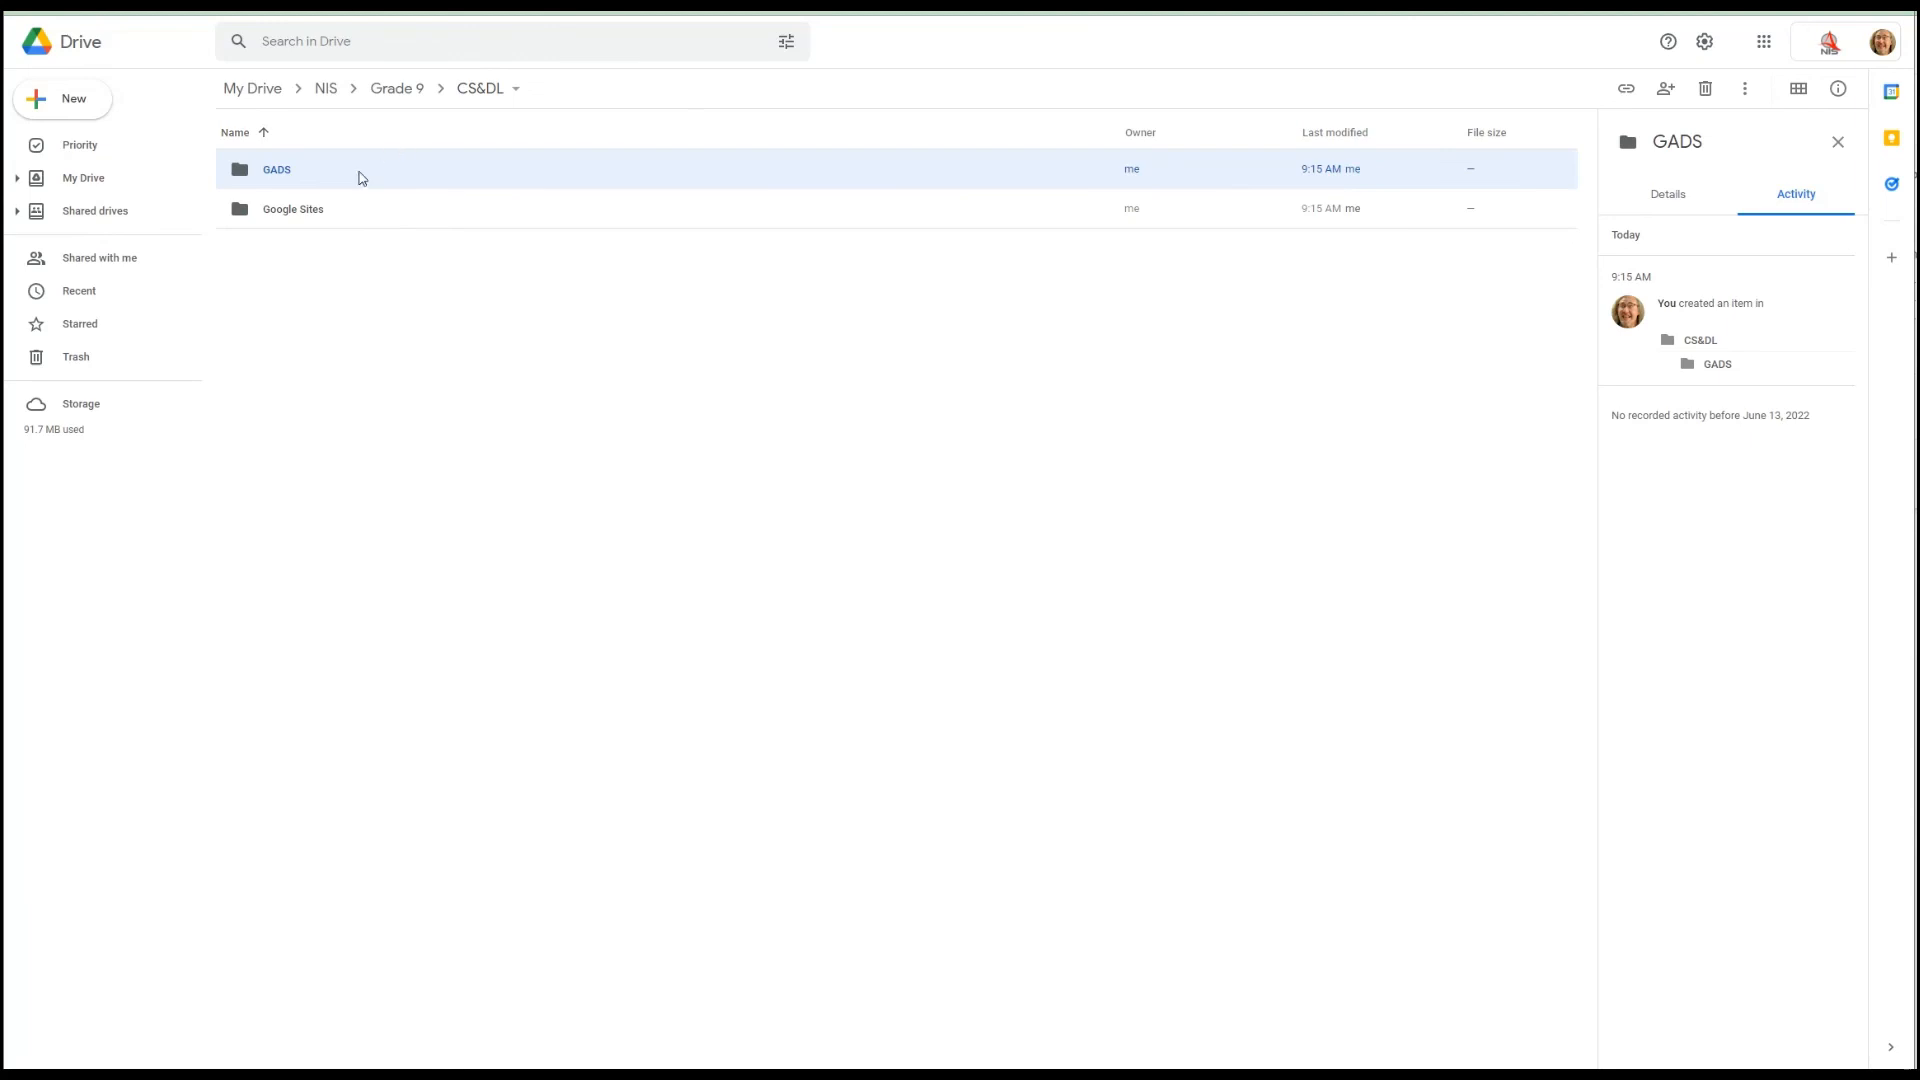
{"action": "mouse_move", "coordinate": [544, 286]}
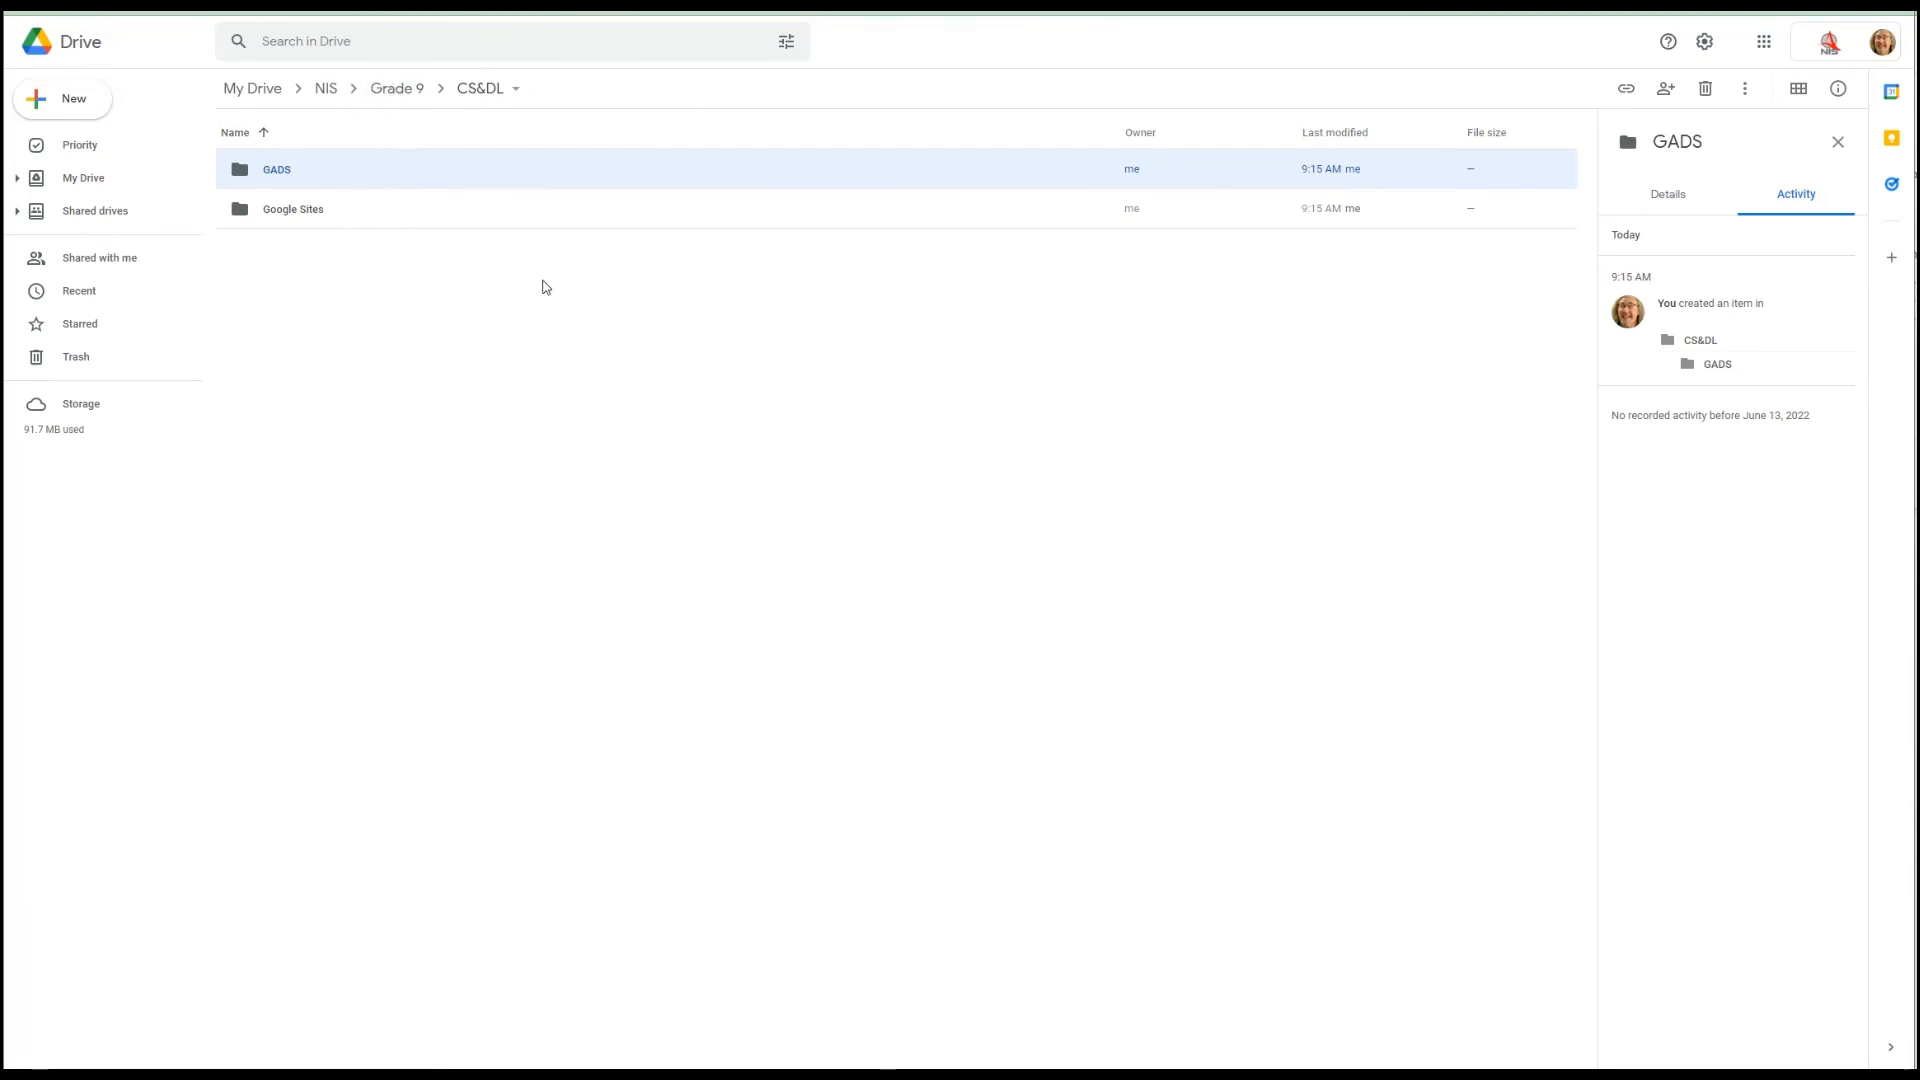